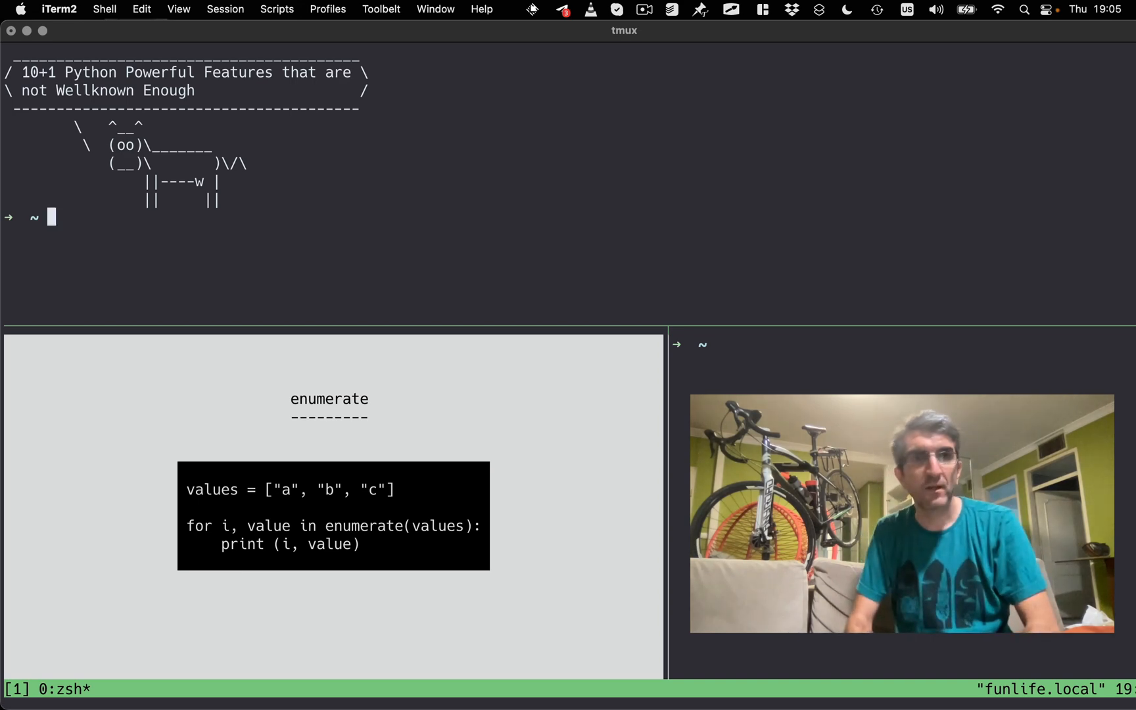
Launch ipython and enter values = ['a', 'b', 'c'].
text(i)
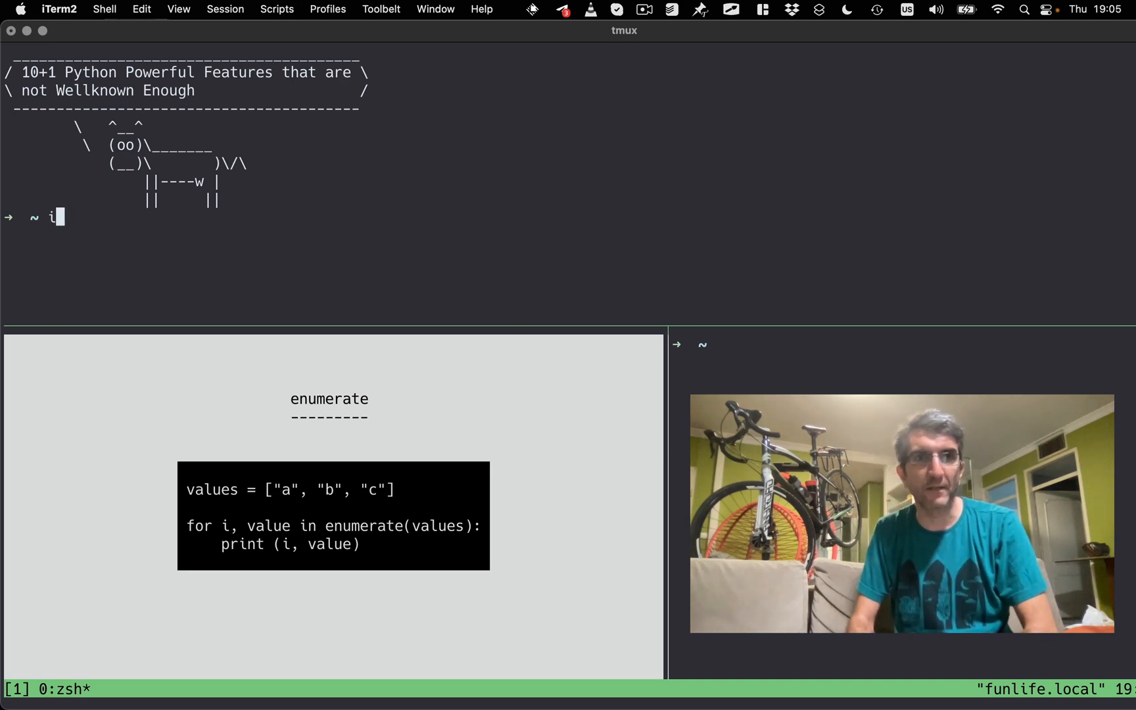
text(ipython)
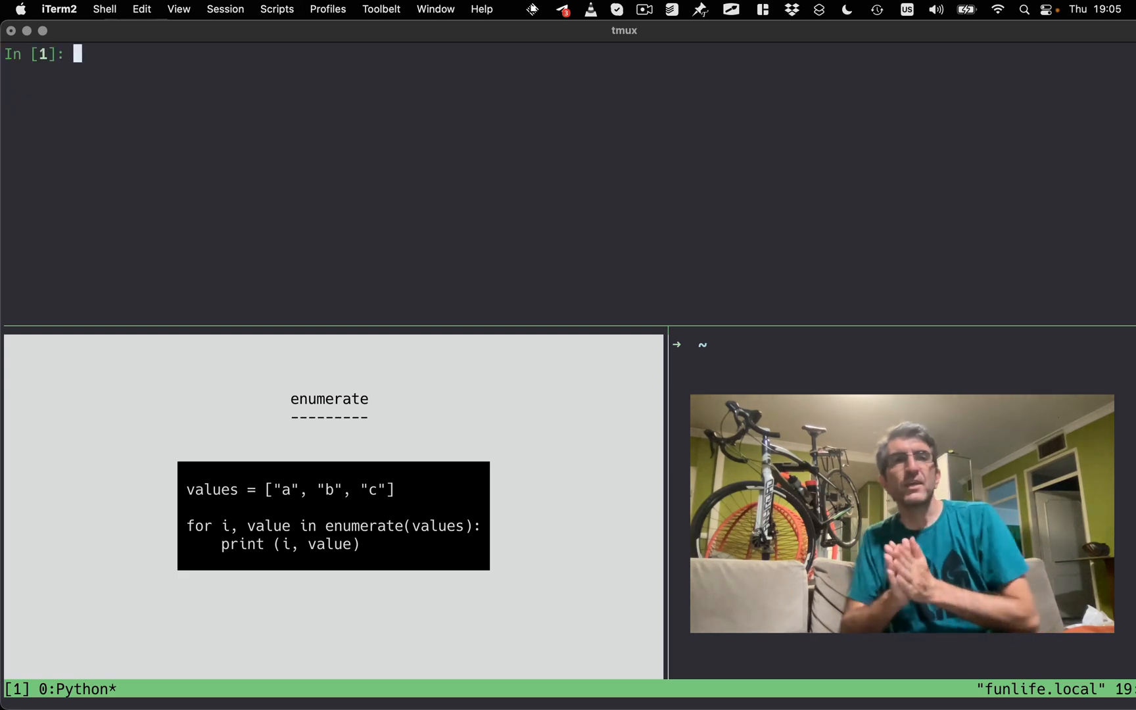
text(va)
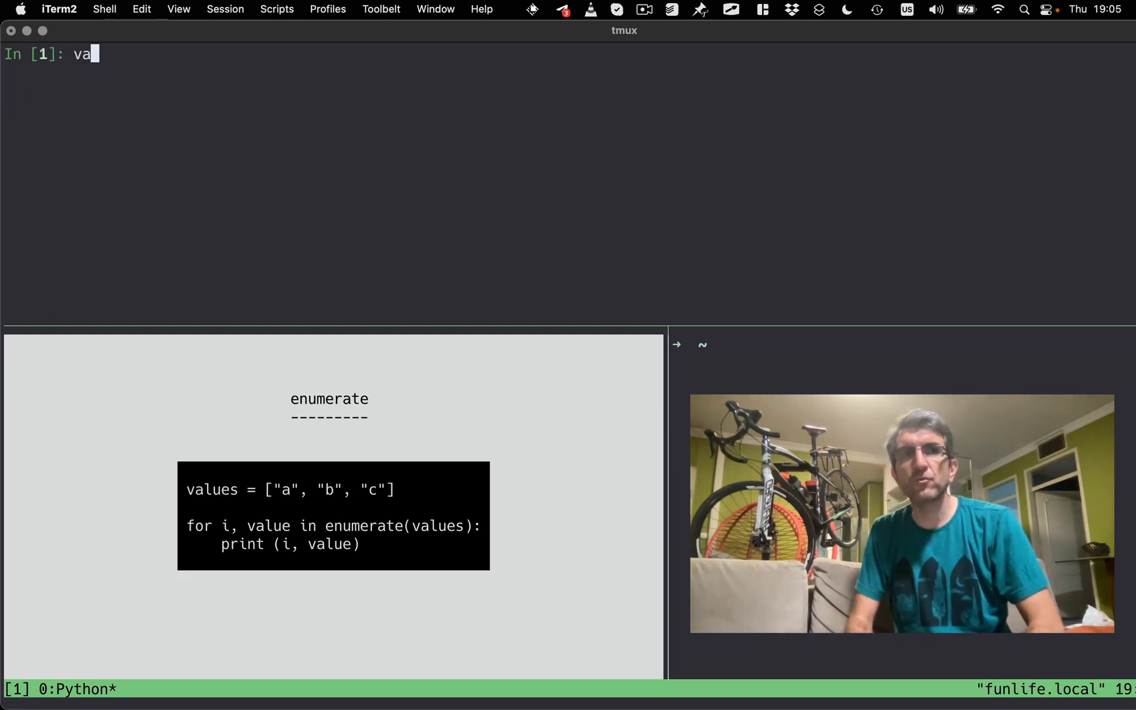
text(lues)
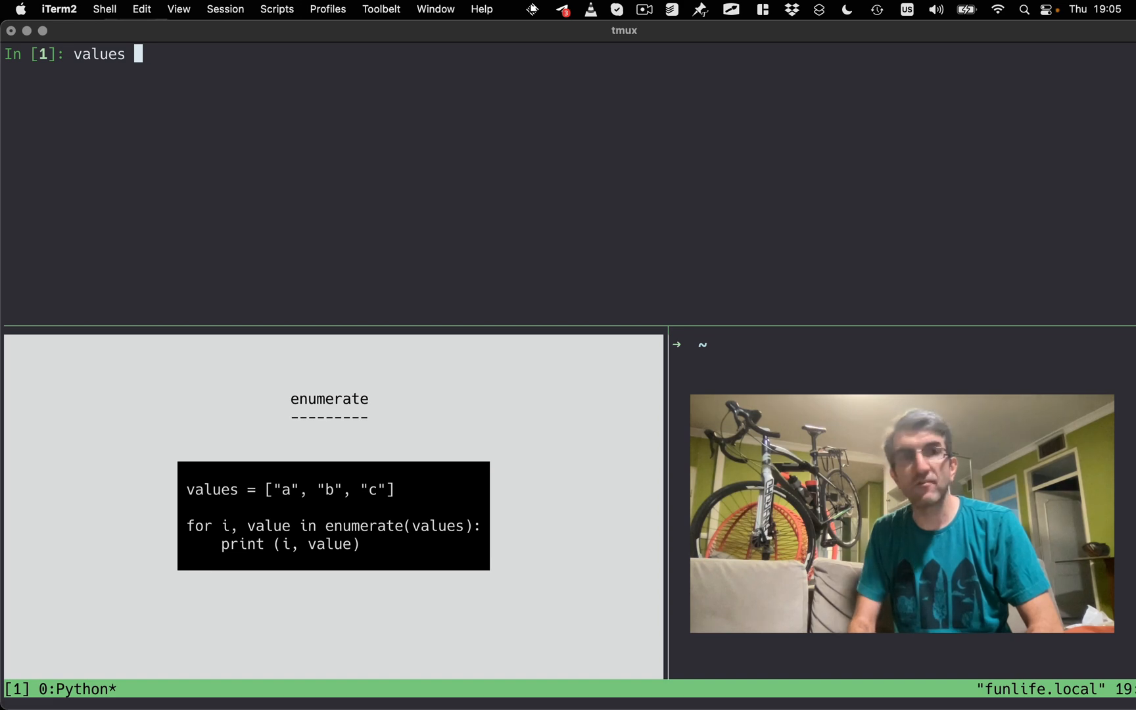
text(= ['a', 'b', 'c)
text(for)
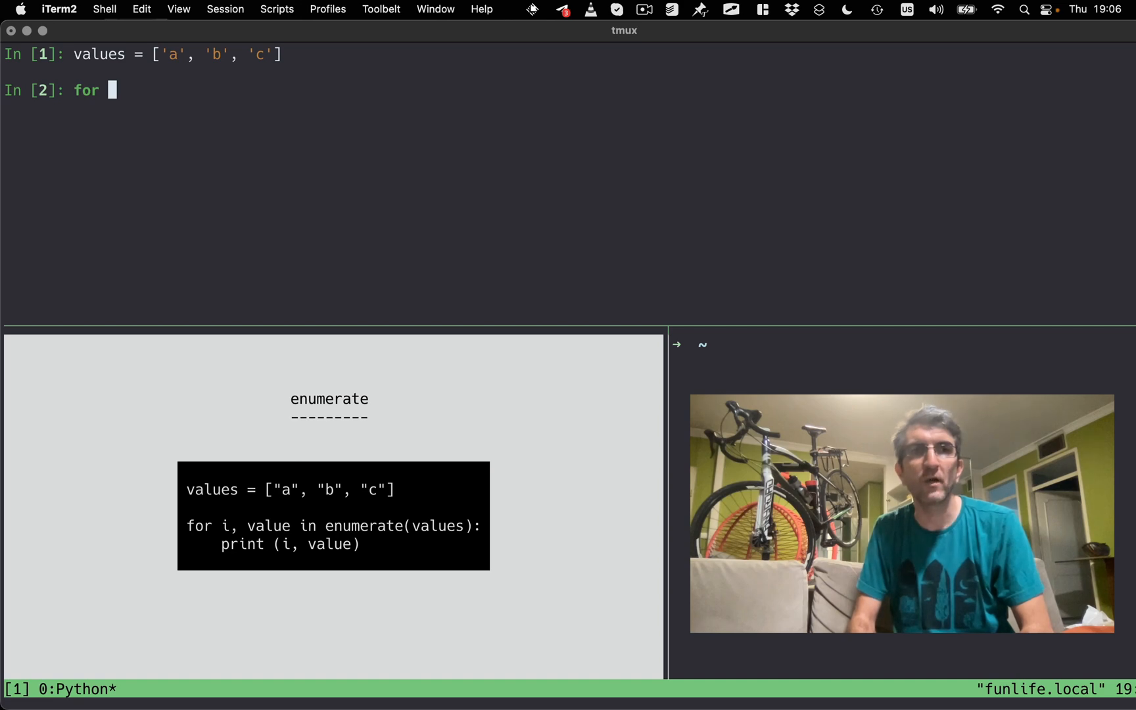
Run for i, v in enumerate(values): print(i, v), then recall it to add start.
text(i, v in)
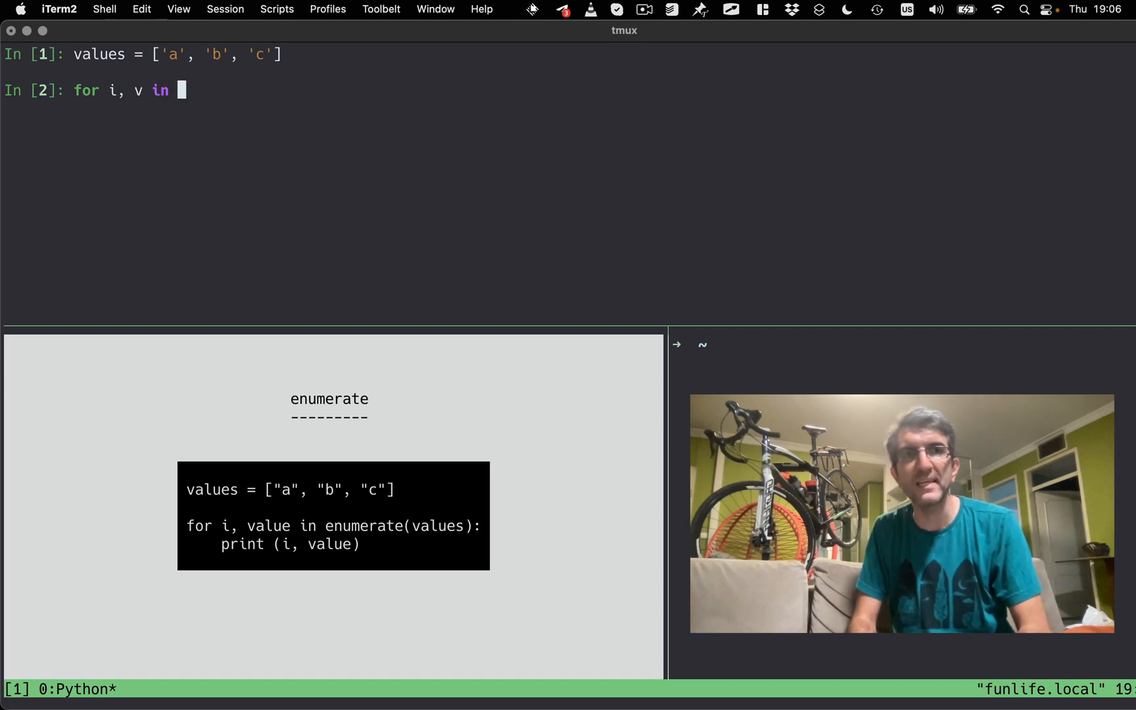
text(enumerate(values):)
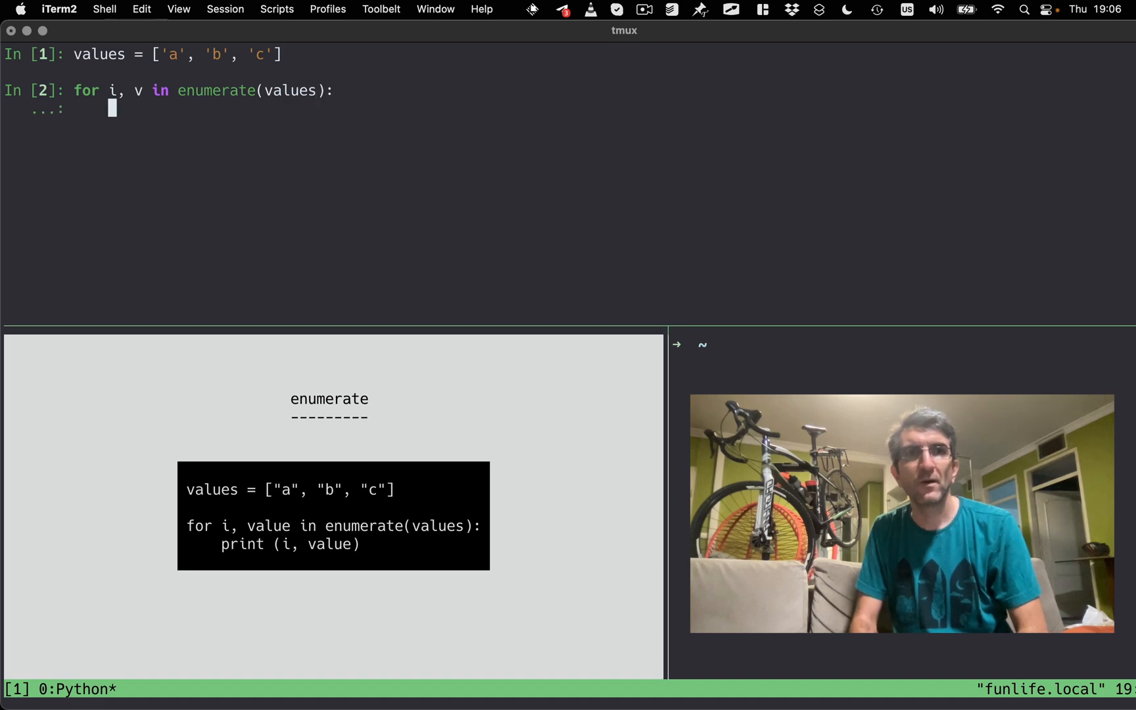
text(print (i, v))
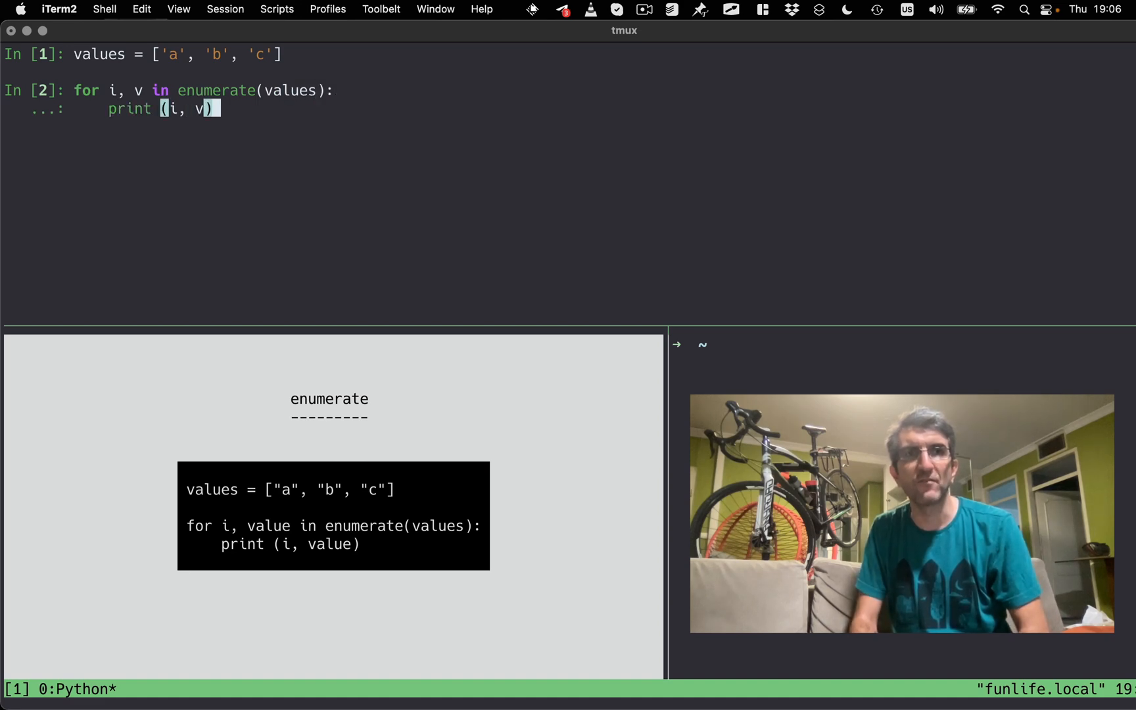
key(enter)
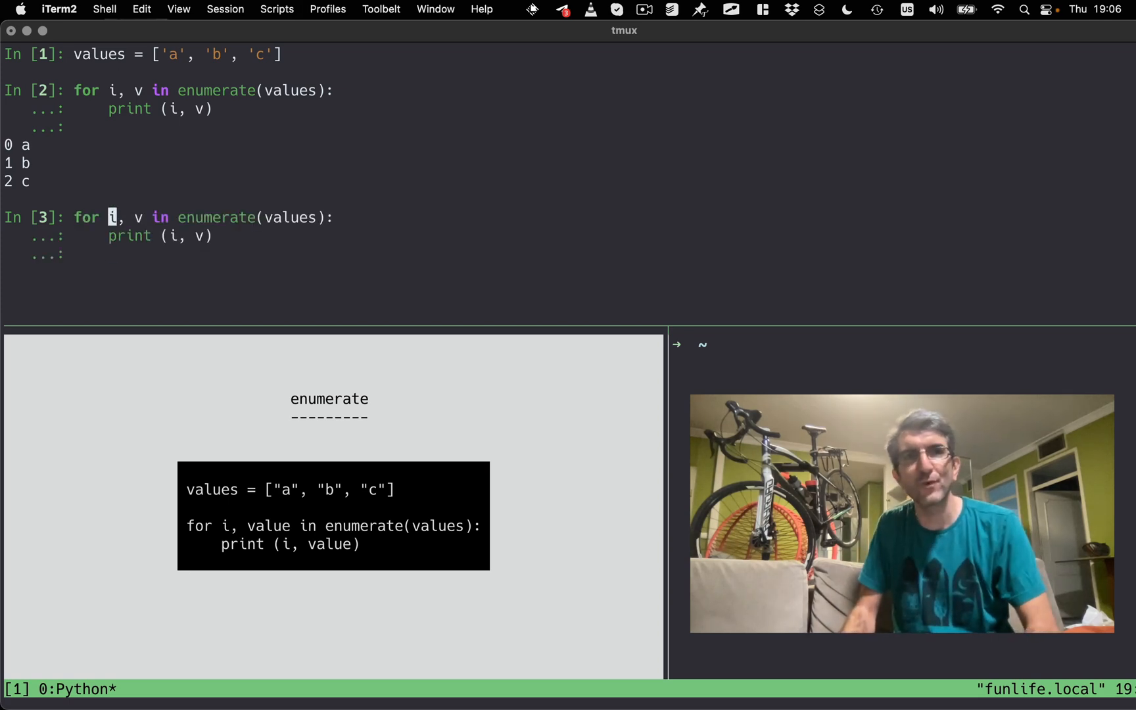
key(backspace)
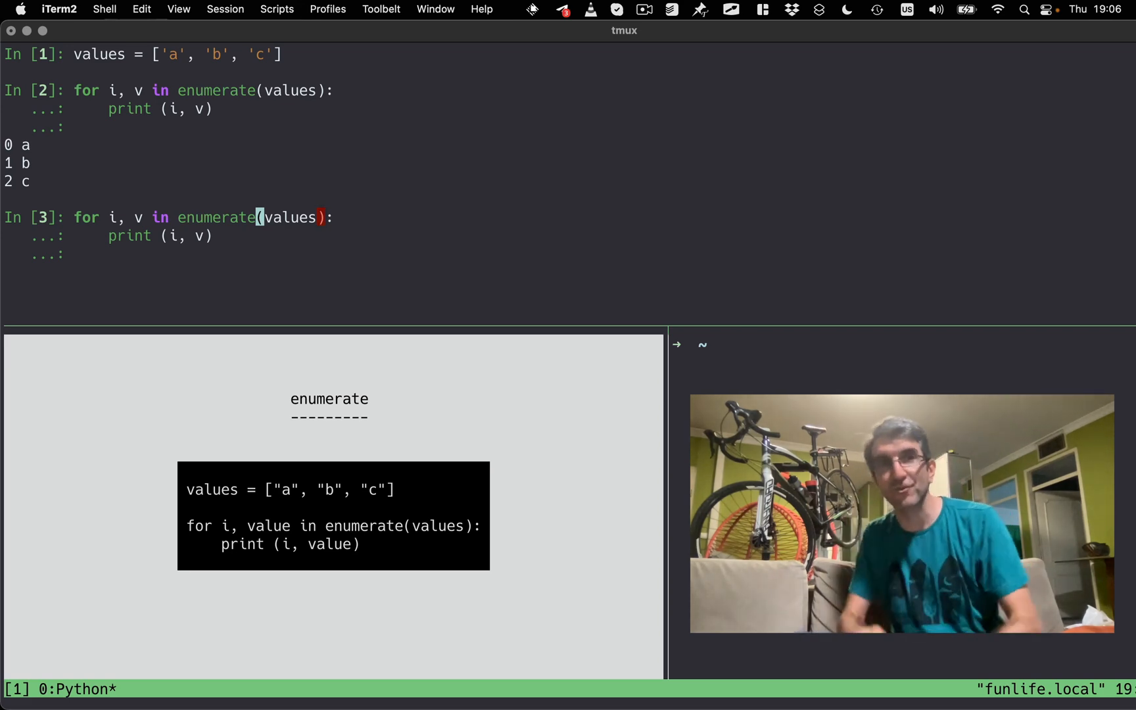
text(, start=5)
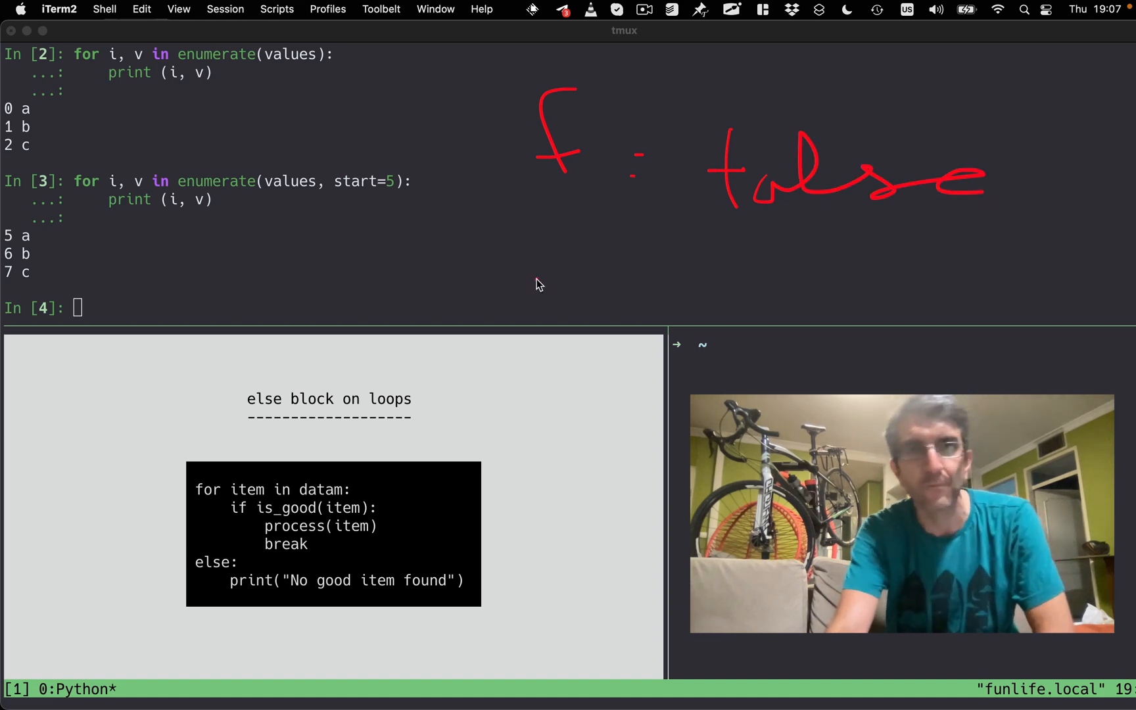
Sketch a zigzag note beside the loop output.
drag(522, 239, 601, 279)
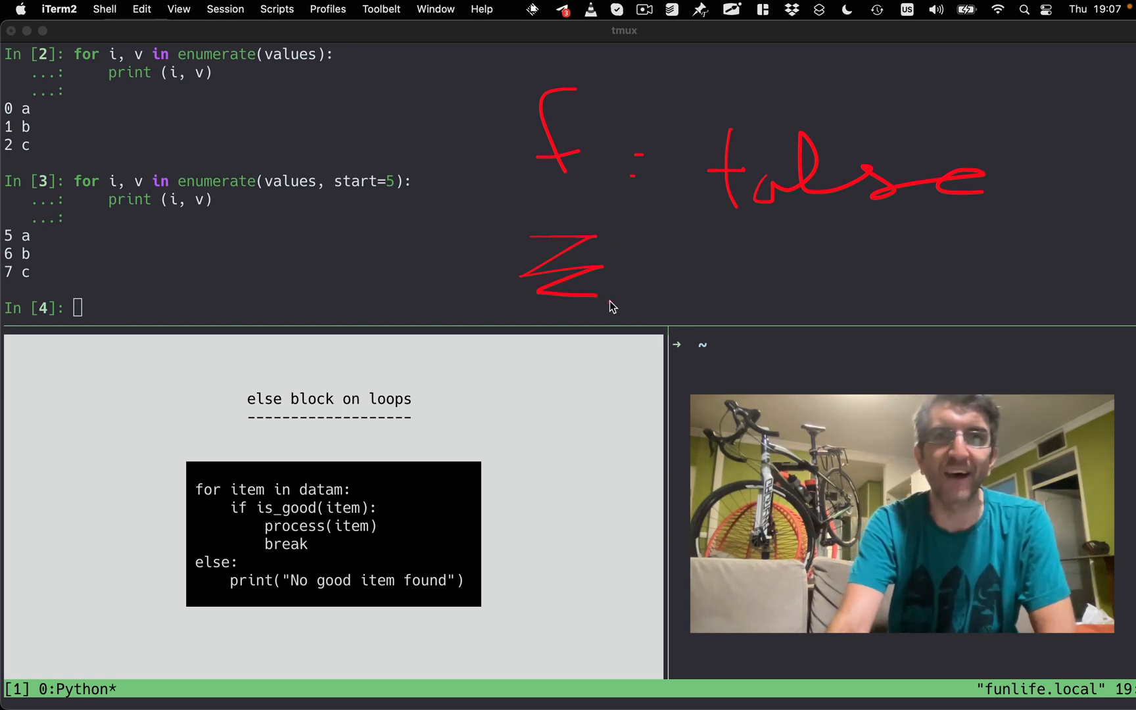
mouse_move(808, 199)
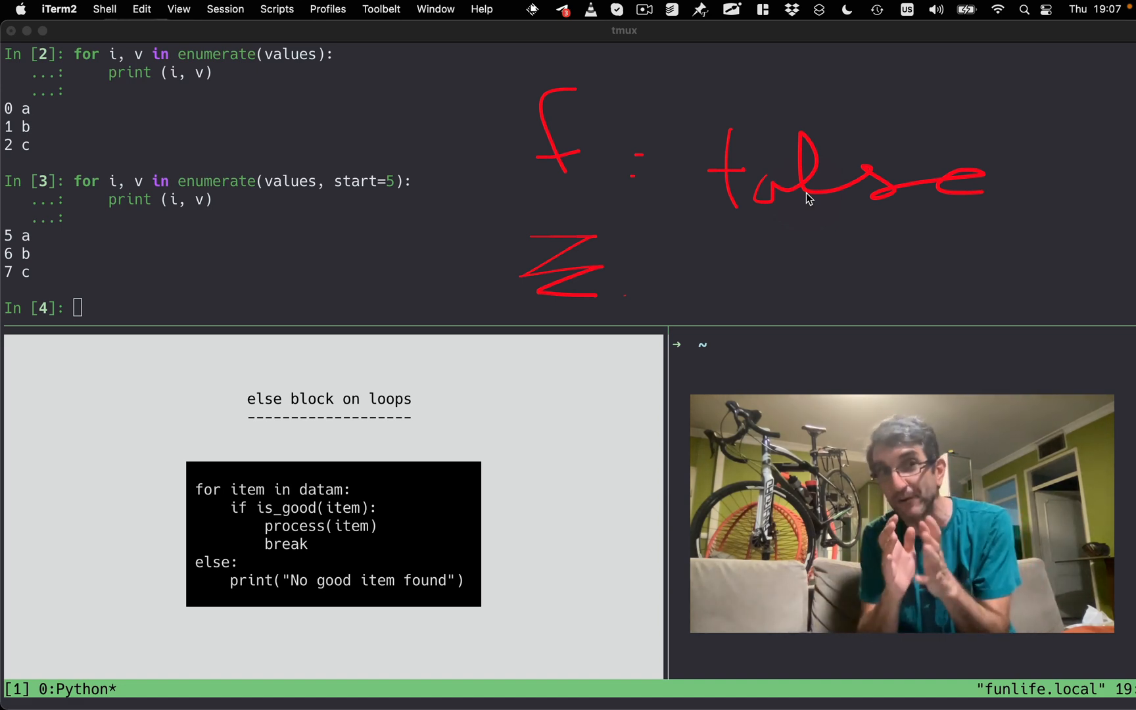
mouse_move(178, 483)
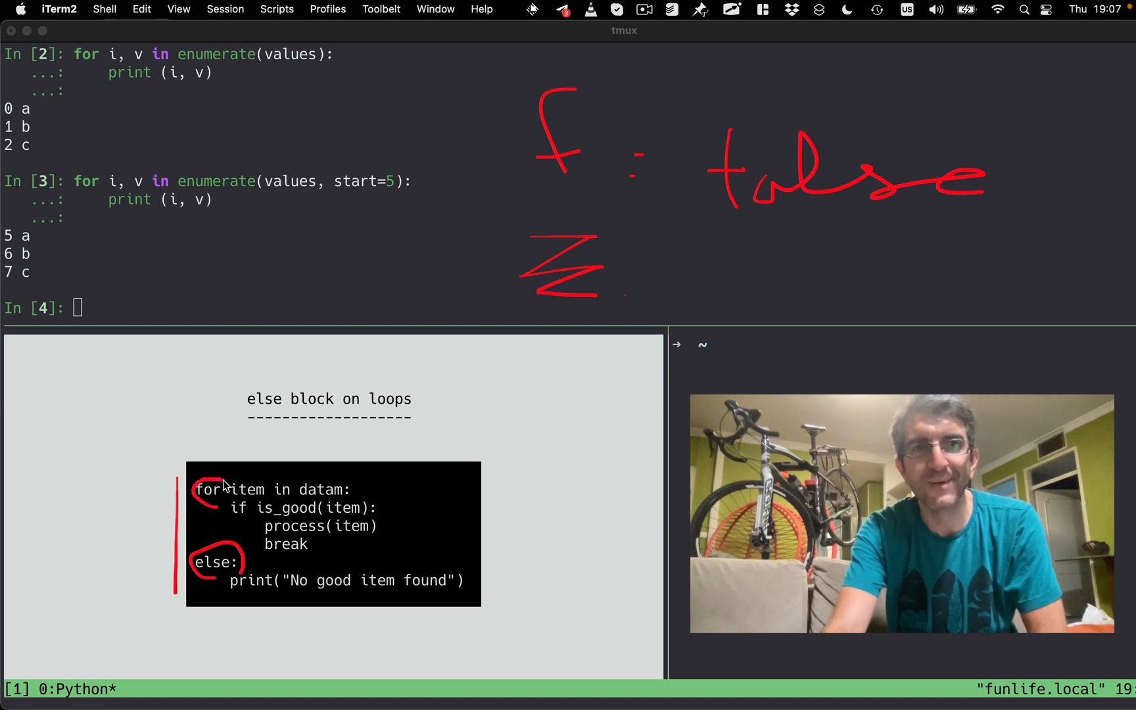
mouse_move(227, 507)
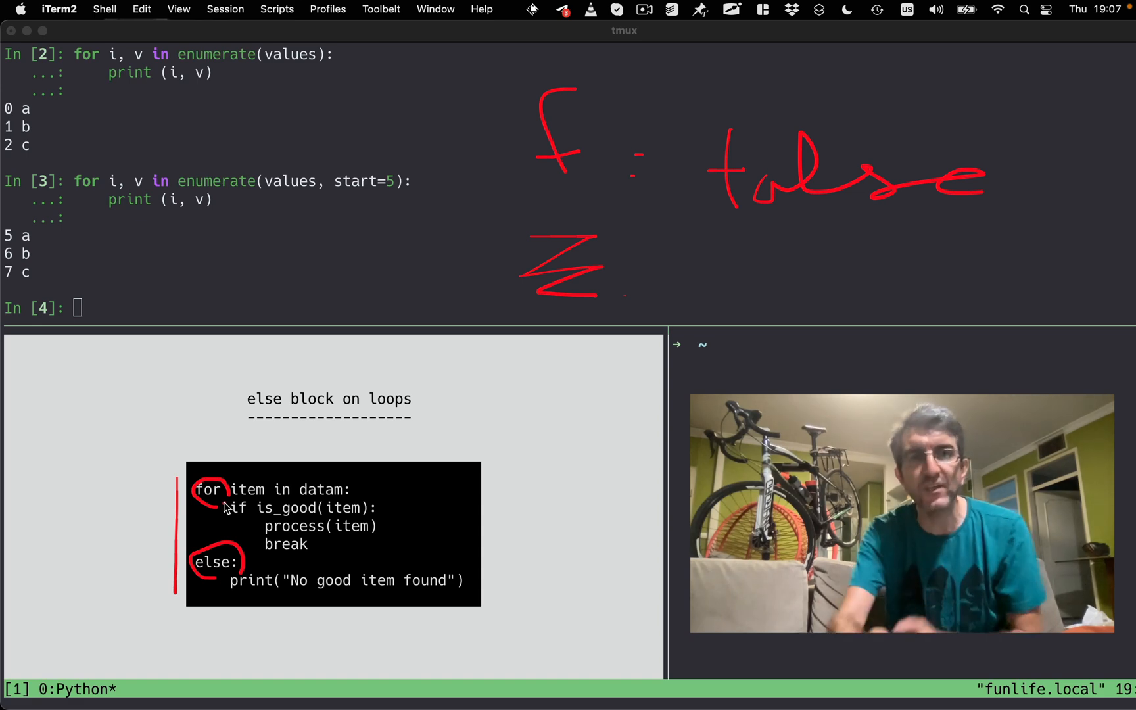
drag(228, 595, 413, 594)
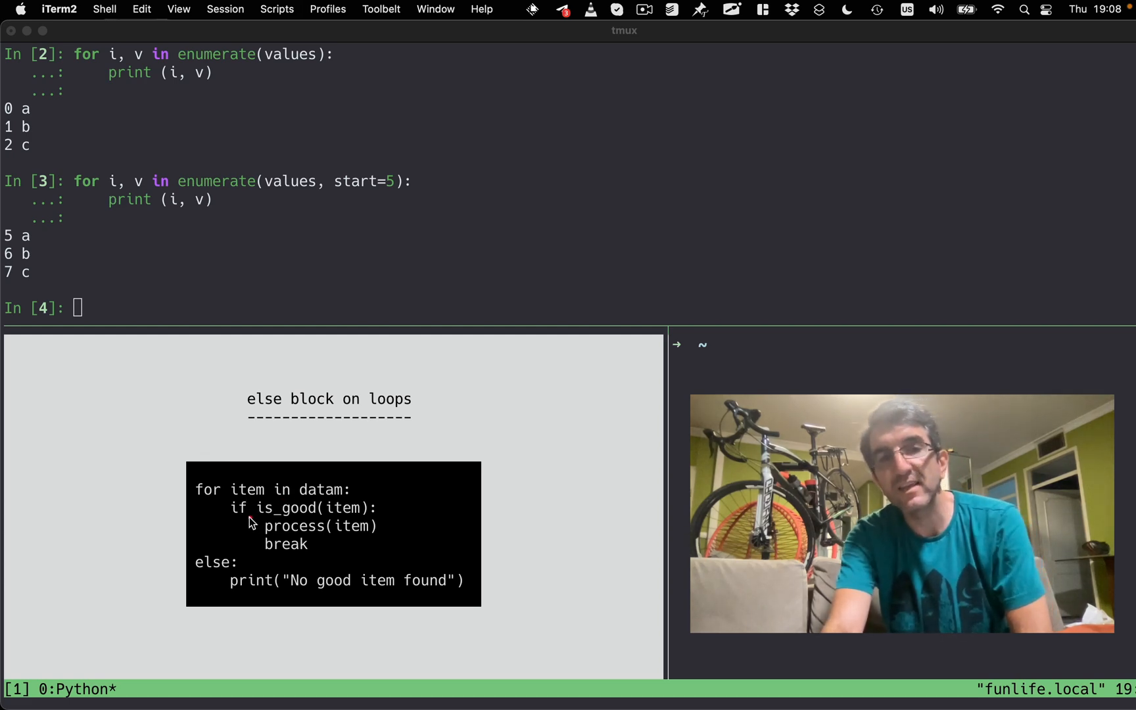
drag(250, 523, 369, 526)
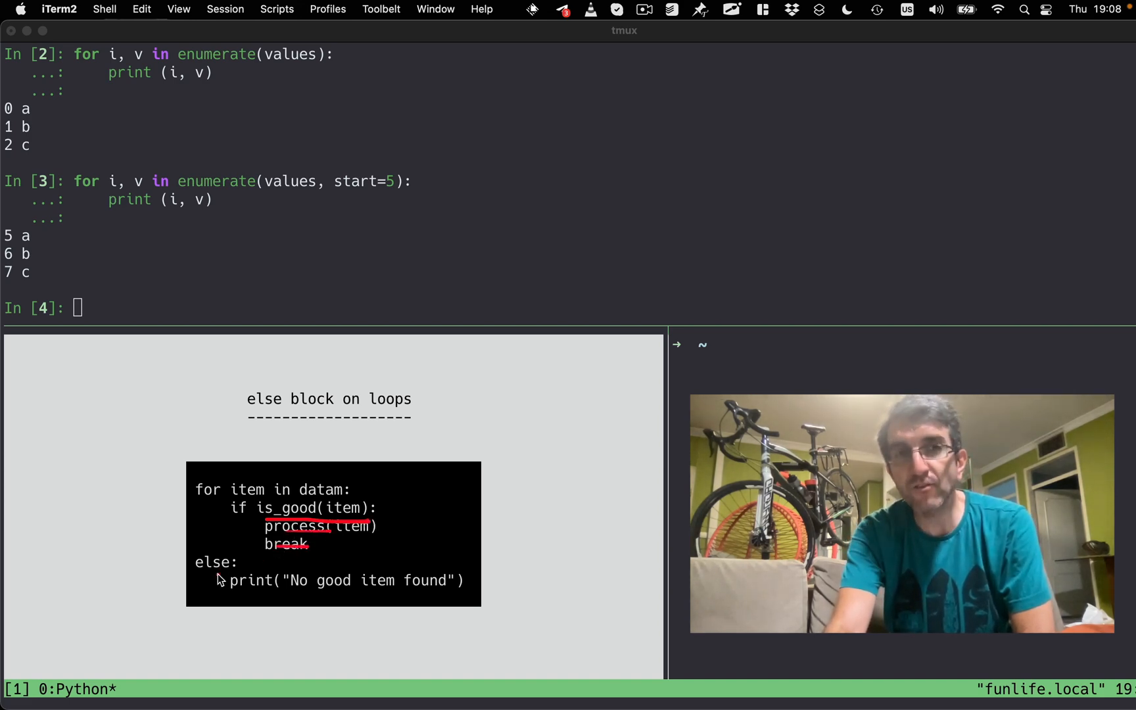
drag(232, 595, 467, 605)
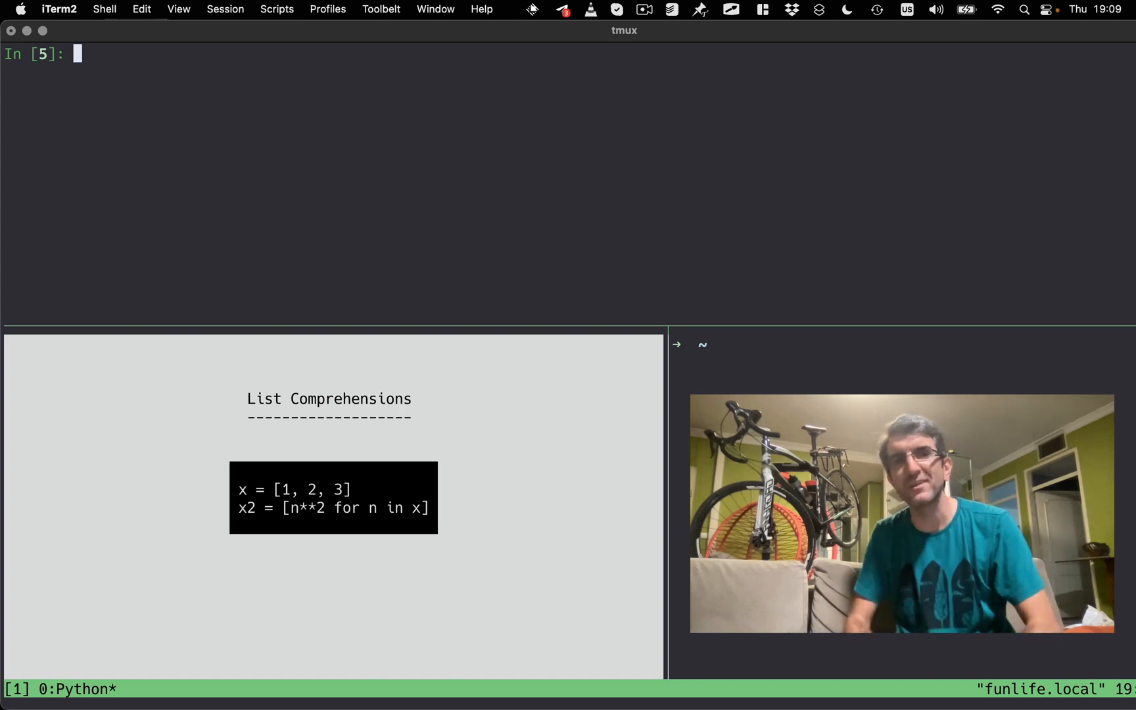
Enter x = [1, 2, 3] and evaluate [n for n in x].
text(x = [1, 2, 3)
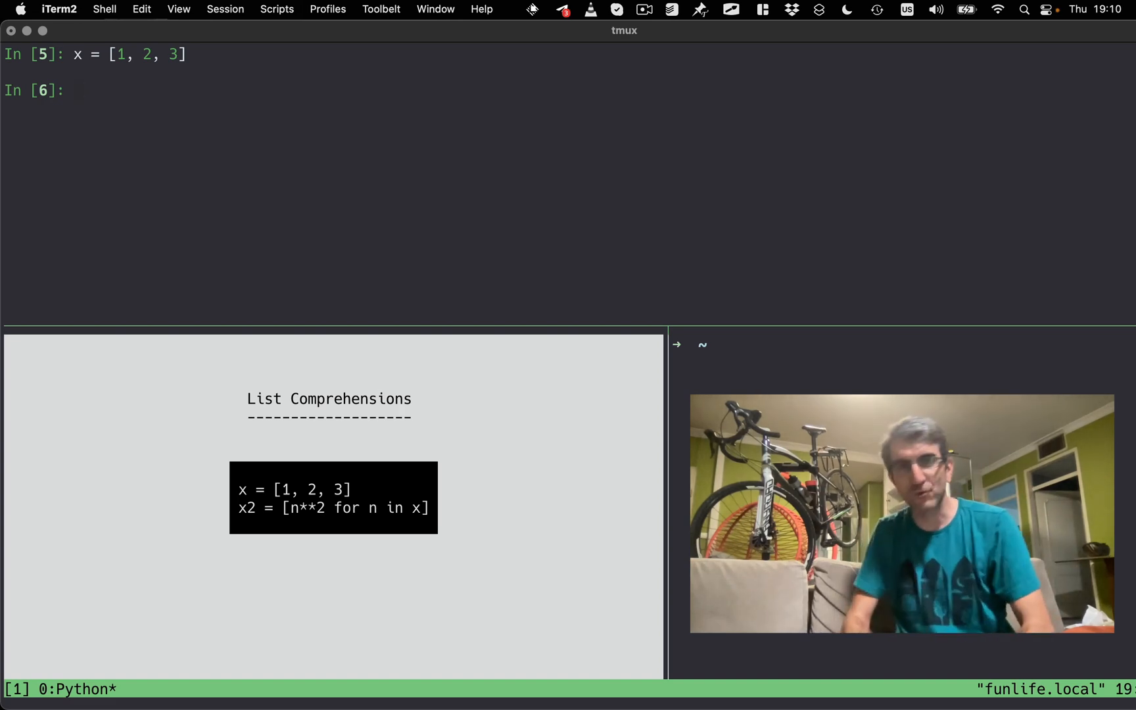
text([)
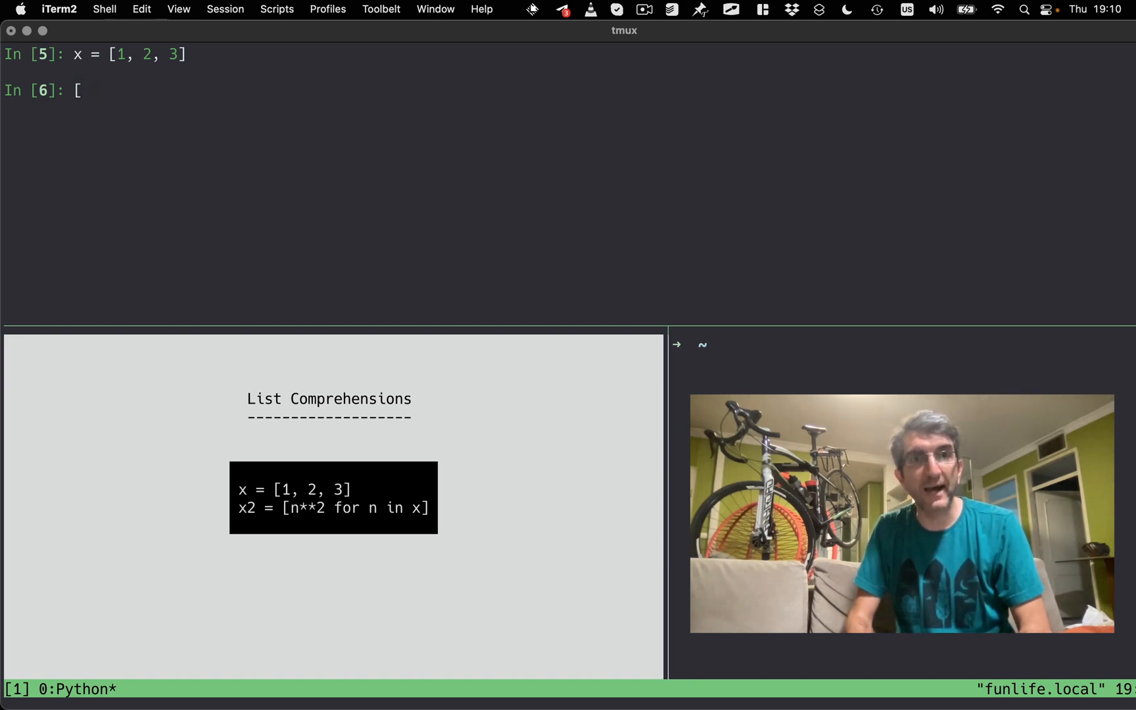
text(n for)
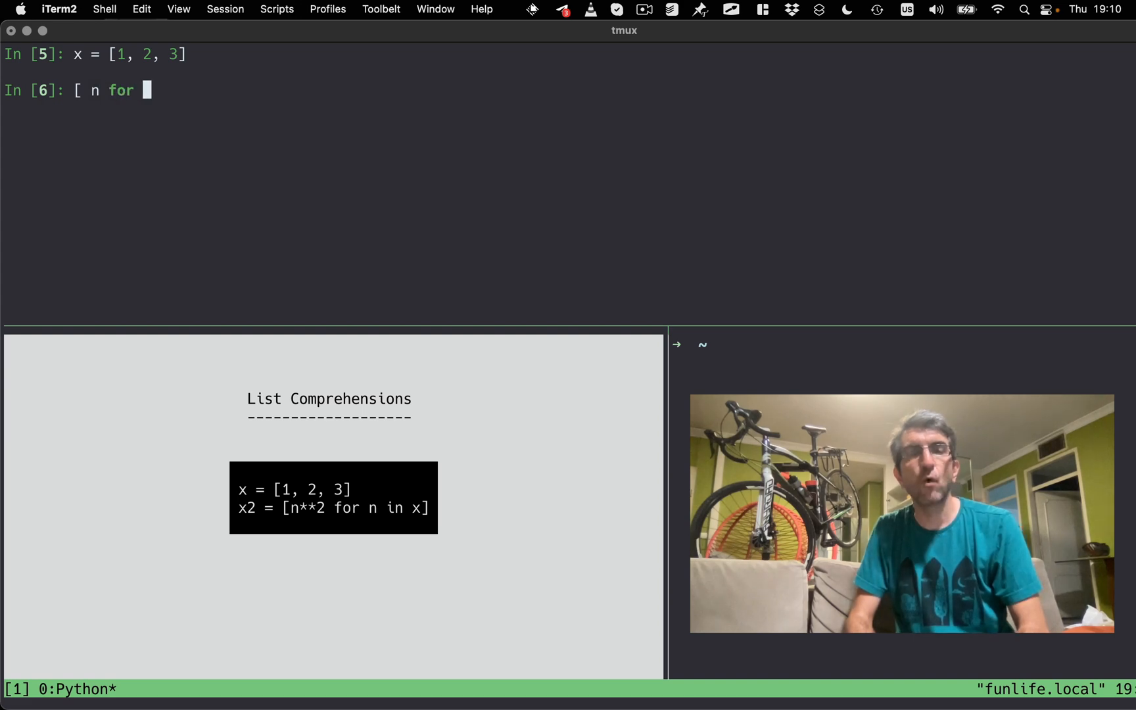
text(n in x])
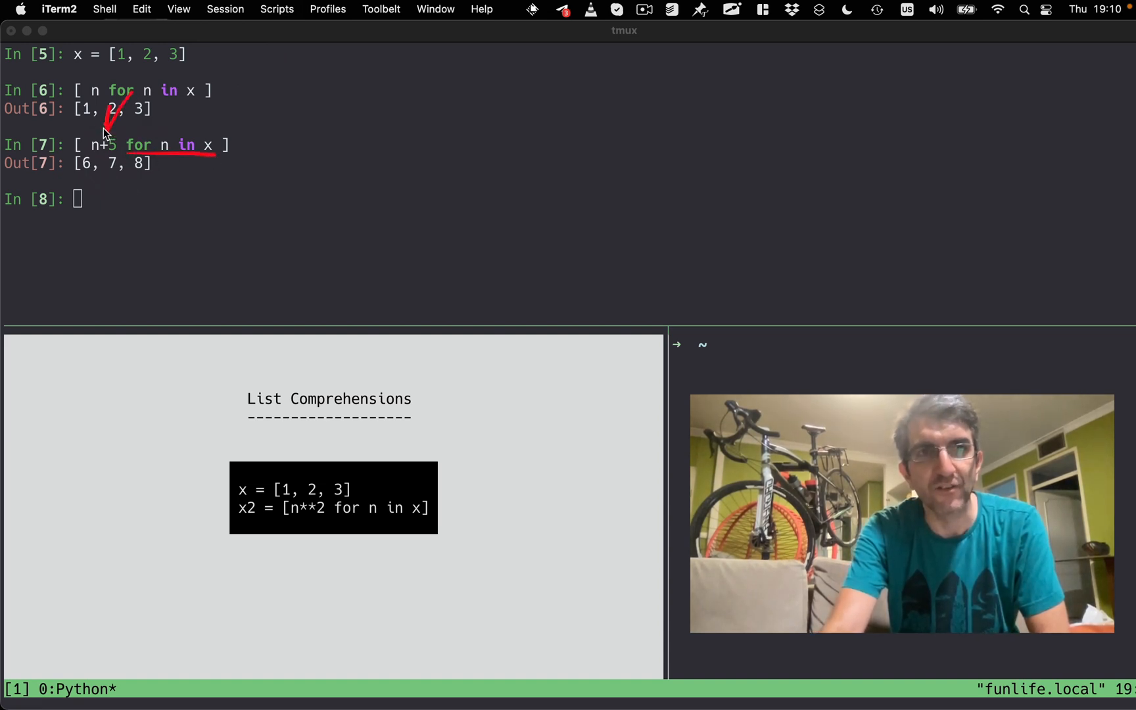
mouse_move(130, 129)
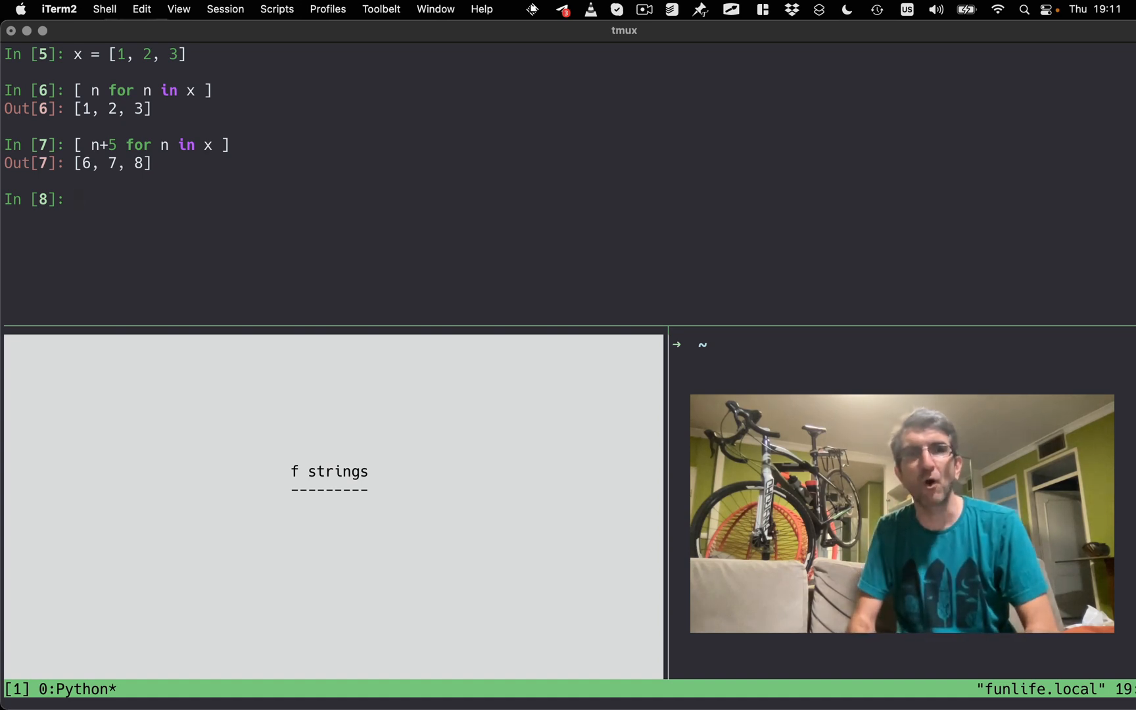
Define name and age and build the f-string 'my name is {name} and my age is...'.
text(age = 44)
text(n)
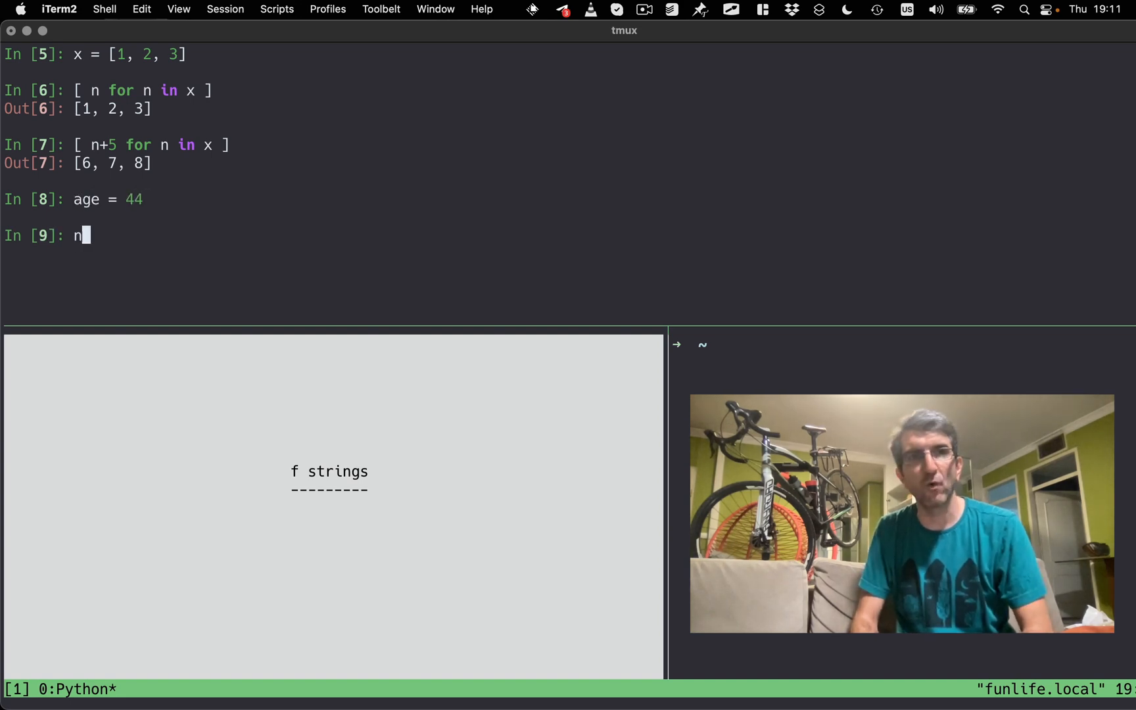
text(ame = 'jadi)
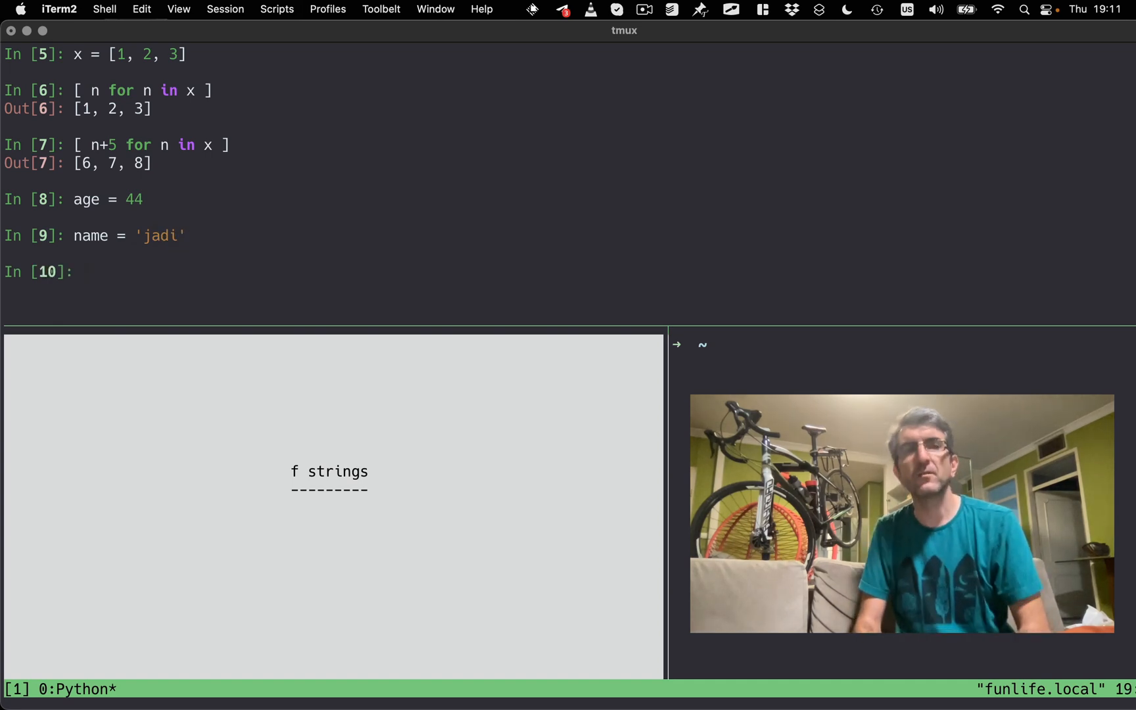
text(f)
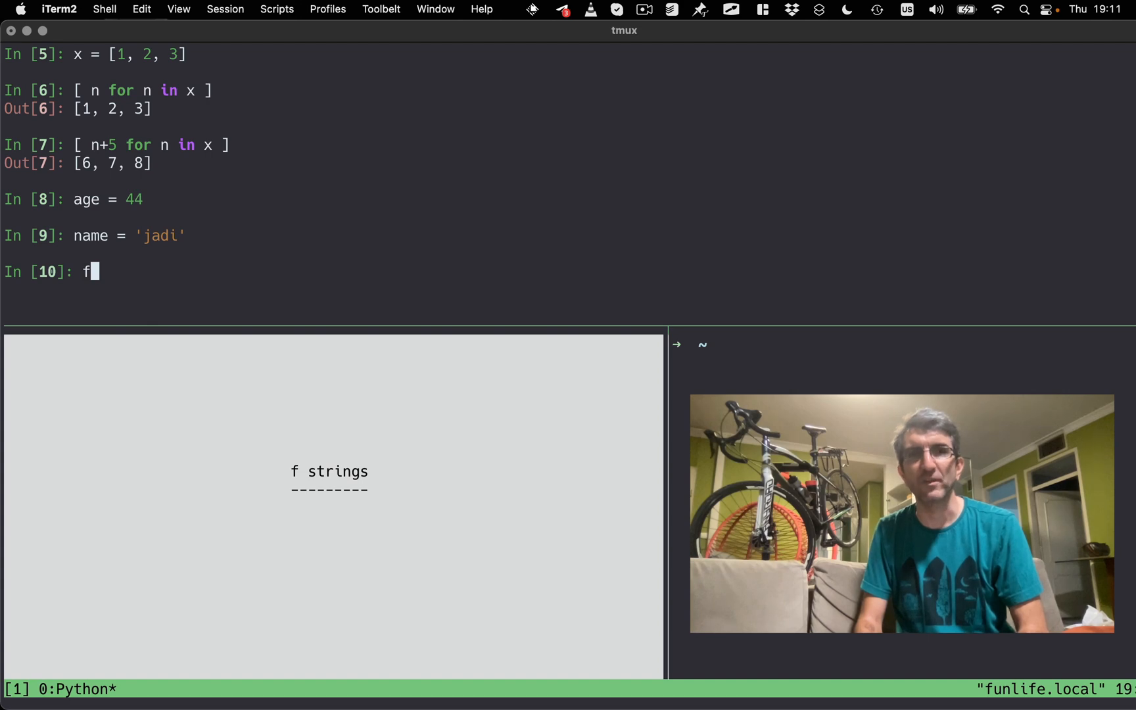
text("")
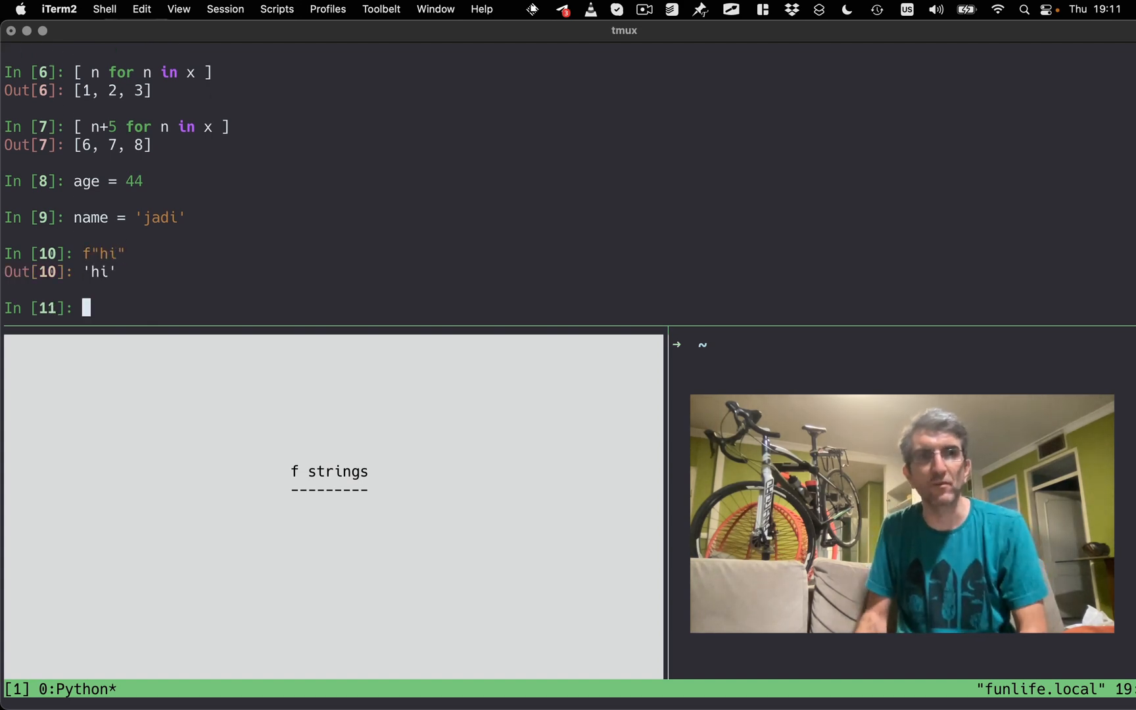
text(f"my name is)
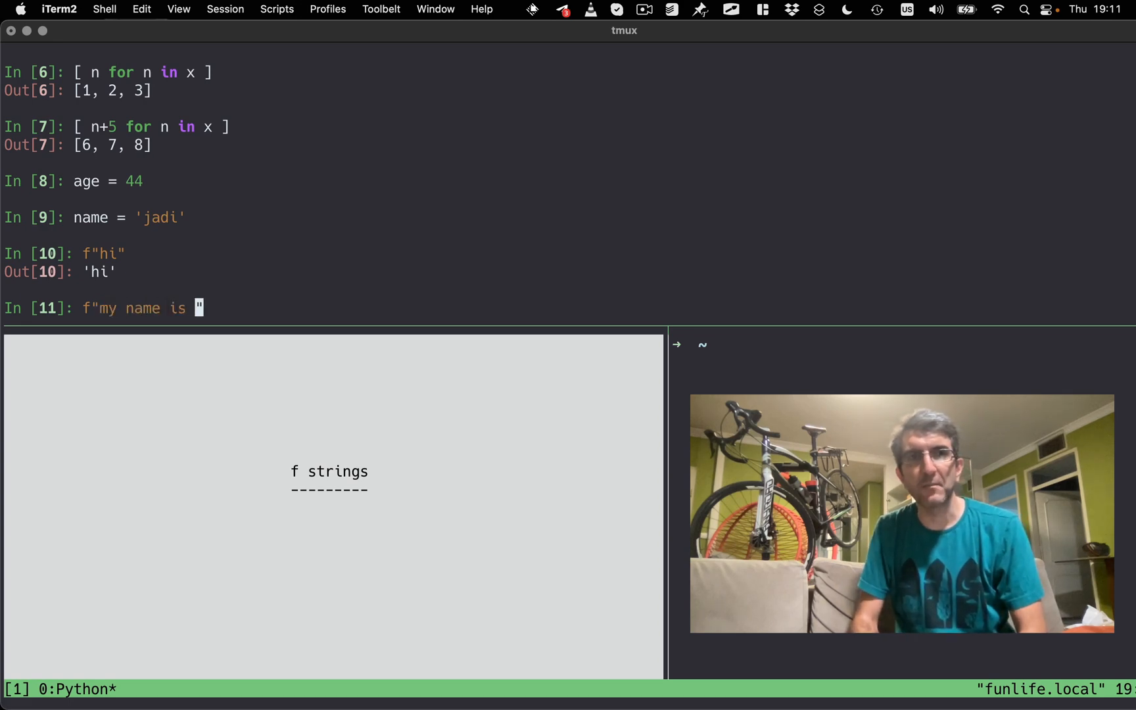
text({name})
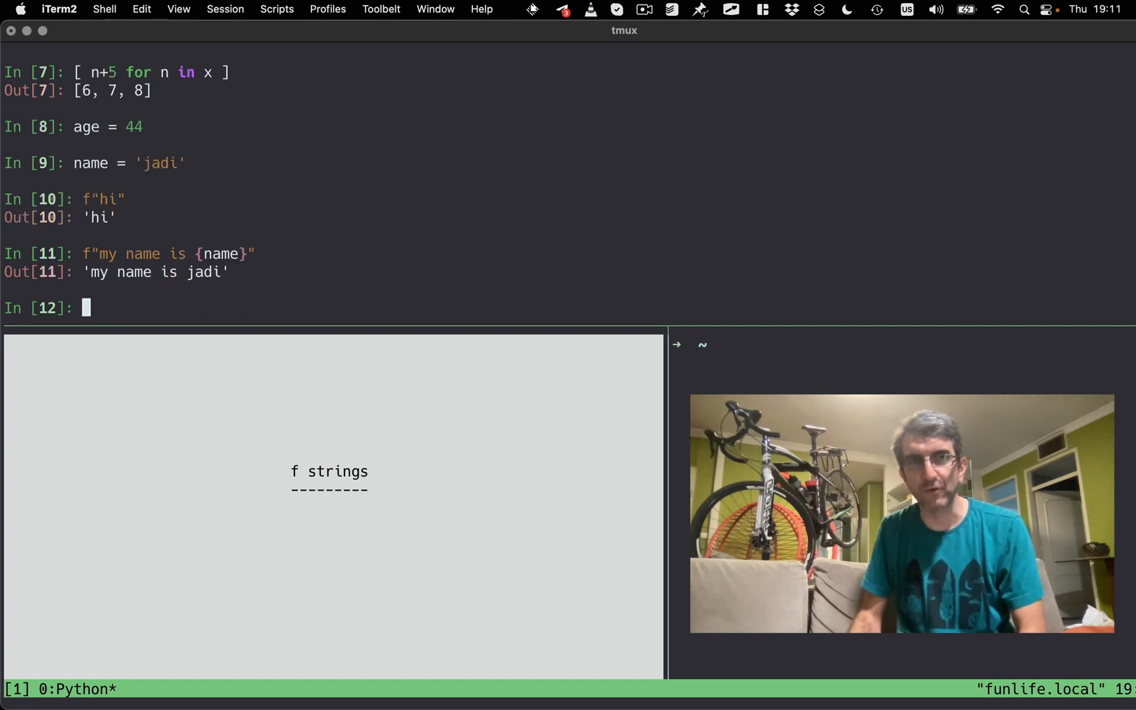
text(f"my name is {name} and my)
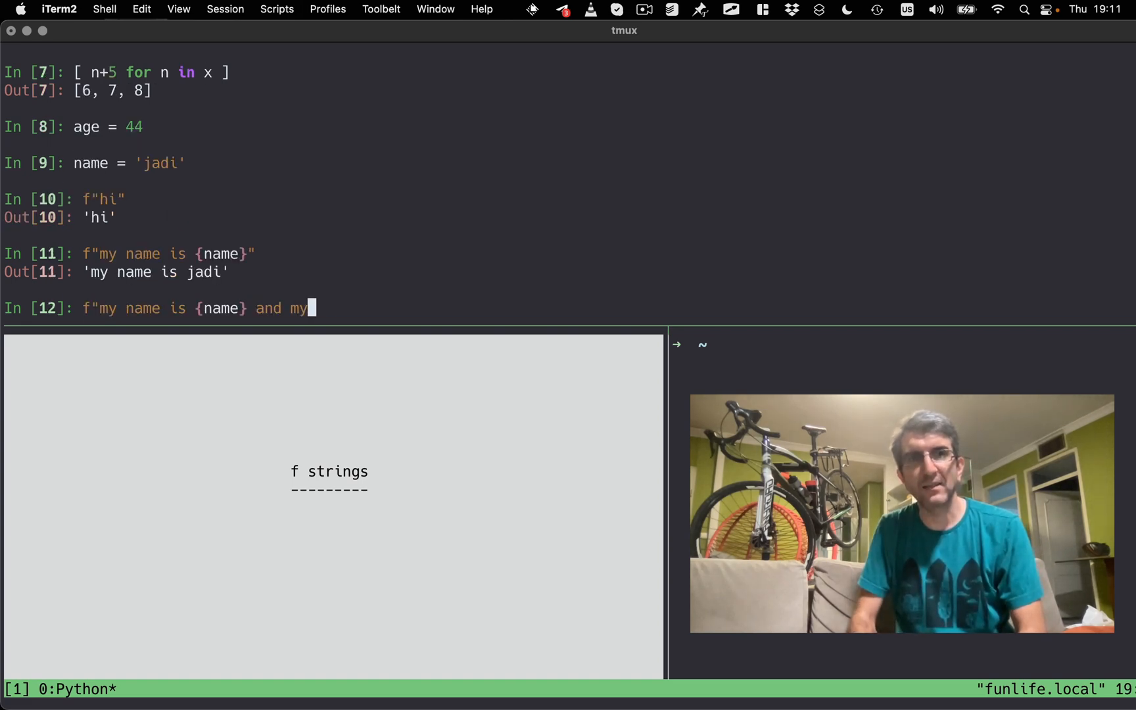
text(age is "age")
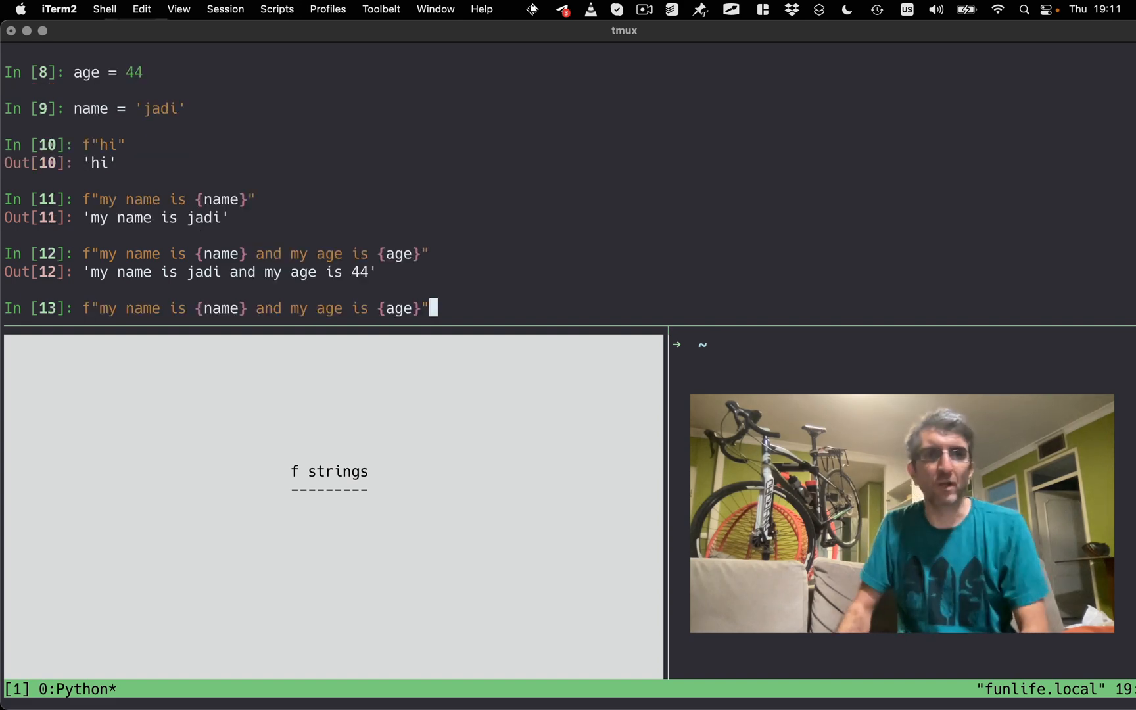
Print the f-string with {name} and {age}, then begin adding + 5 to age.
text(print()
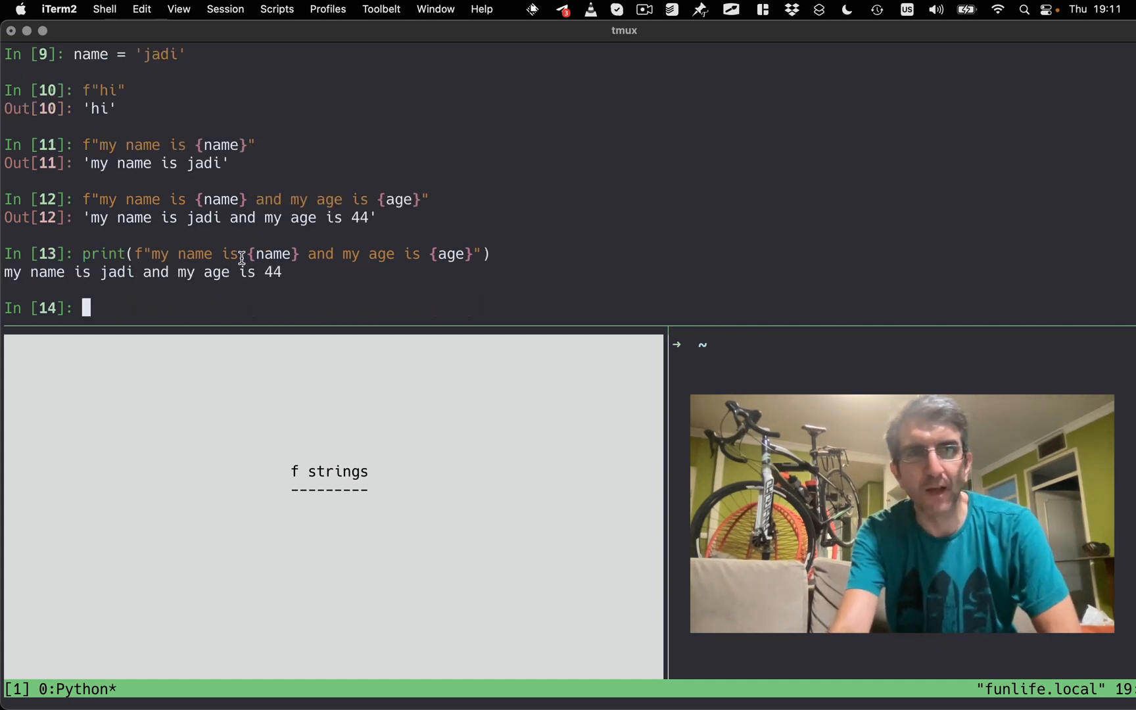
double_click(273, 254)
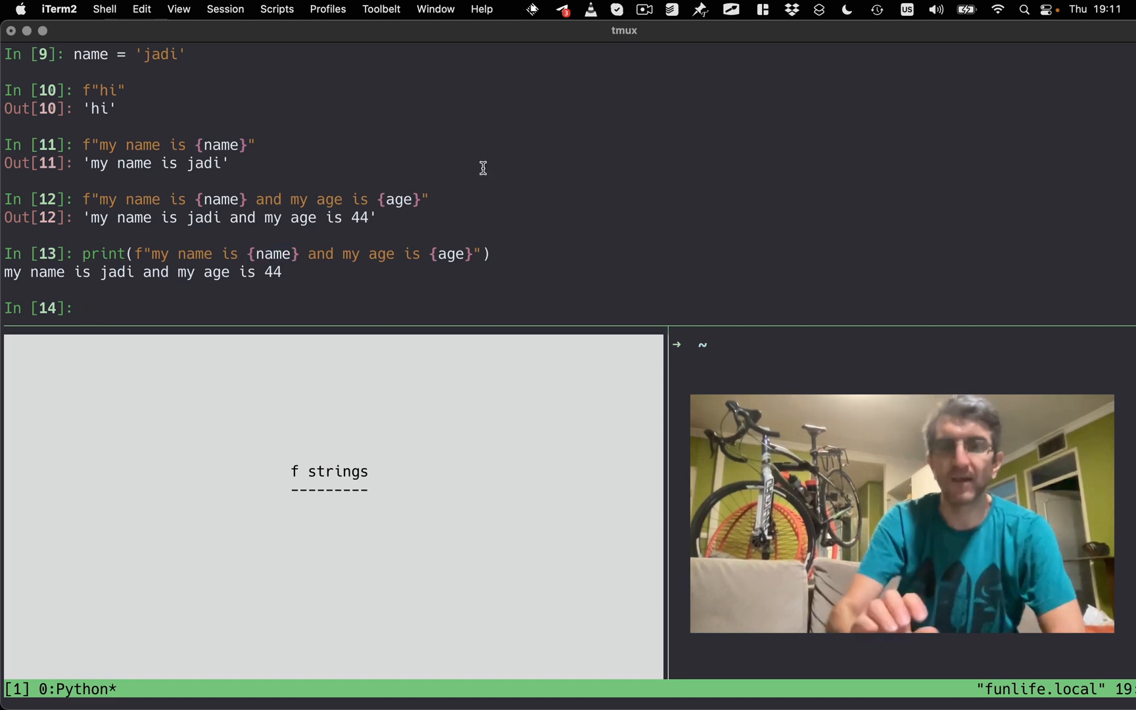
text(print(f"my name is {name} and my age is {age}"))
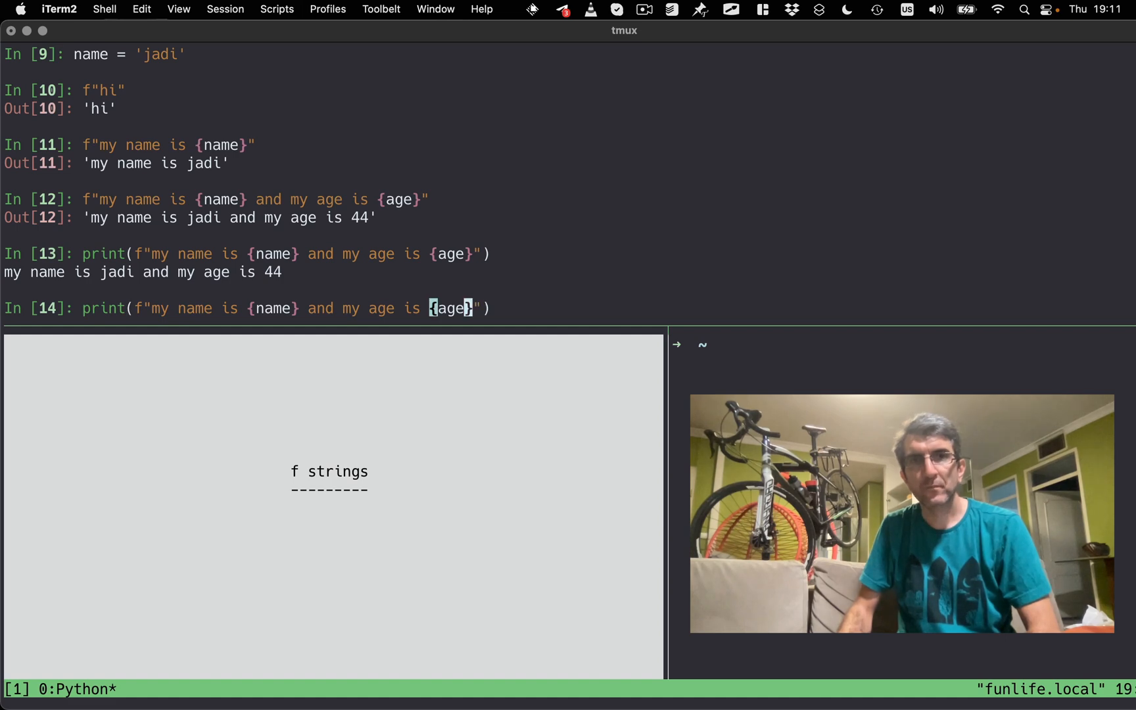
text(+ 5)
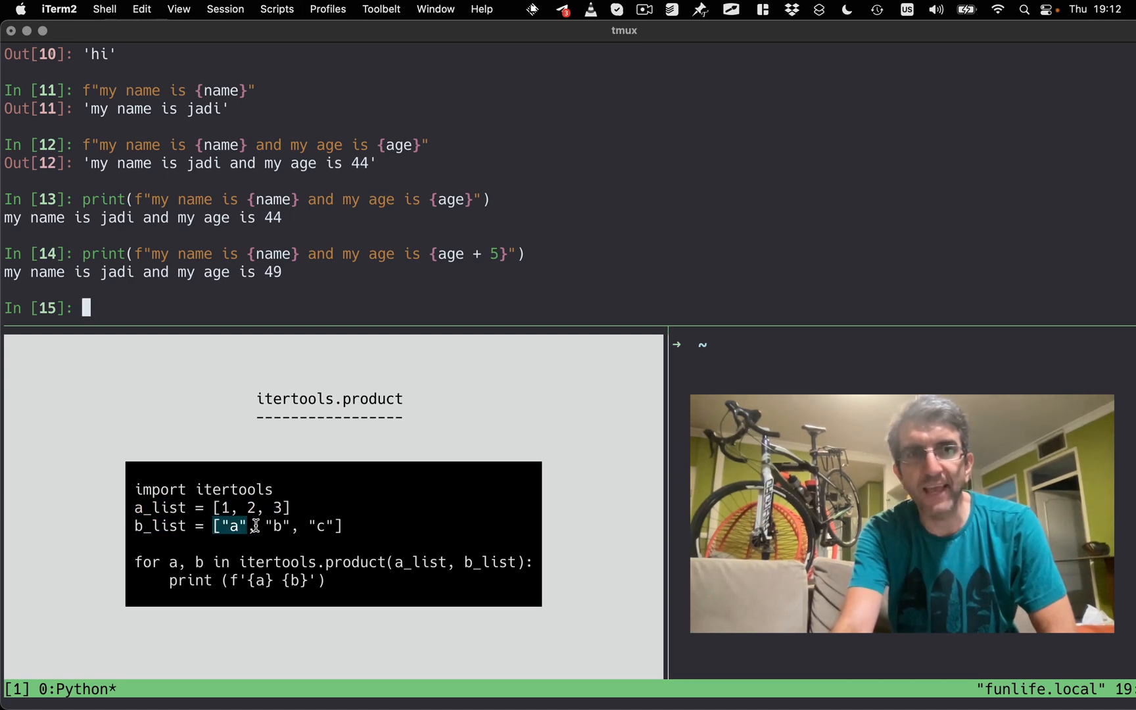
Drag across the bottom line of the IPython pane.
drag(232, 525, 337, 526)
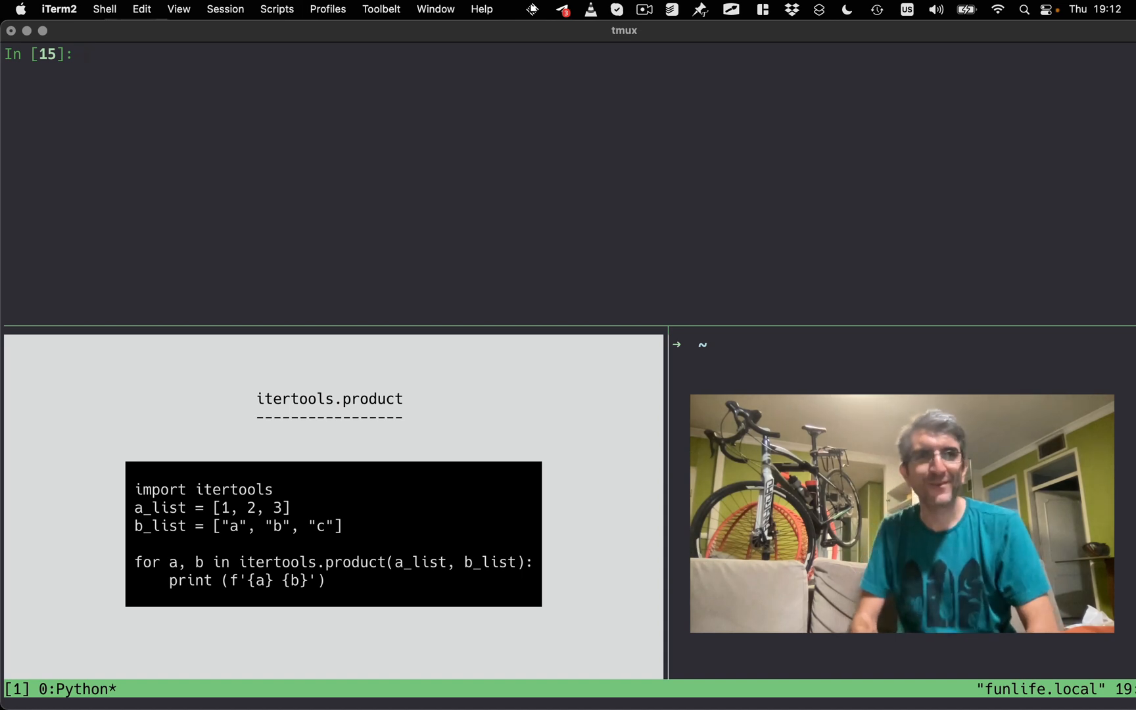
Enter the nested loop over a_list and b_list printing str(a) + b.
text(for)
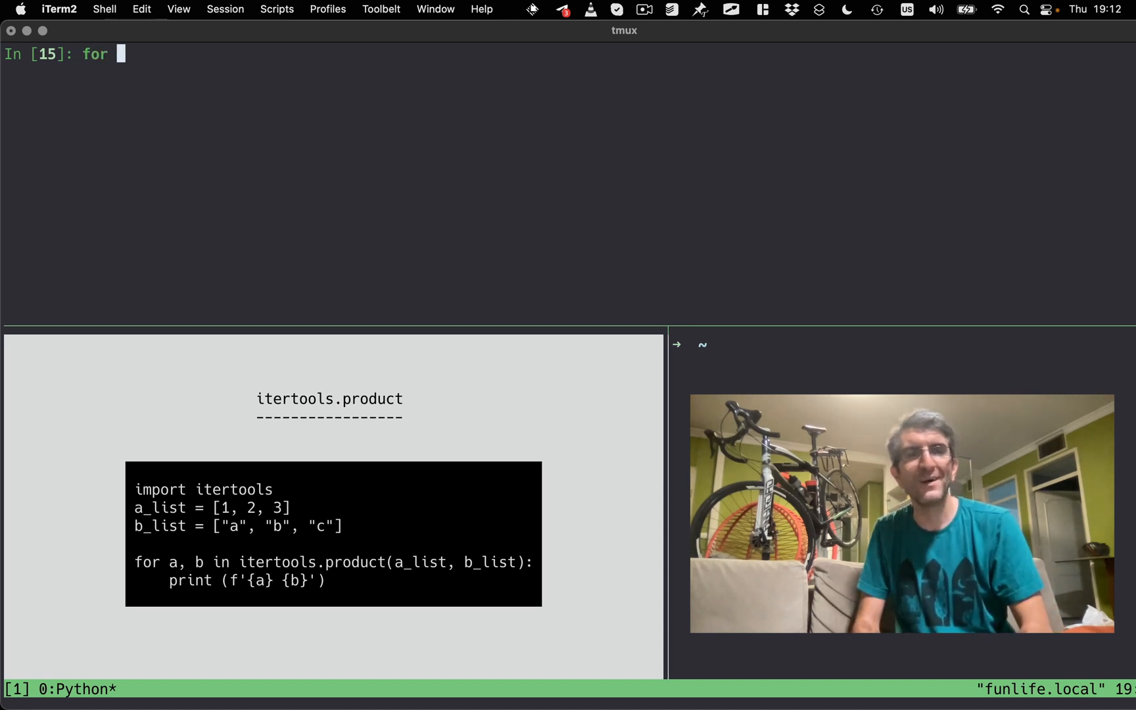
text(a in a_list:)
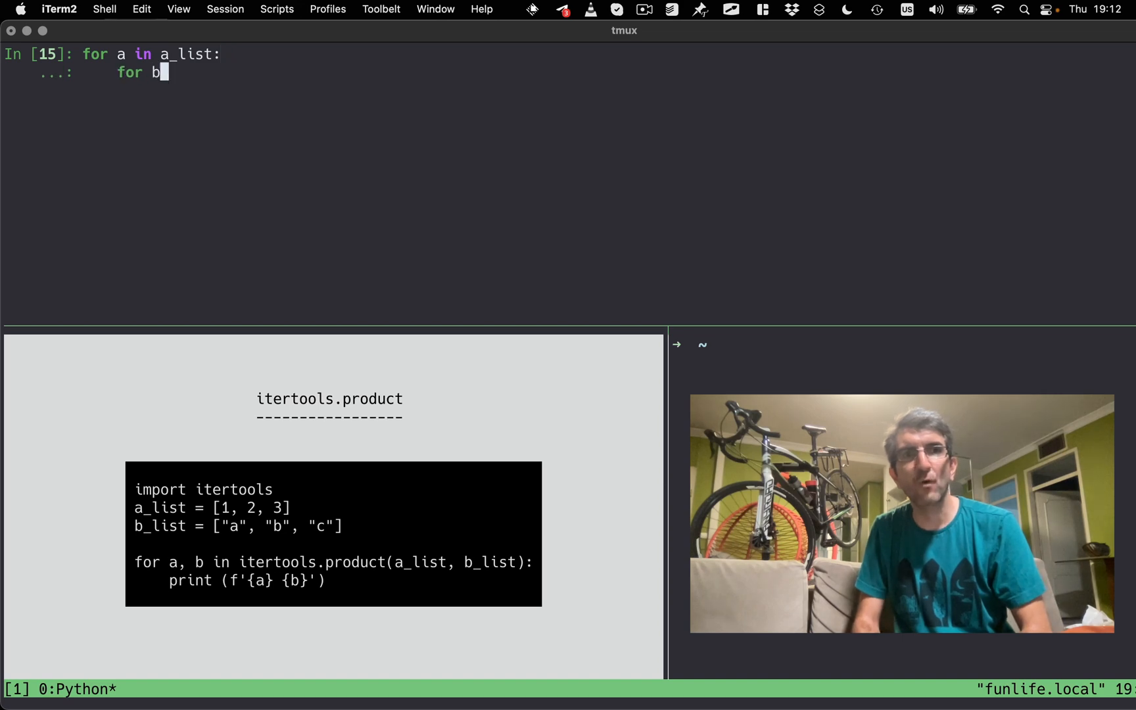
text(in b_slit)
text(p)
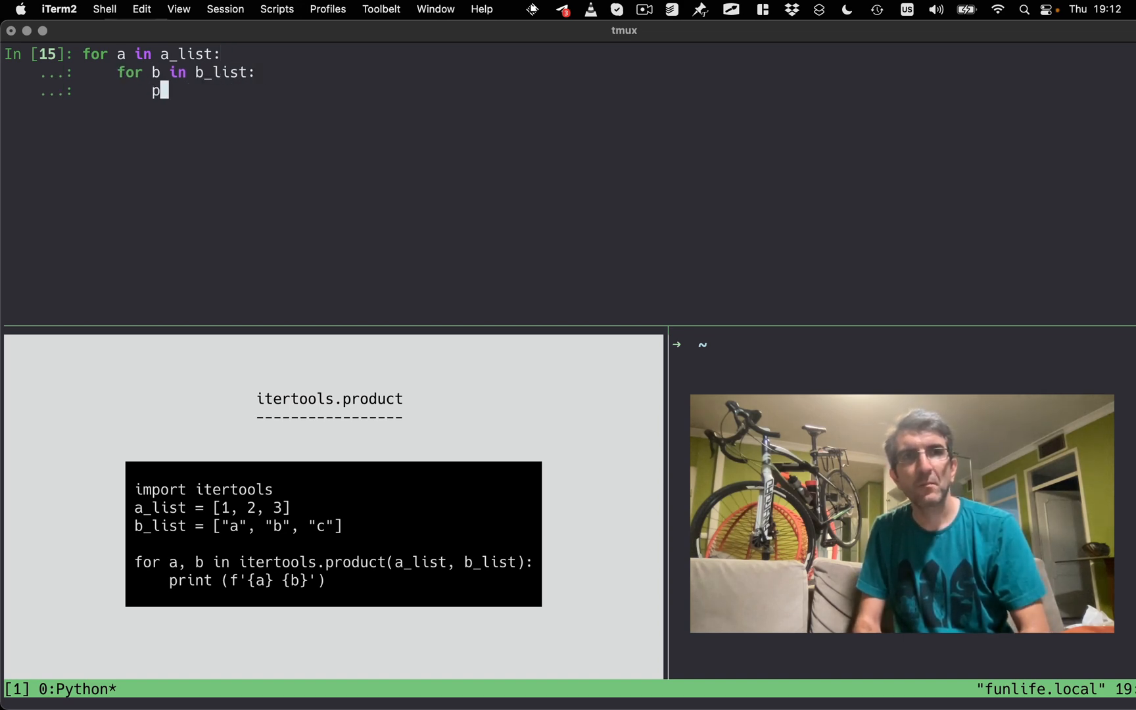
text(rint (a)
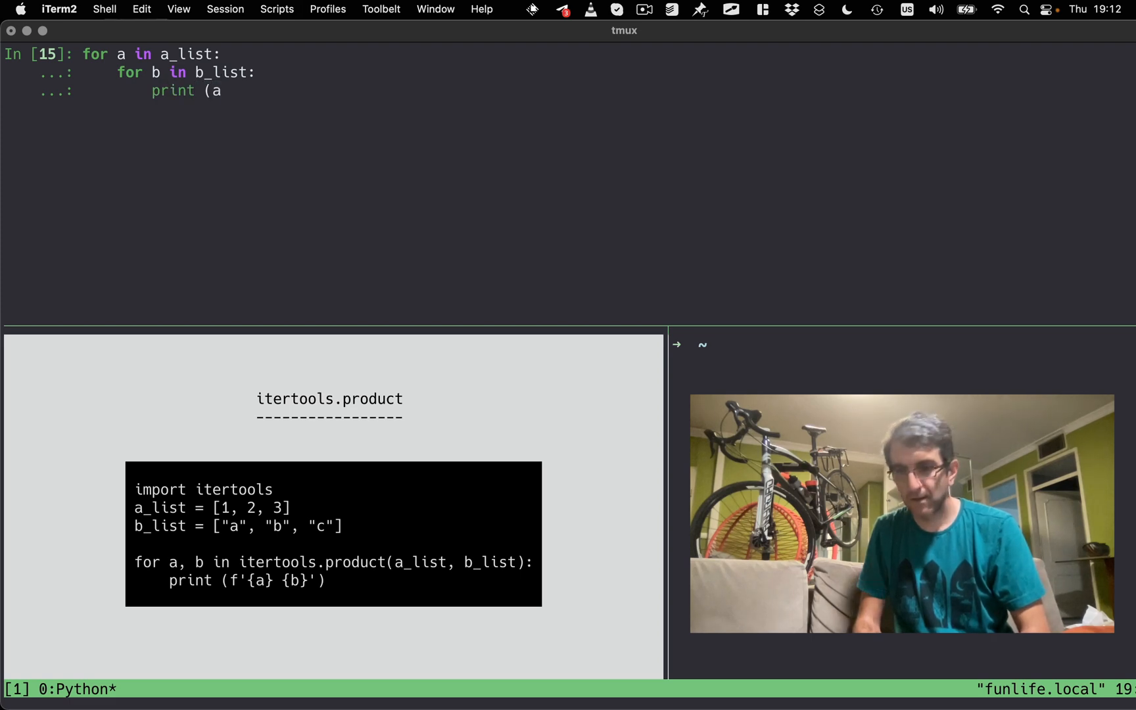
text(+ b)
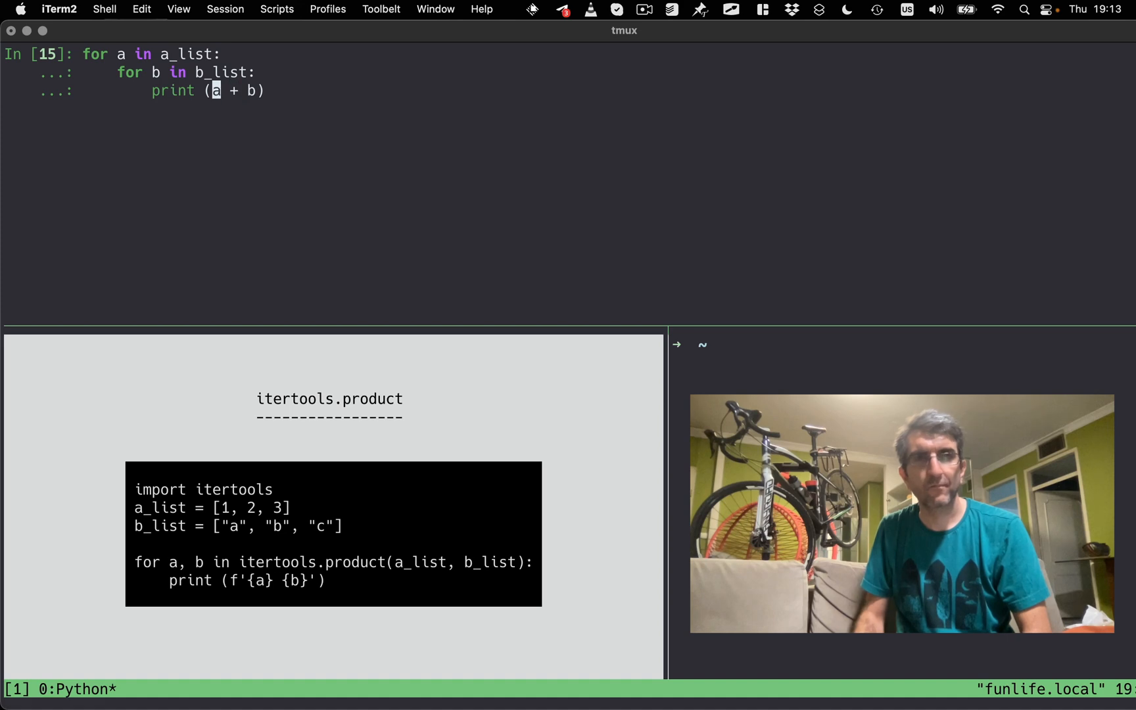
text(str(a)
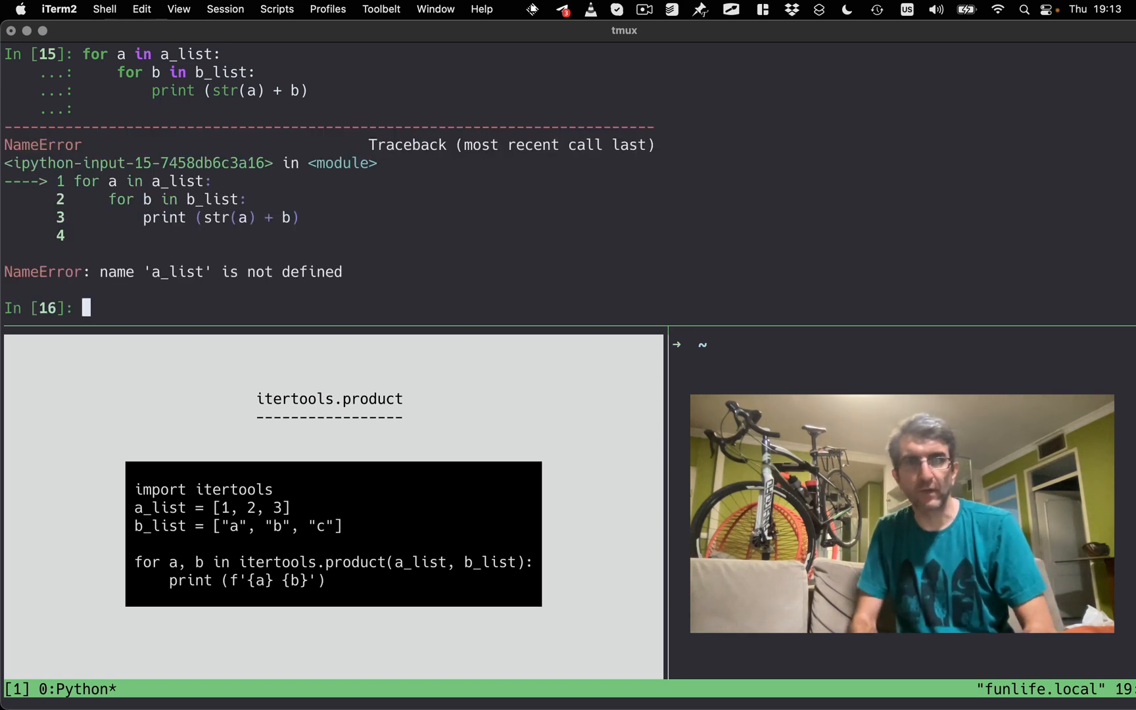
Define a_list = [1, 2, 3] and b_list = ['a', 'b', 'c'].
text(a_list)
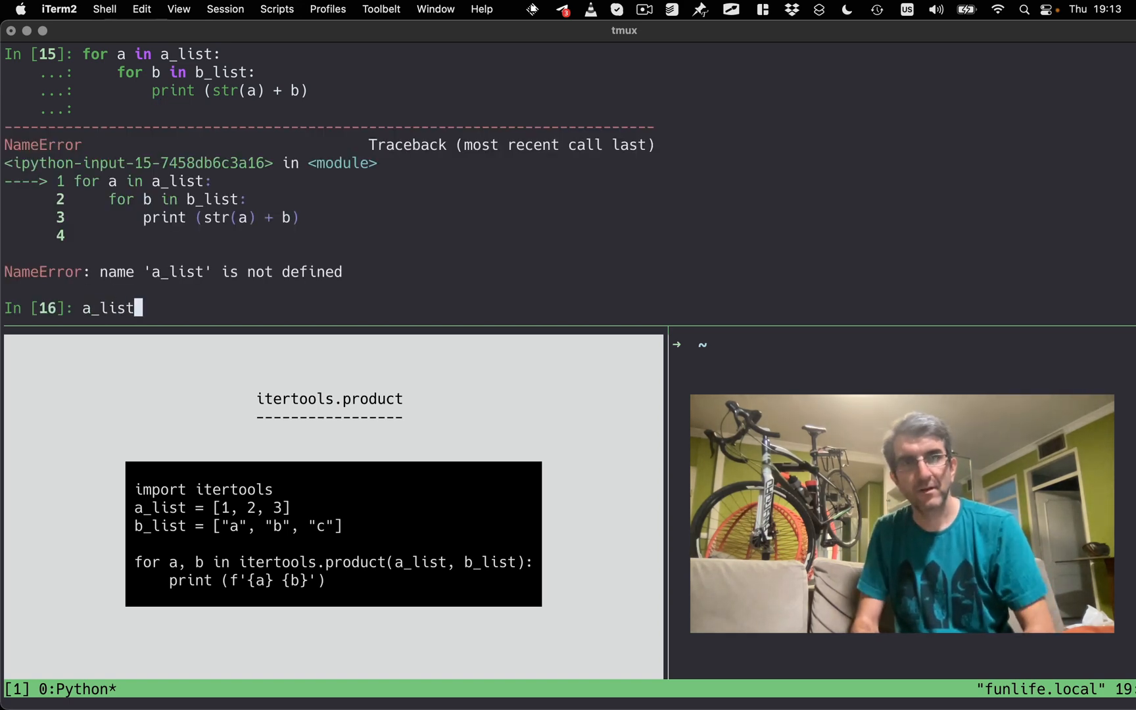
text(= [1, 2, 3])
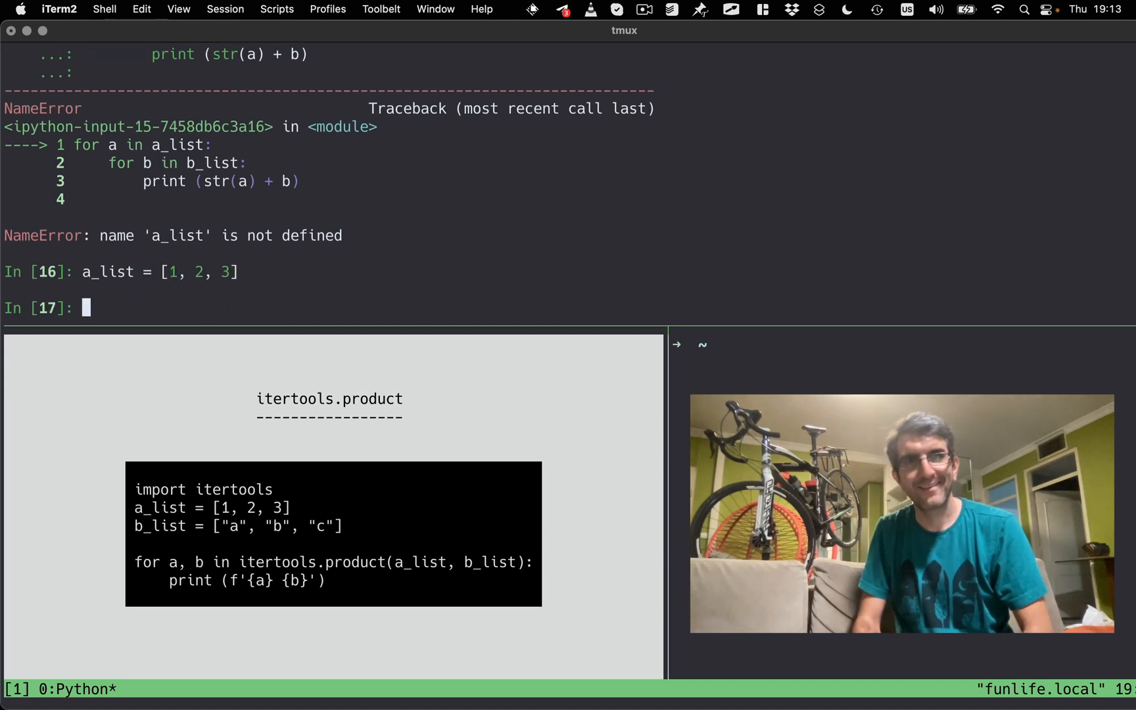
text(b_list)
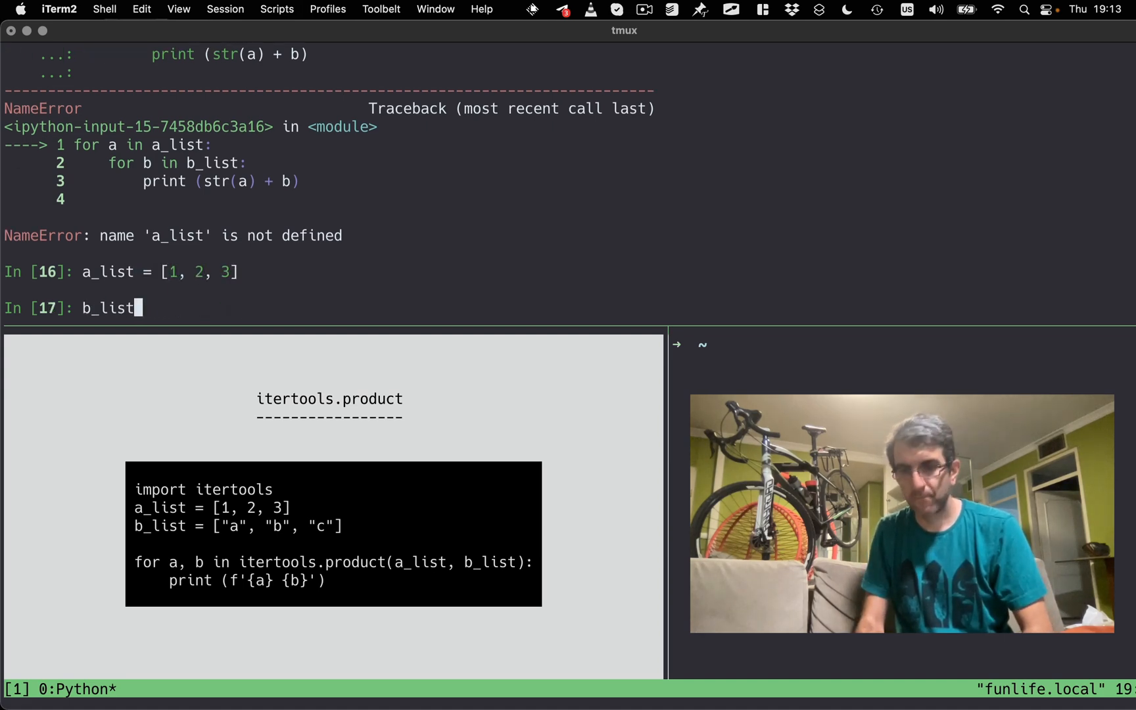
text(= ['a',)
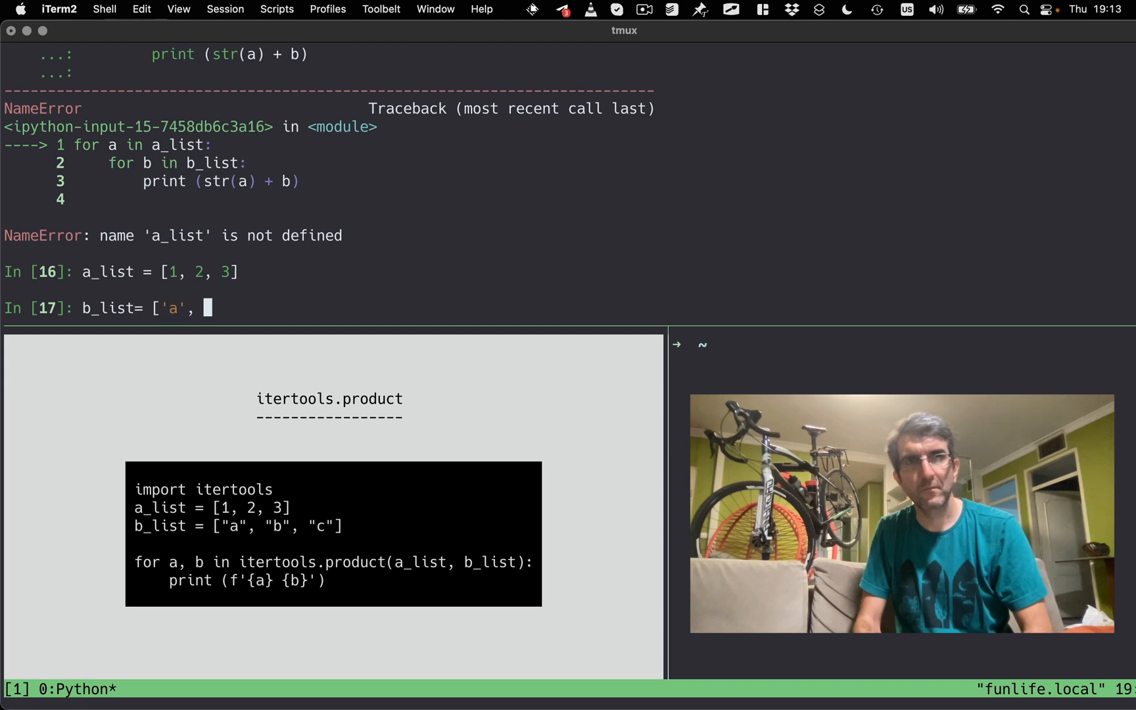
text('b', 'c')
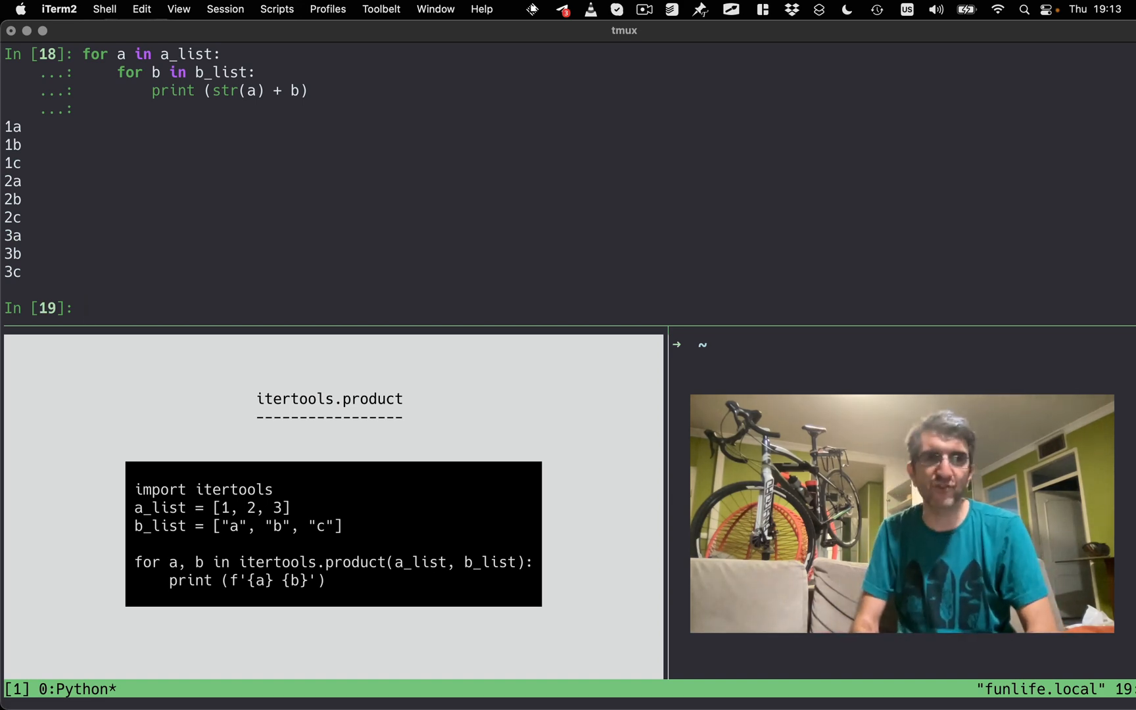
Write the loop header for a, b in itertools.product(a_list, b_list).
text(for a,)
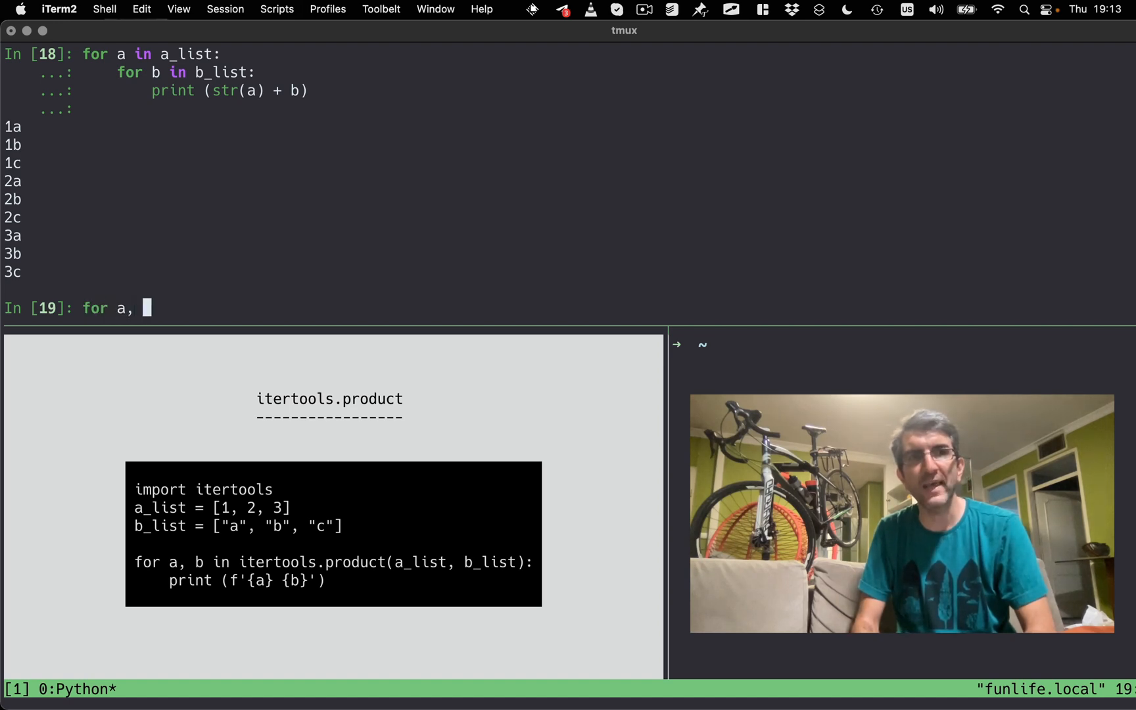
text(b in ite)
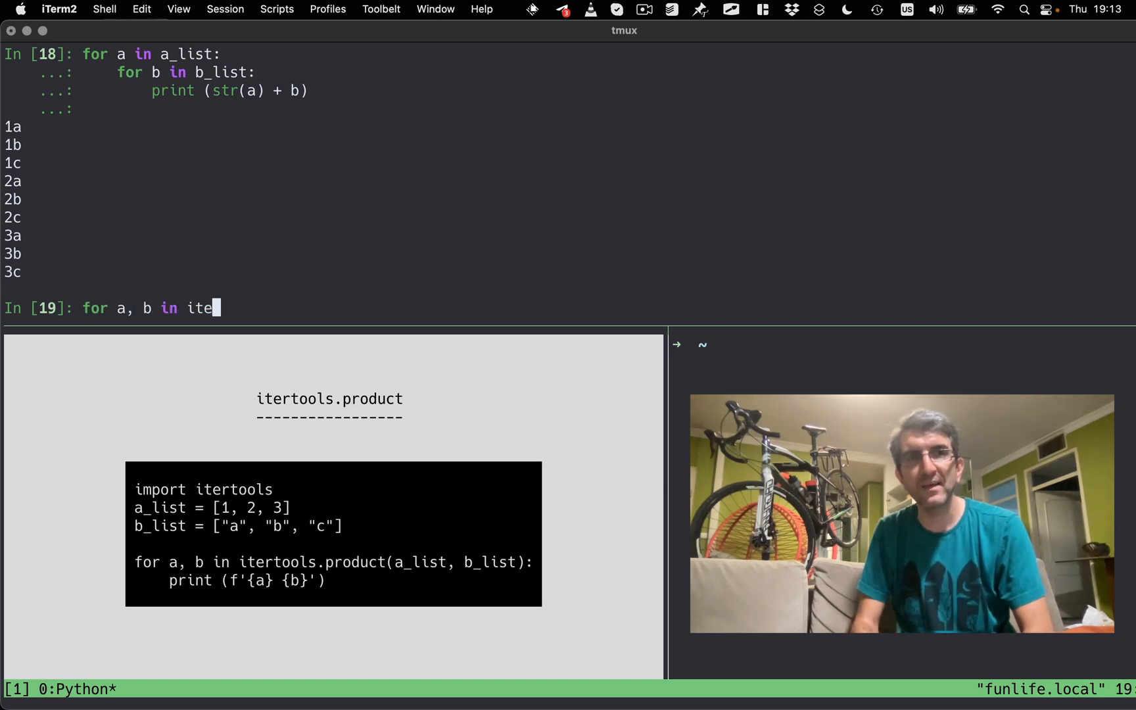
text(rtools.pro)
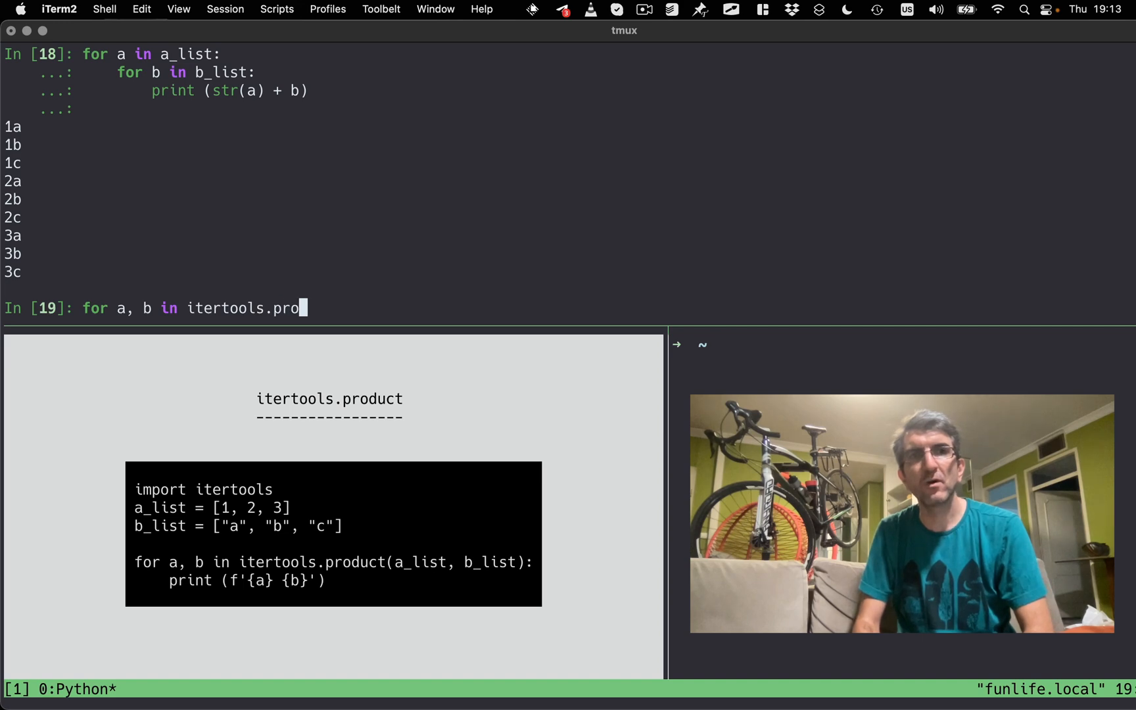
text(duct()
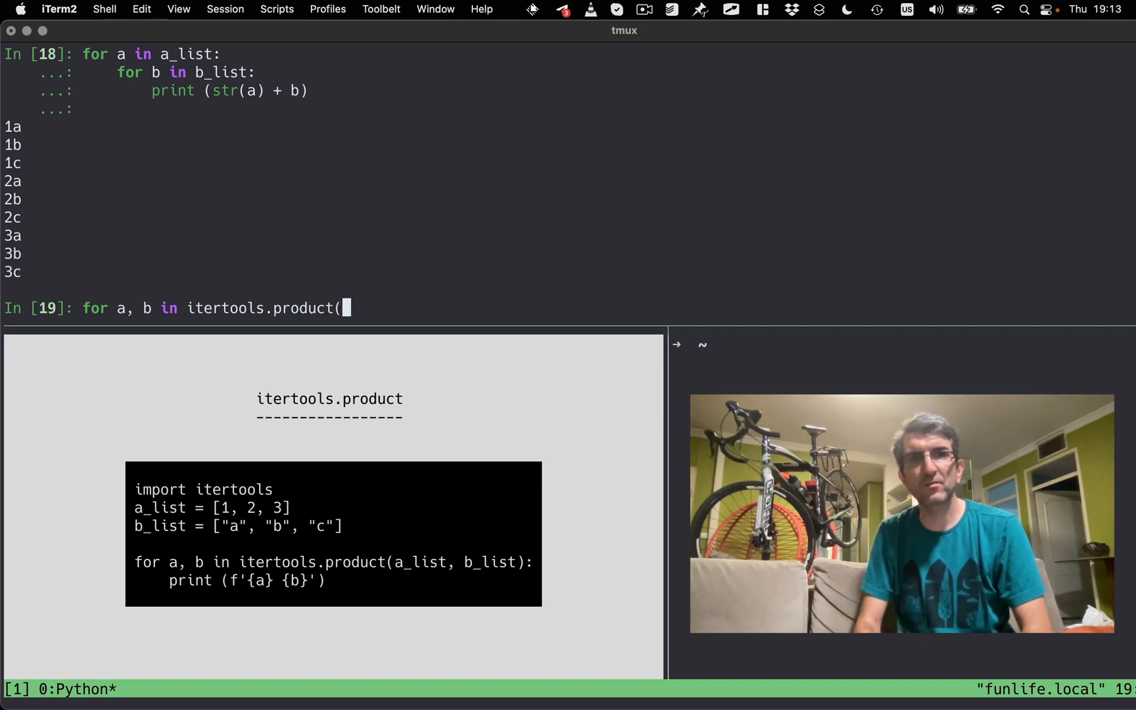
text(a_list)
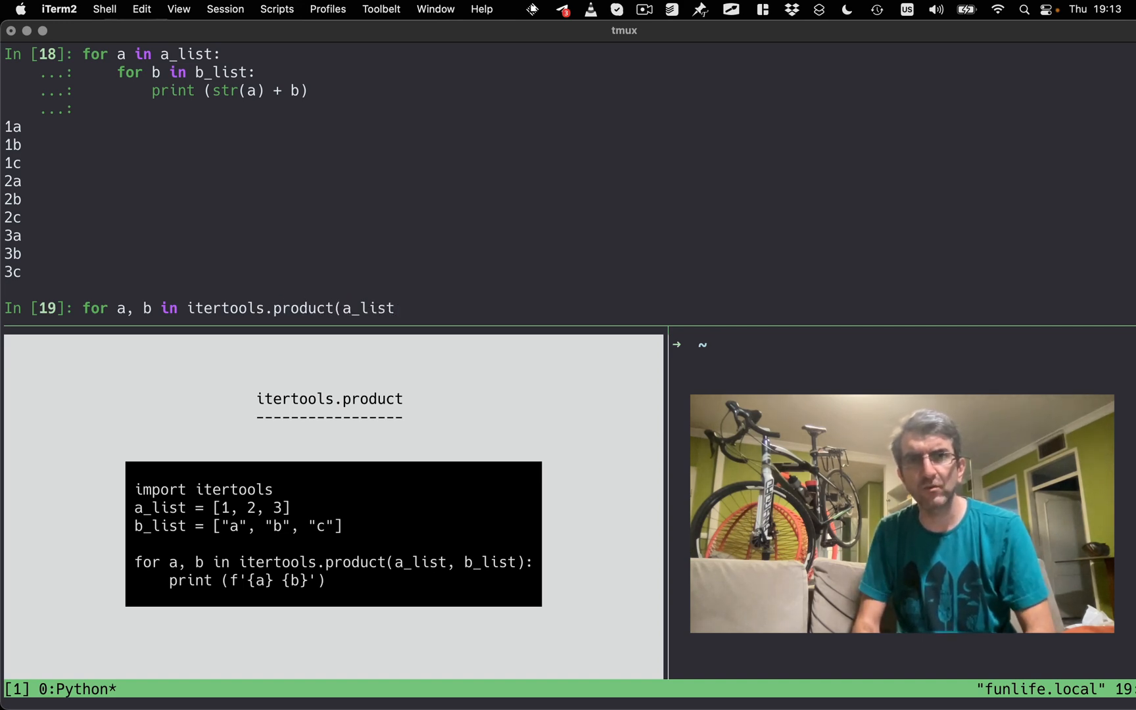
text(, b_list):)
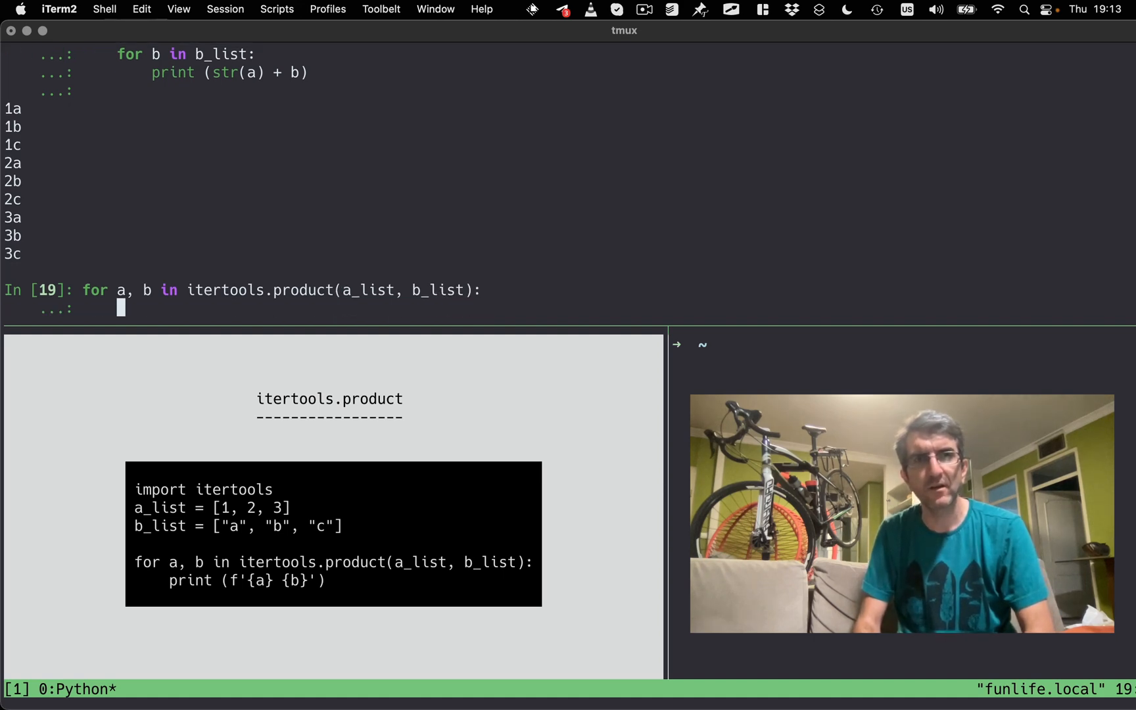
Print f"{a}{b}" in the loop, run it, and import itertools.
text(print(f")
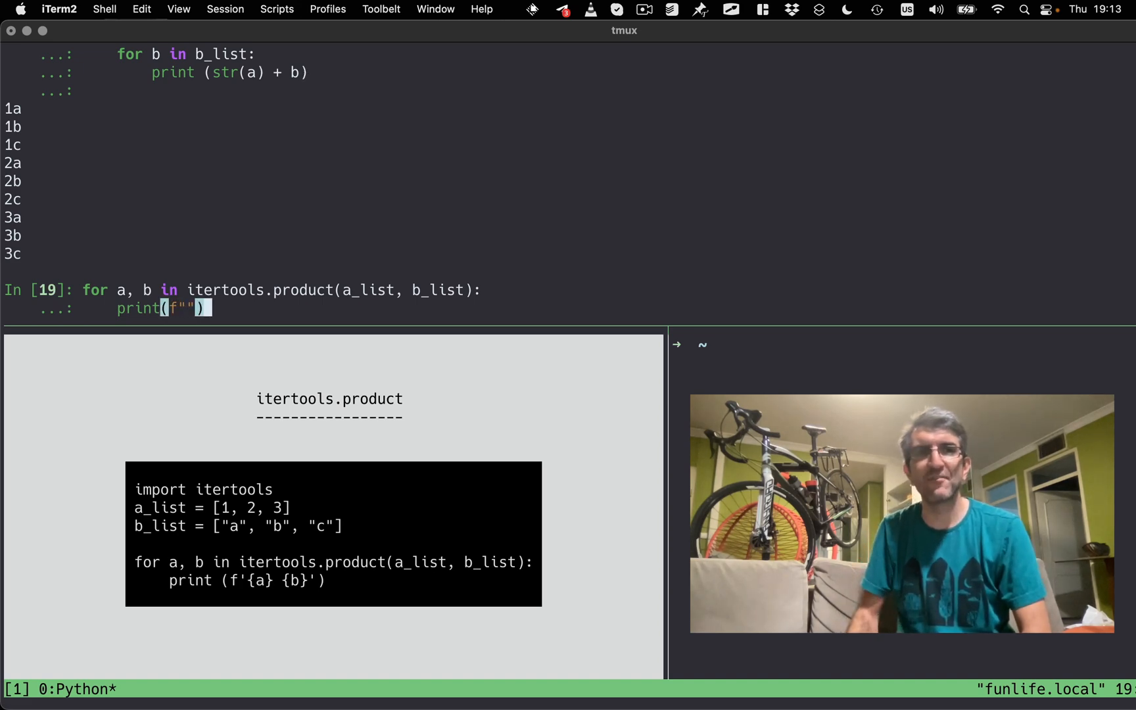
text({a)
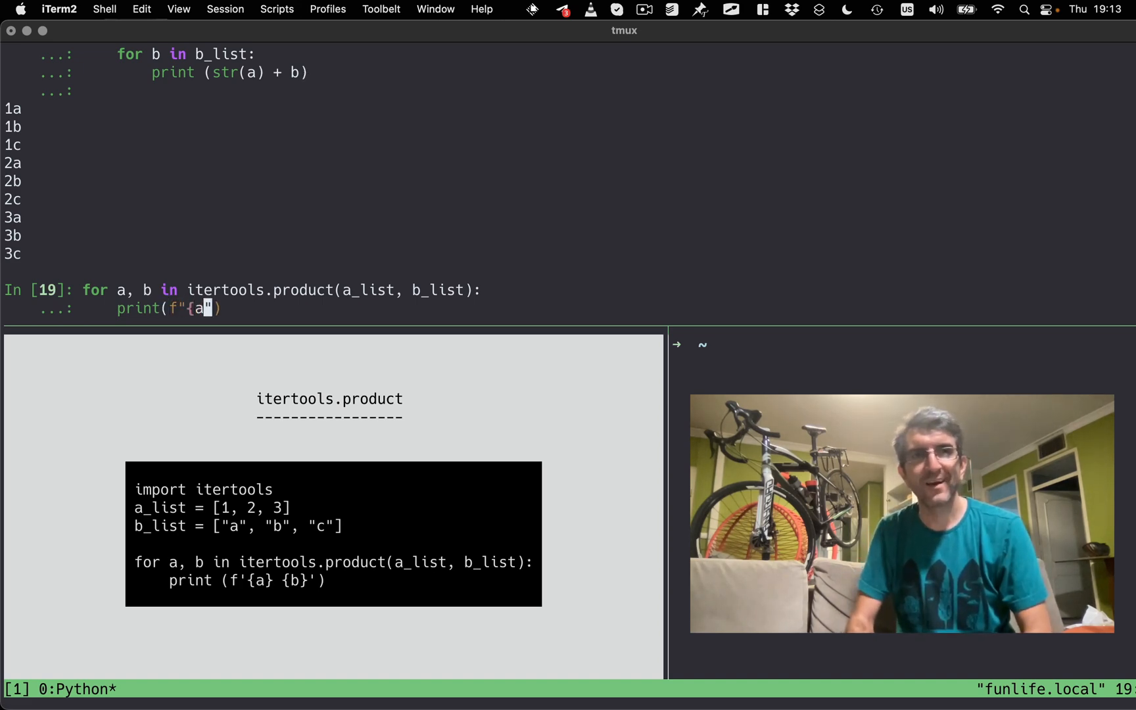
text({b}"))
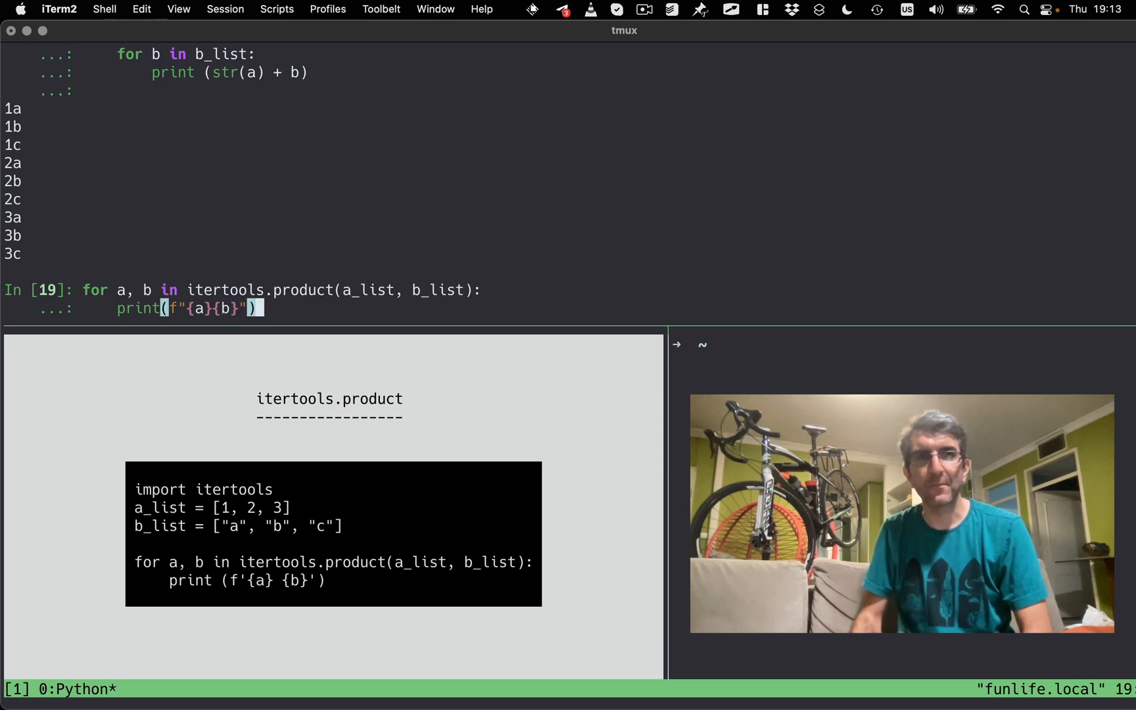
key(enter)
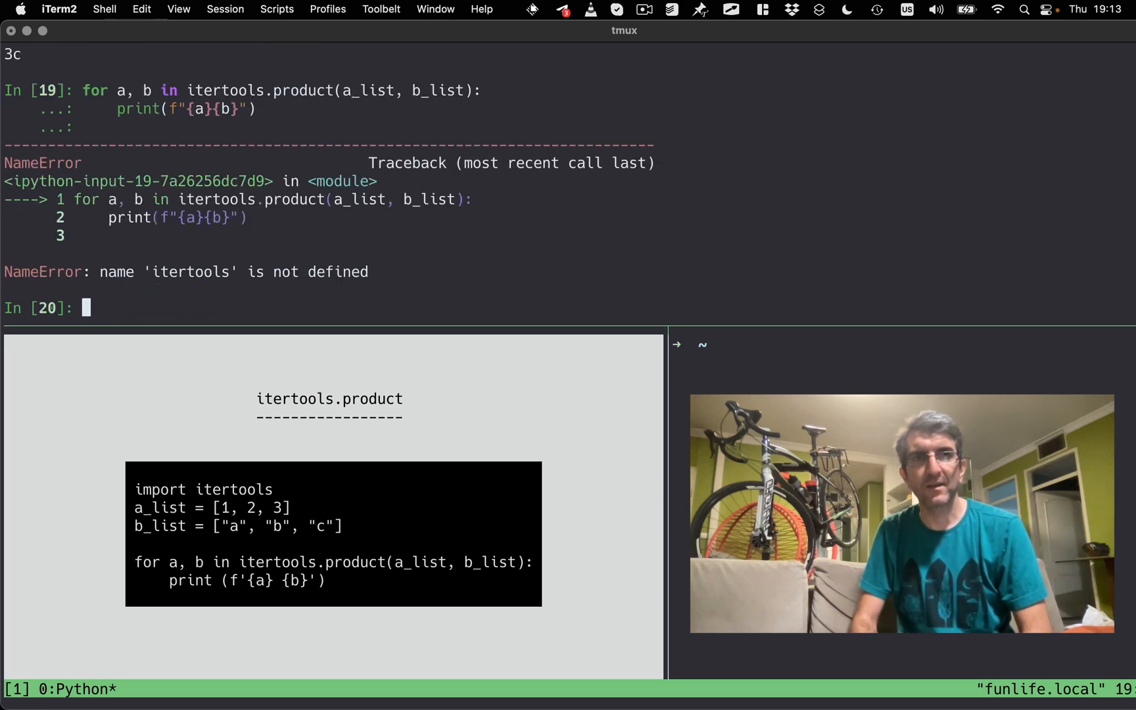
text(import itertools)
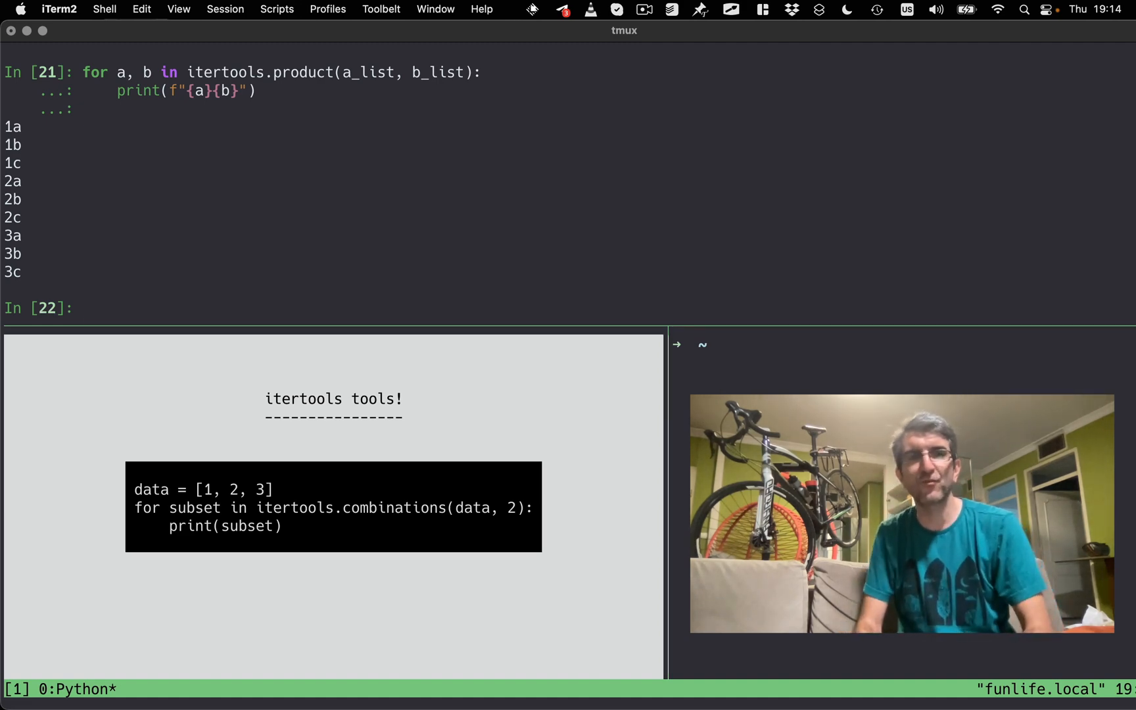
Define the data list and start the loop for s in itertools.combinations(data, 2).
text(data = [1, 2, 3)
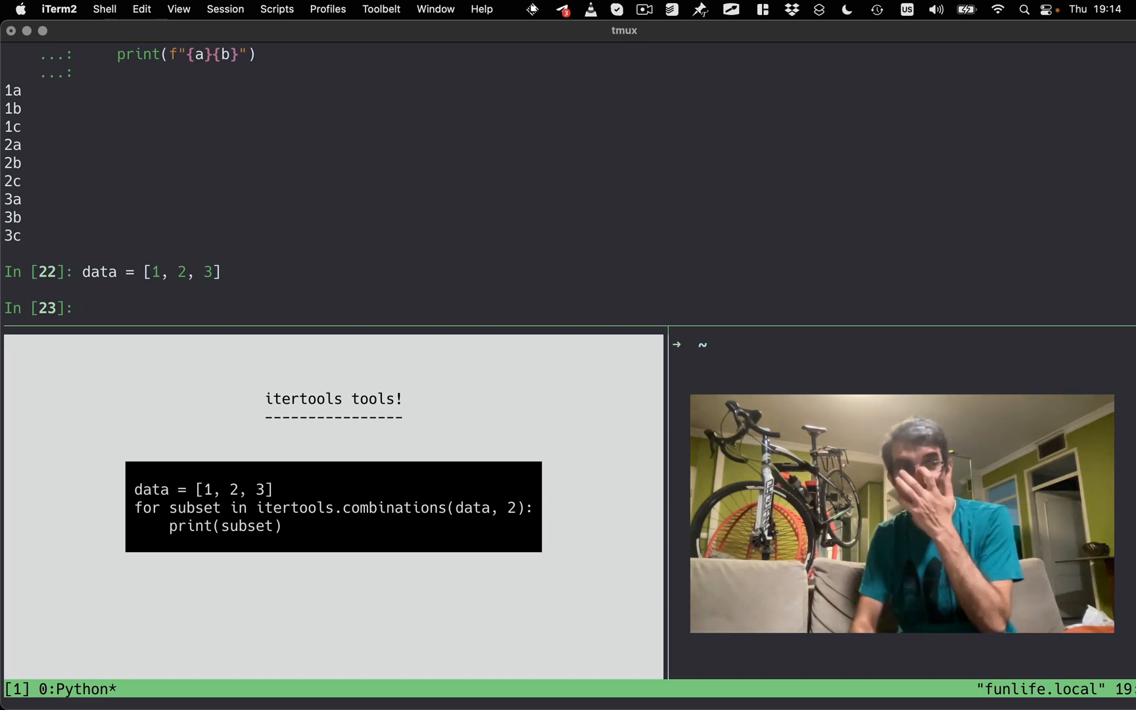
text(for)
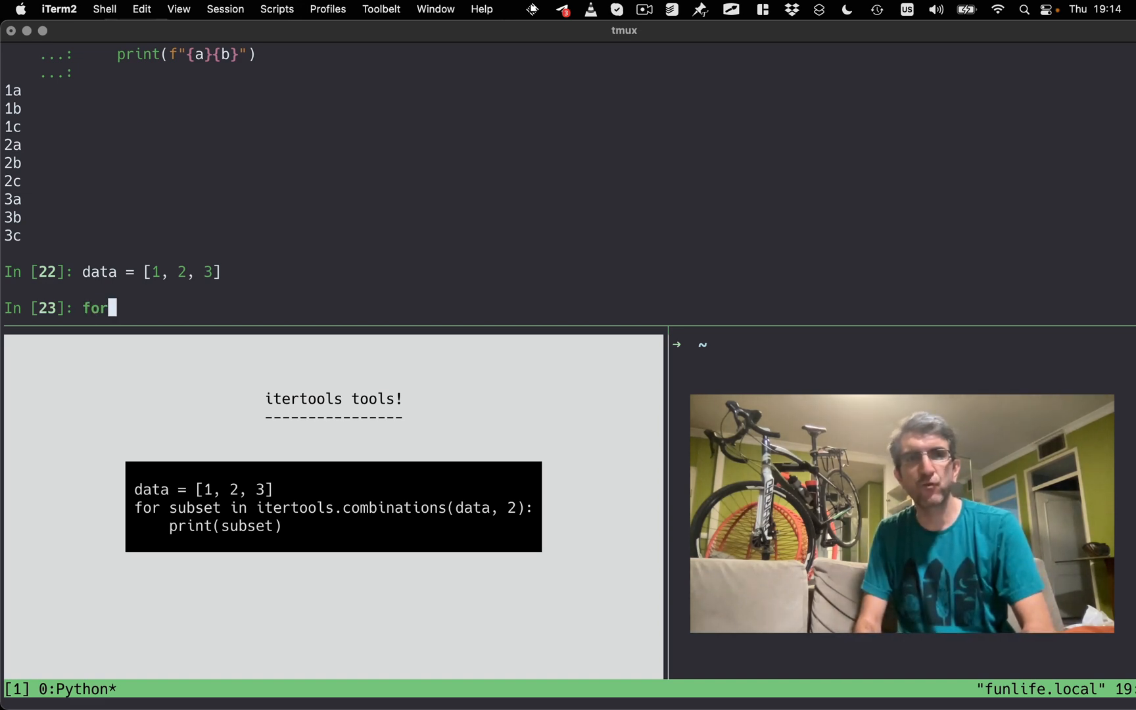
text(s in i)
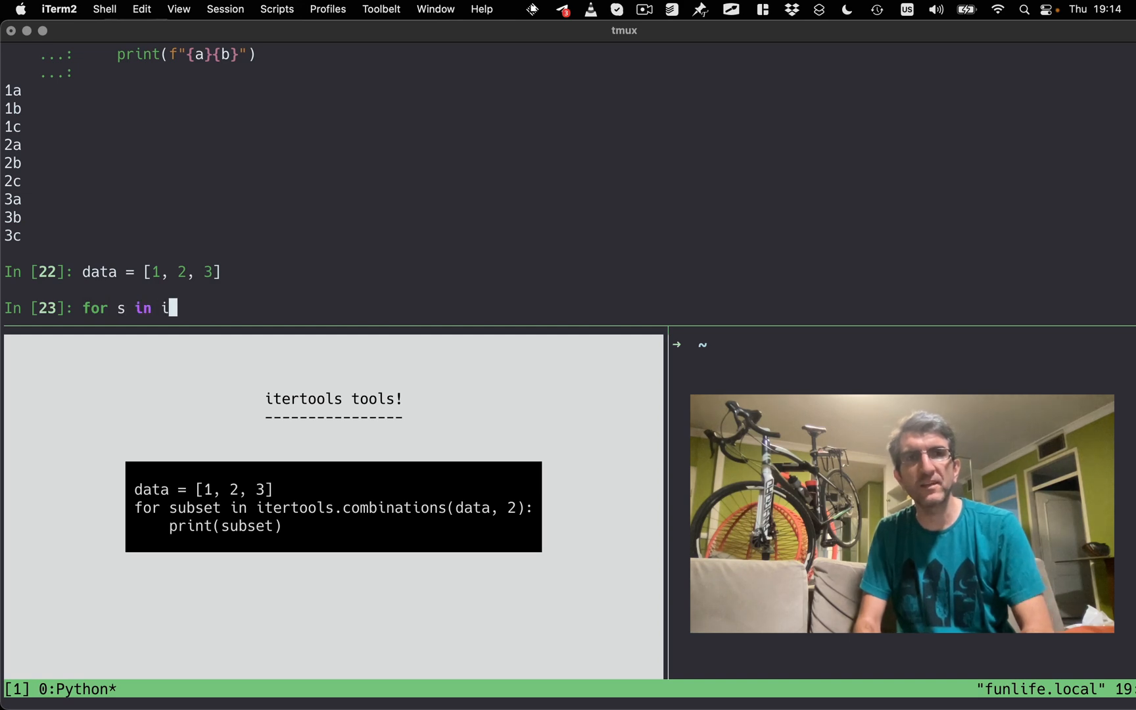
text(tertools.combinat)
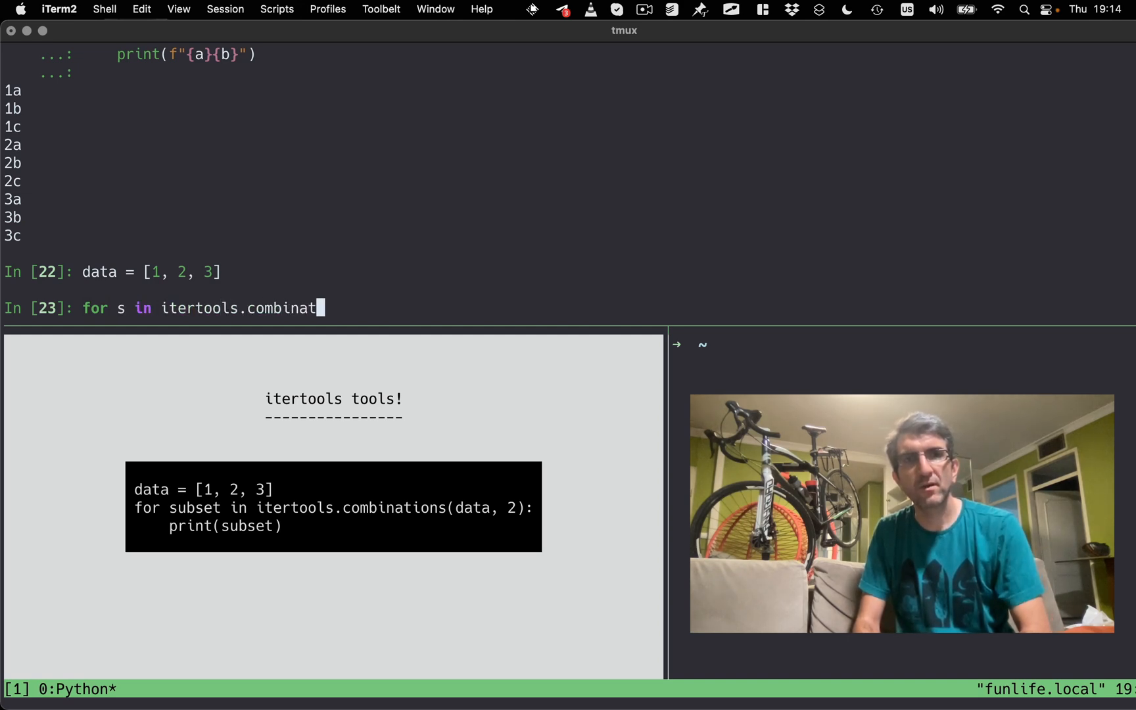
text(ions(data,)
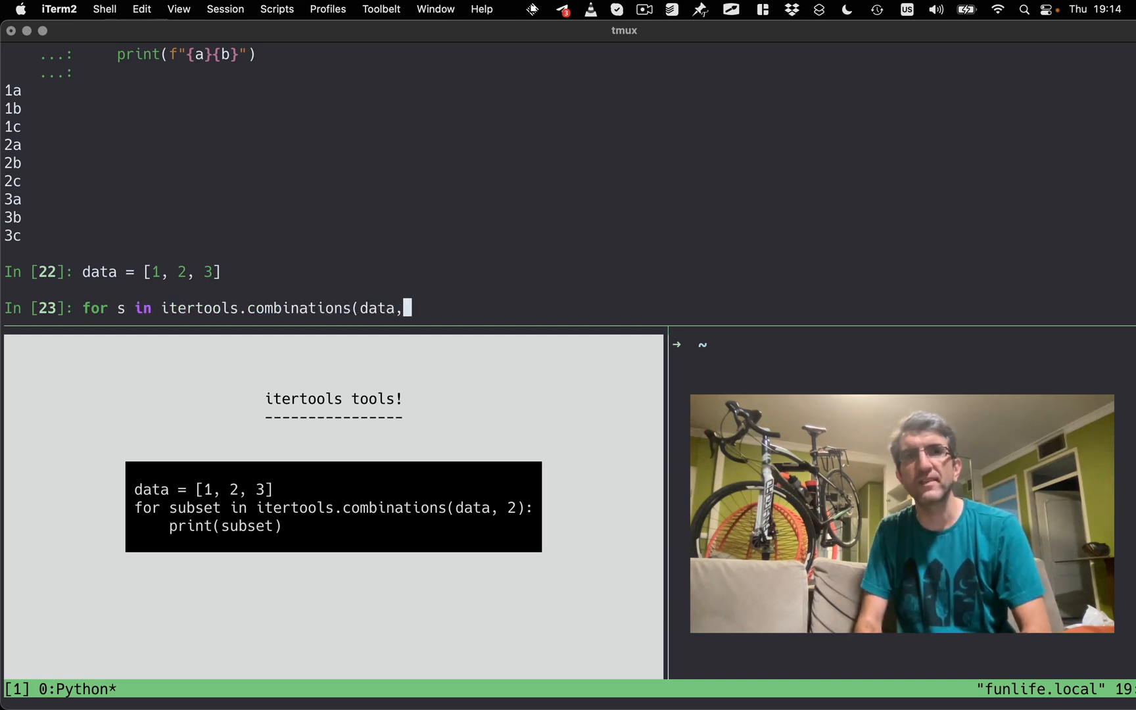
text(2):)
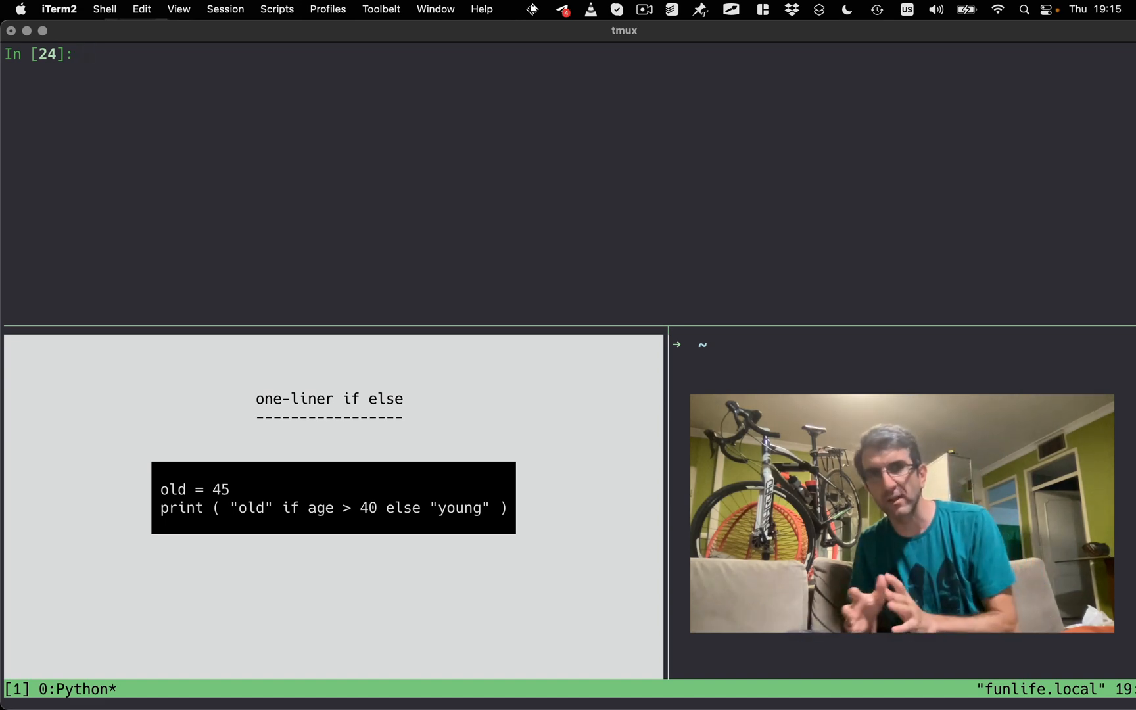
Set age = 45 and print 'old' or 'young' with an if age > 40 / else block.
text(a)
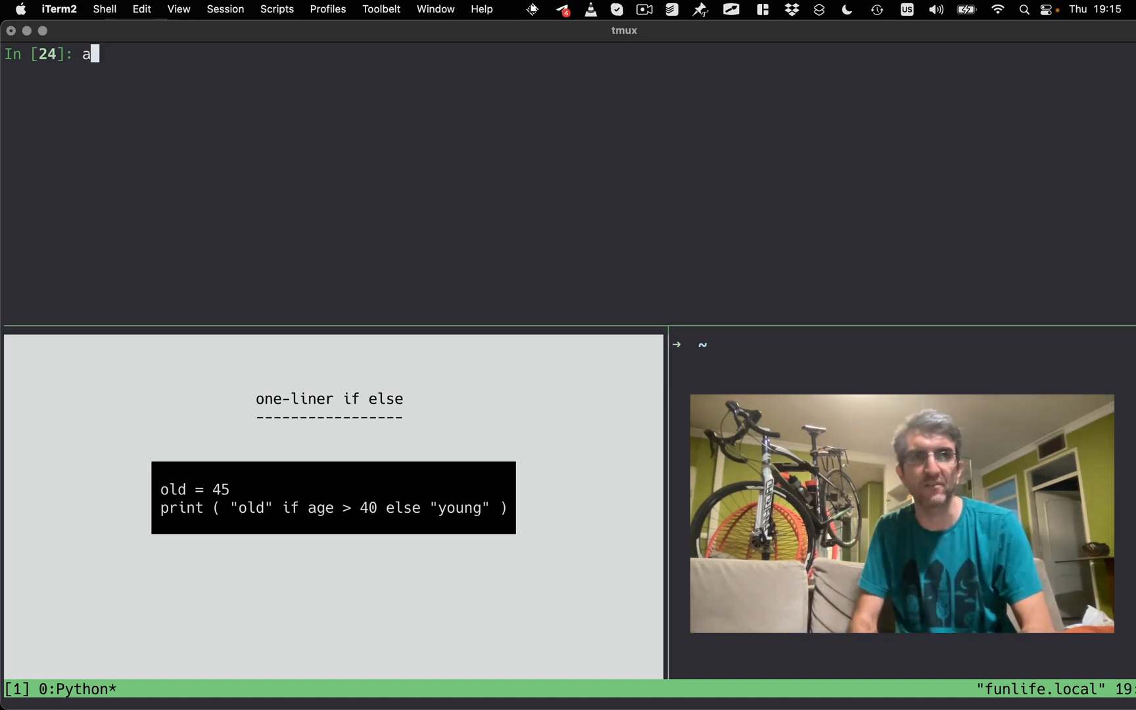
text(ge =)
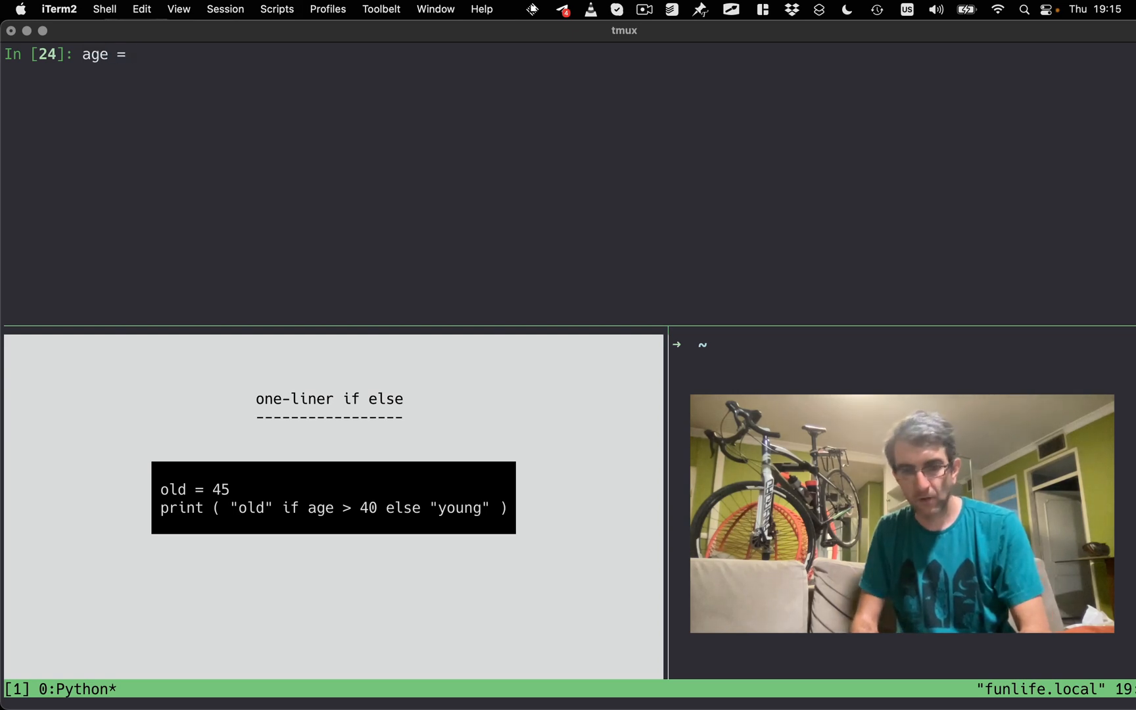
text(45)
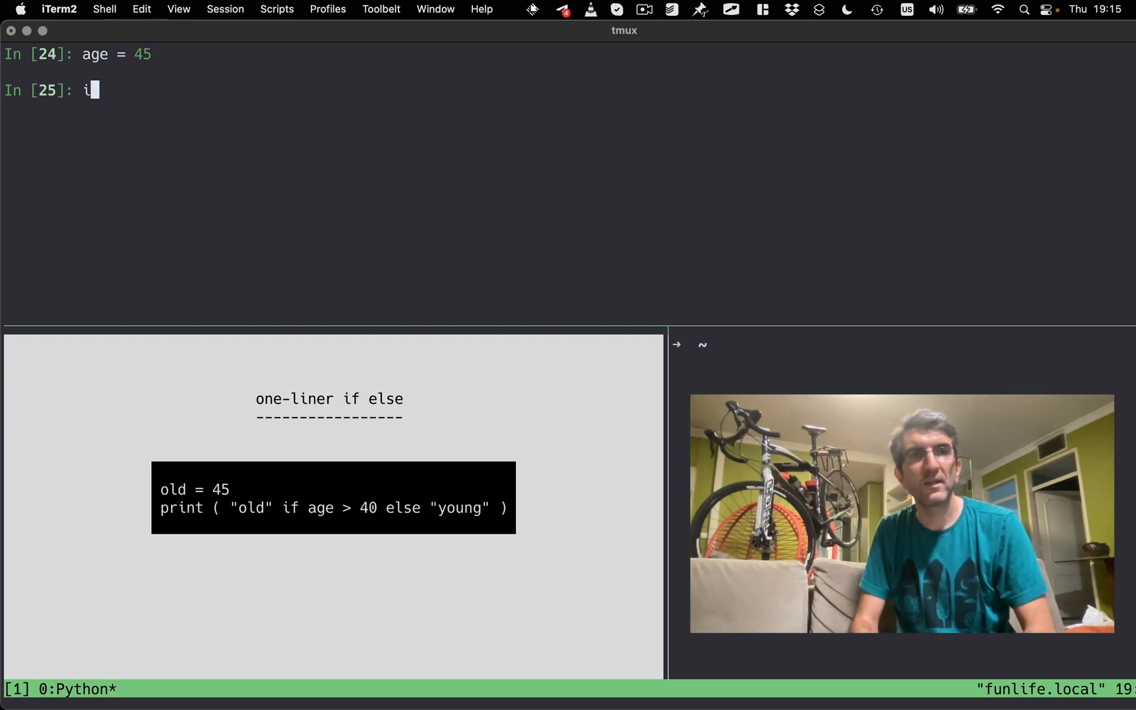
text(f age)
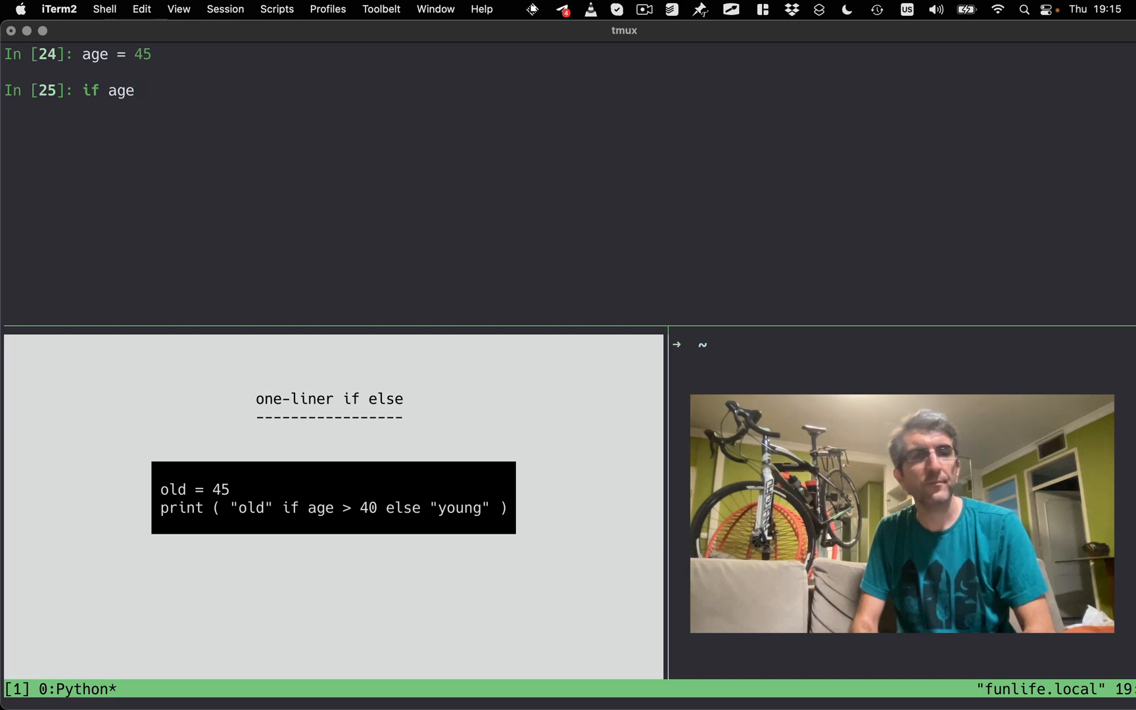
text(> 40)
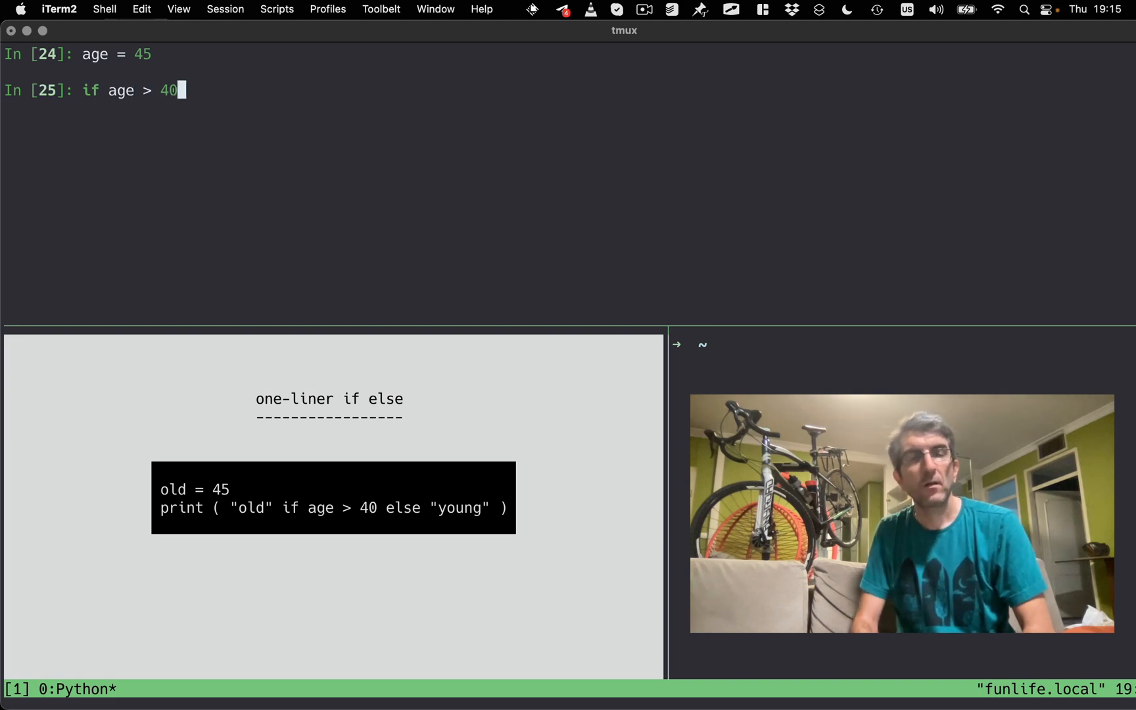
text(:)
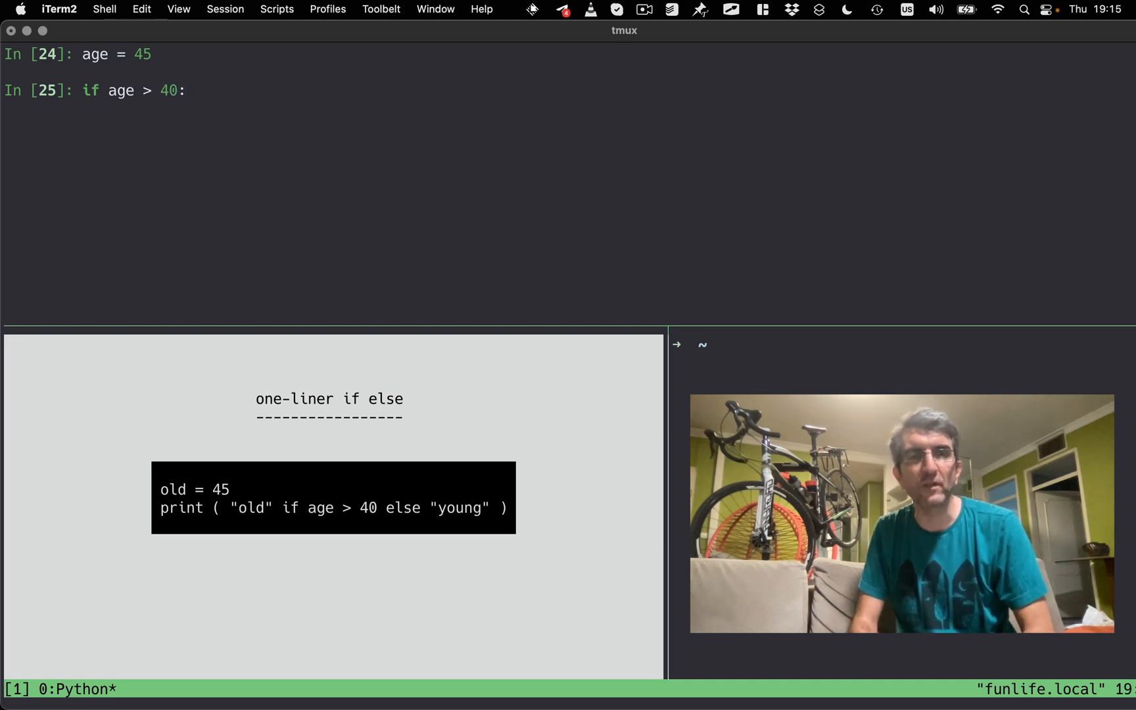
text(print "old)
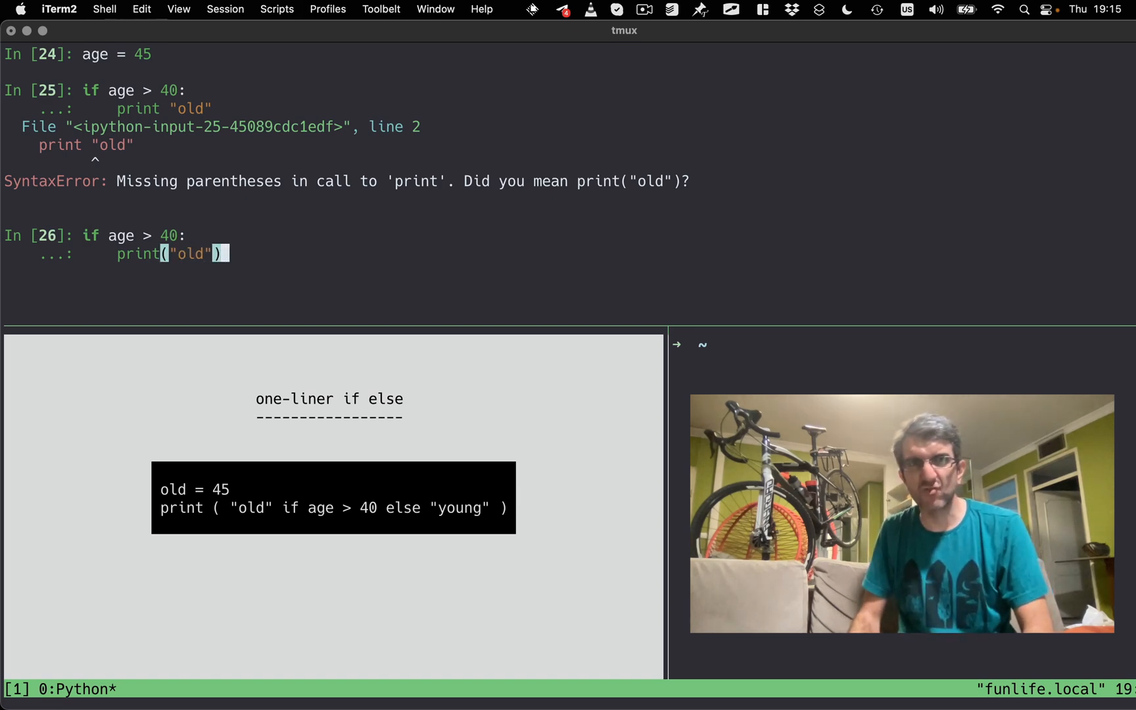
text(e)
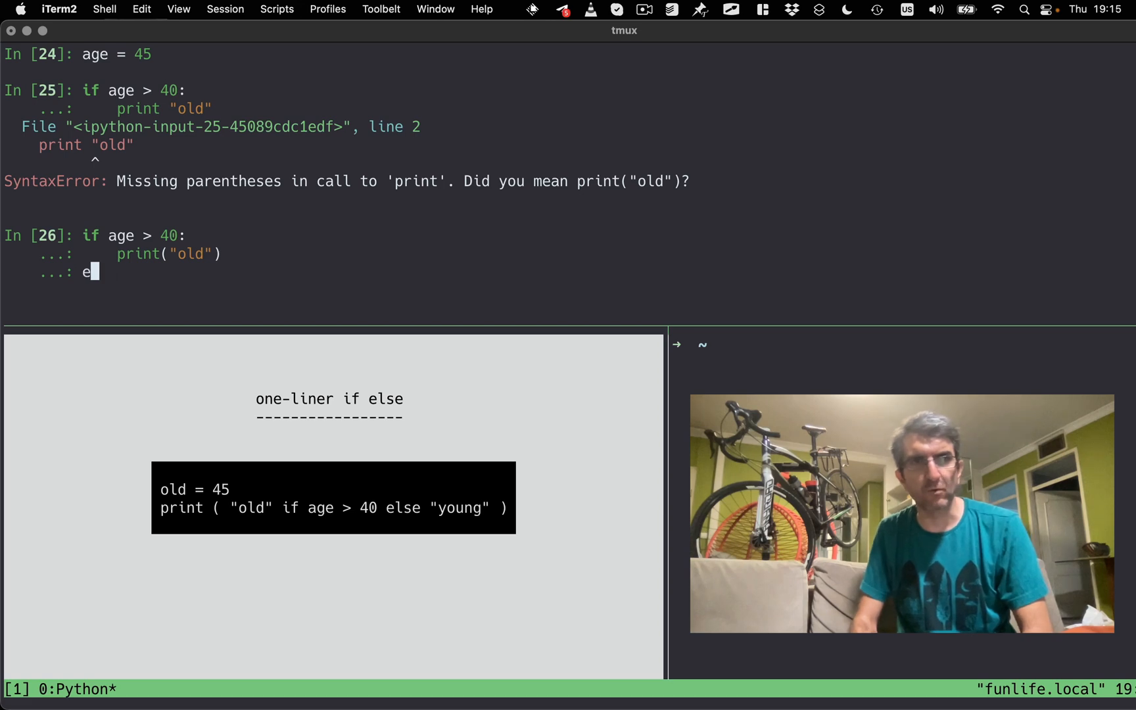
text(lse)
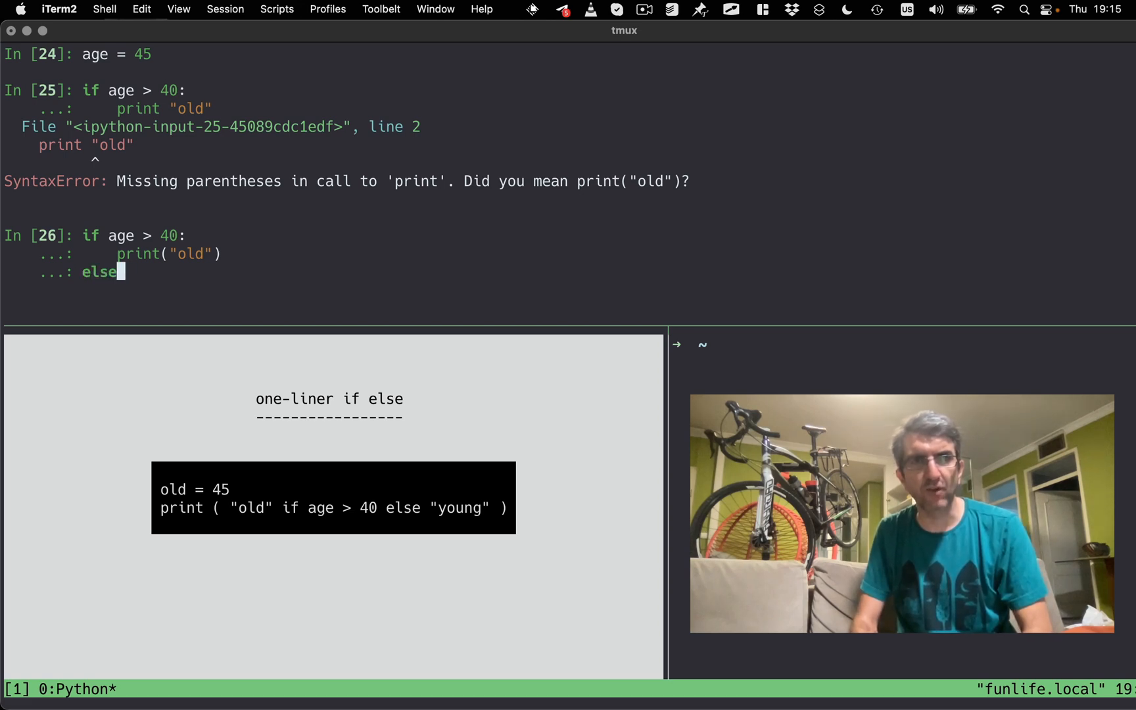
text(:)
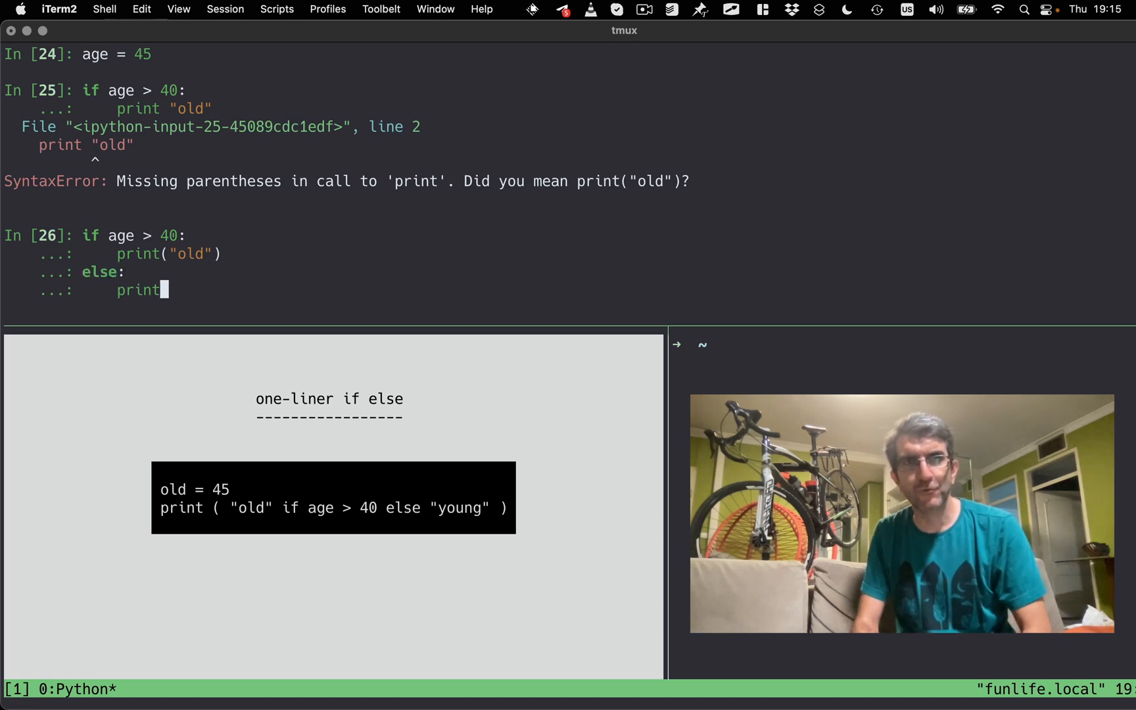
text(("young"))
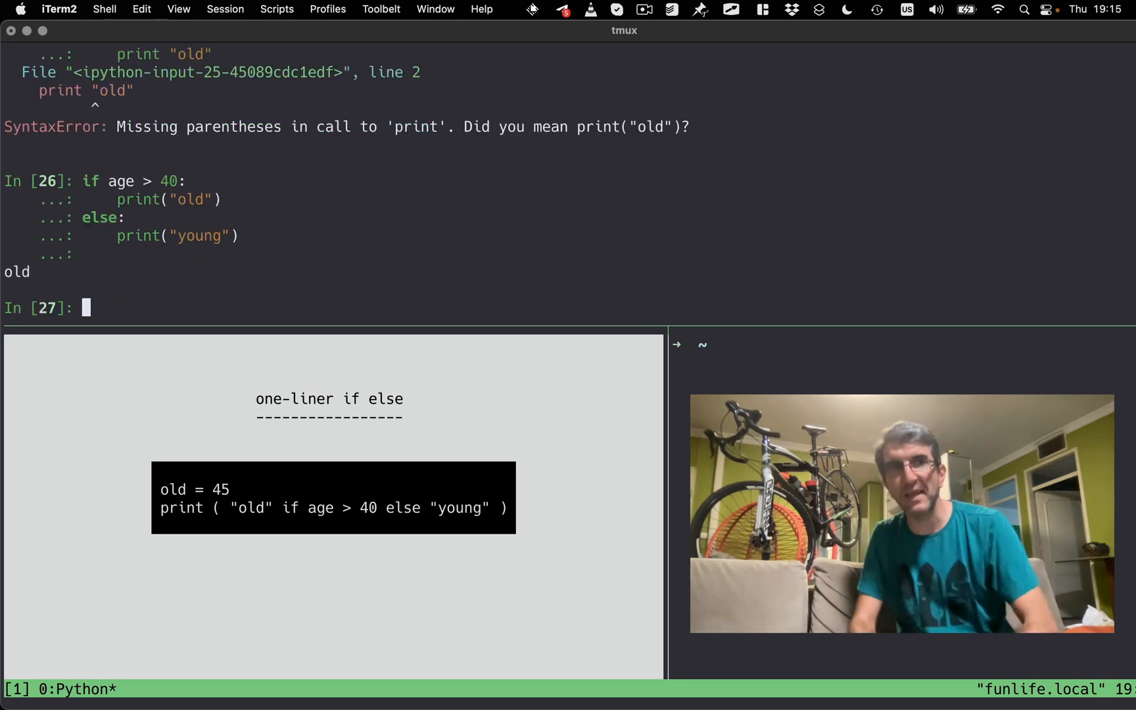
Print "old" if age>40 else "young" as a one-line conditional expression.
text("old" if age)
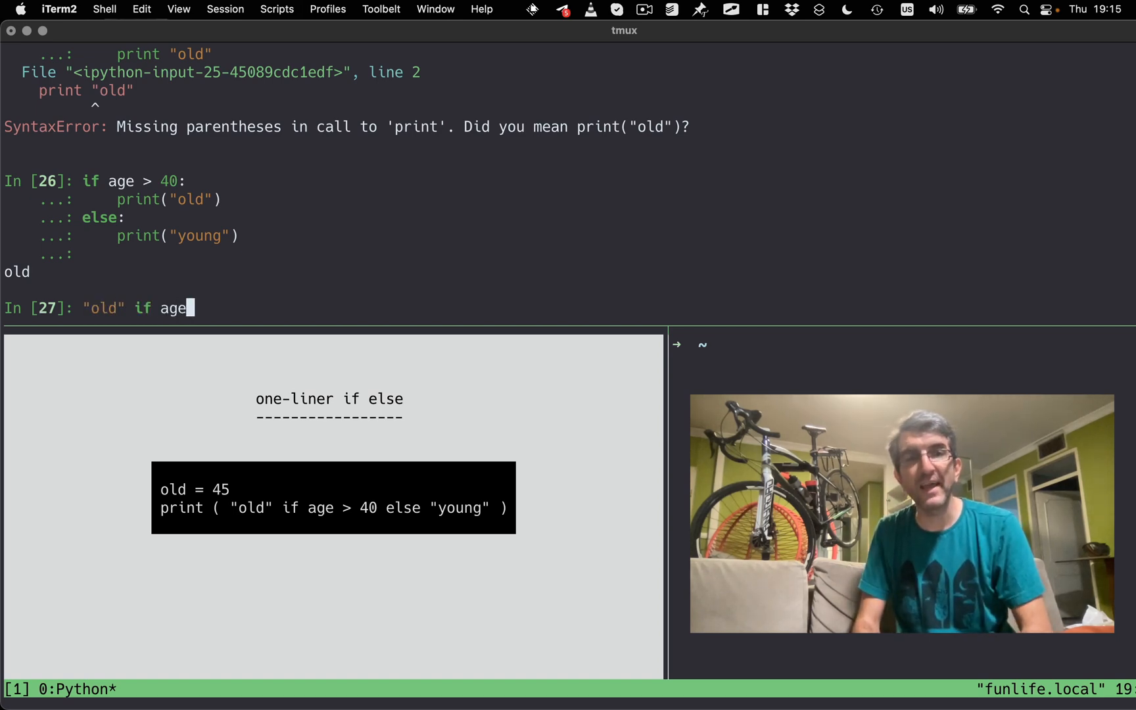
text(>40)
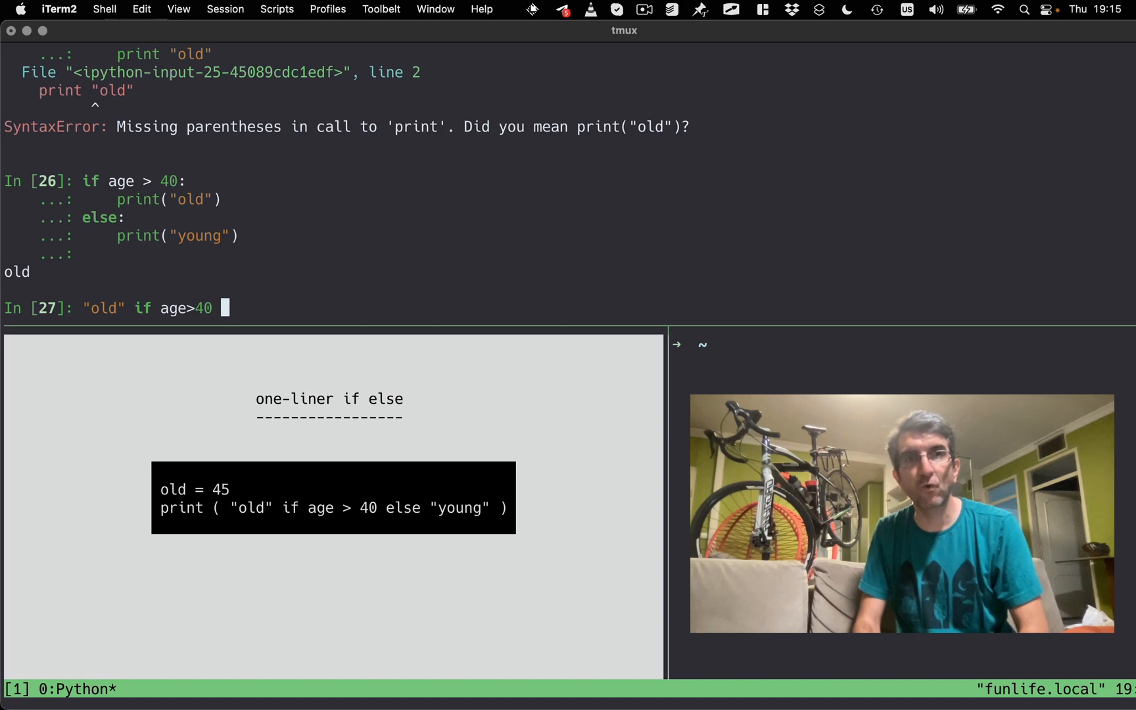
text(else "young")
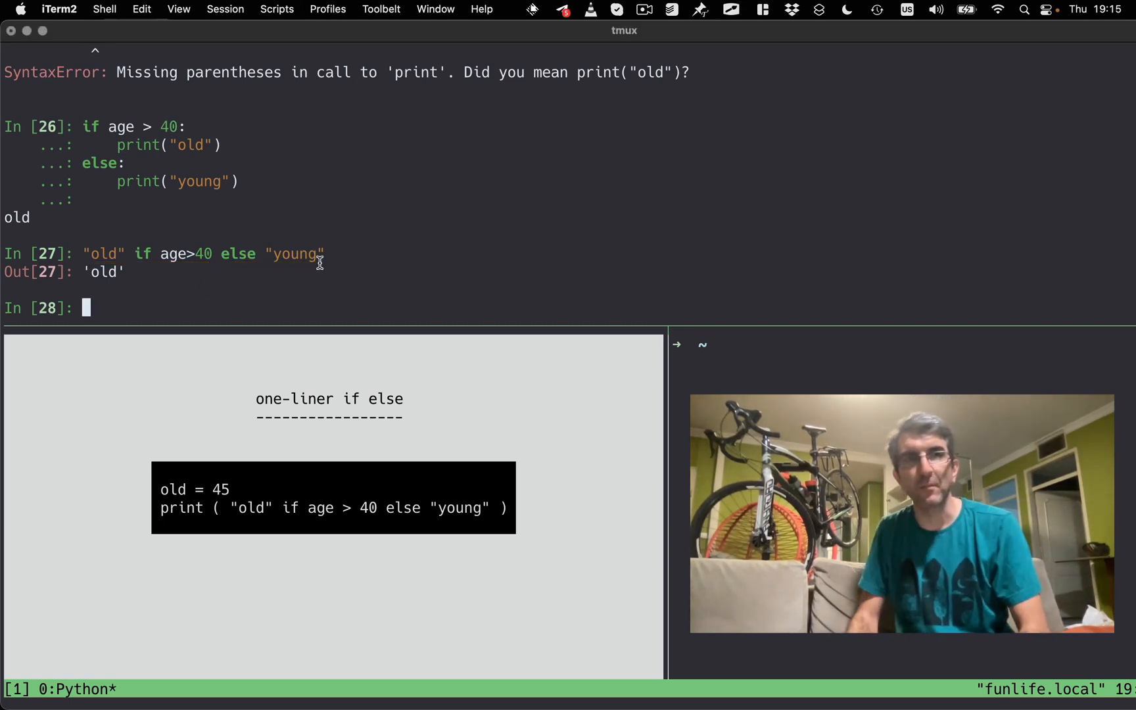
text("old" if age>40 else "young"))
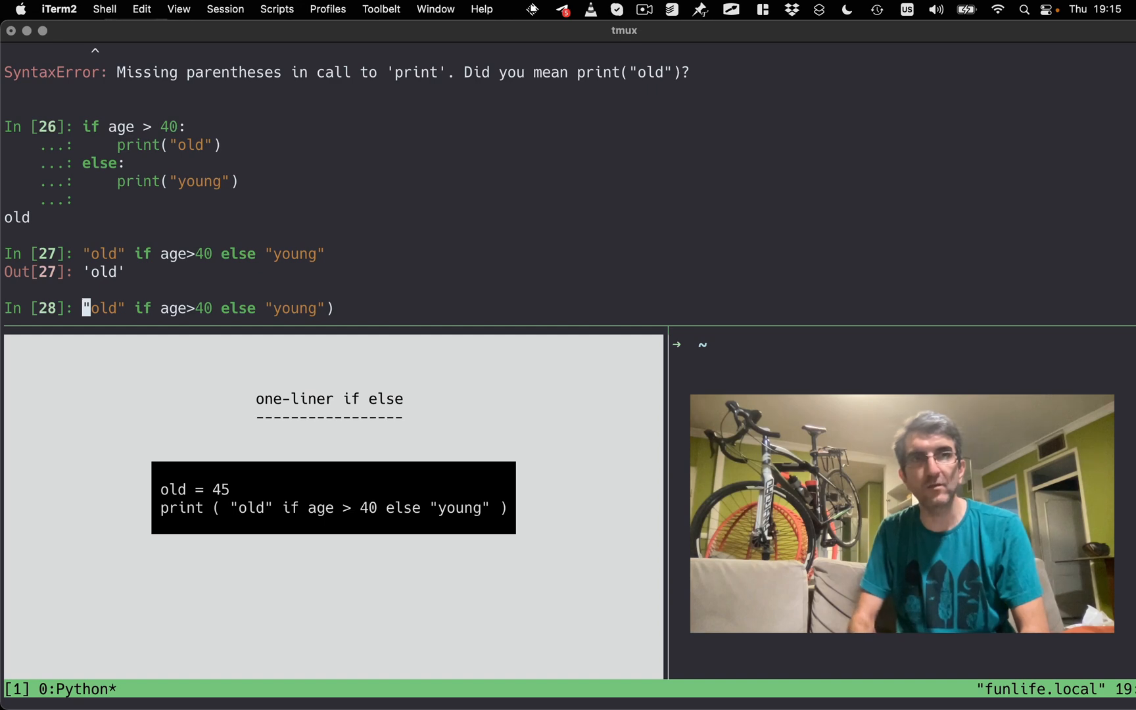
text(print()
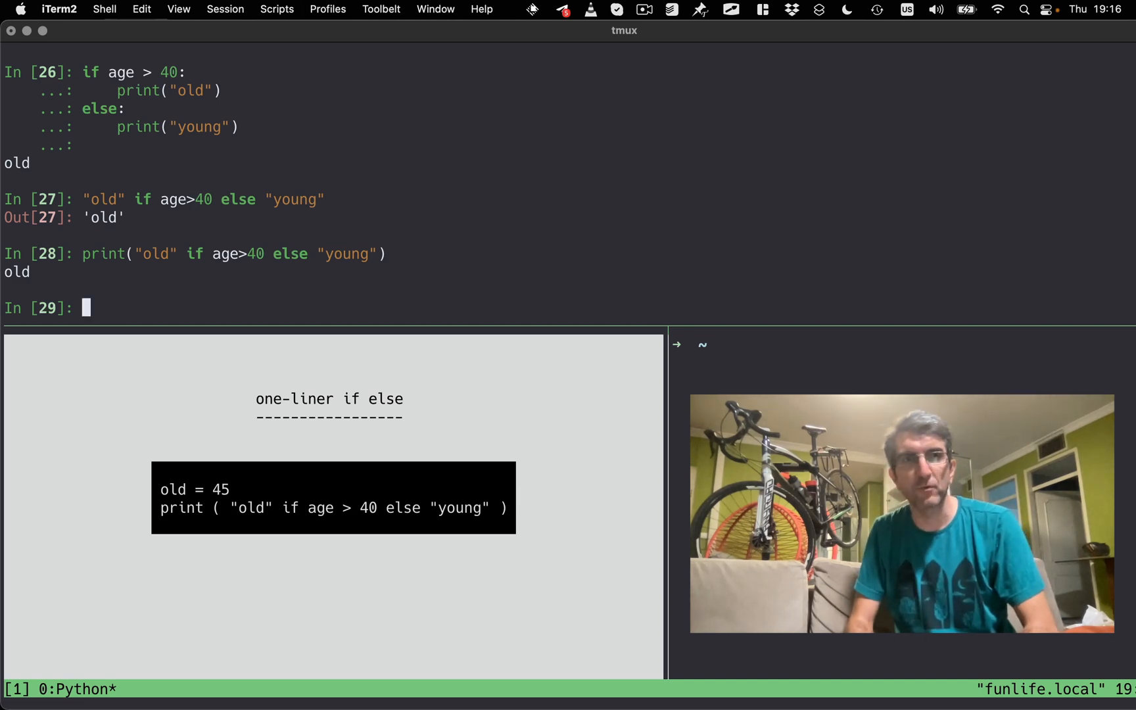
Start the line found = True if count>10 and select text on it.
text(found =)
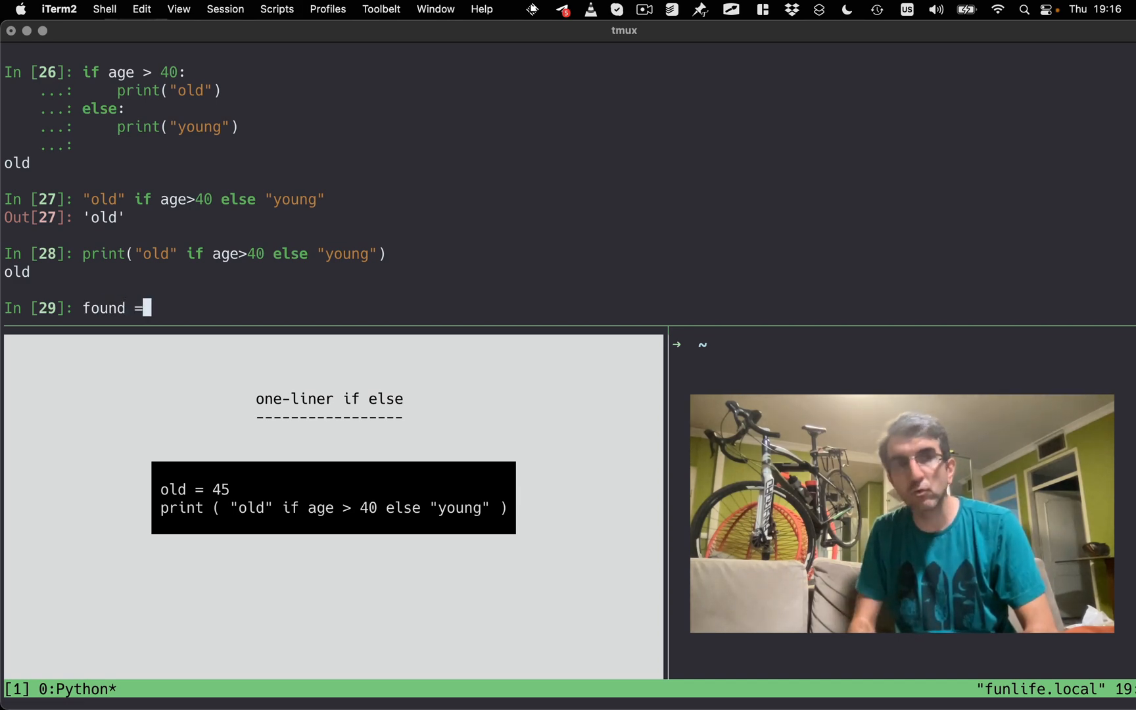
text(True if)
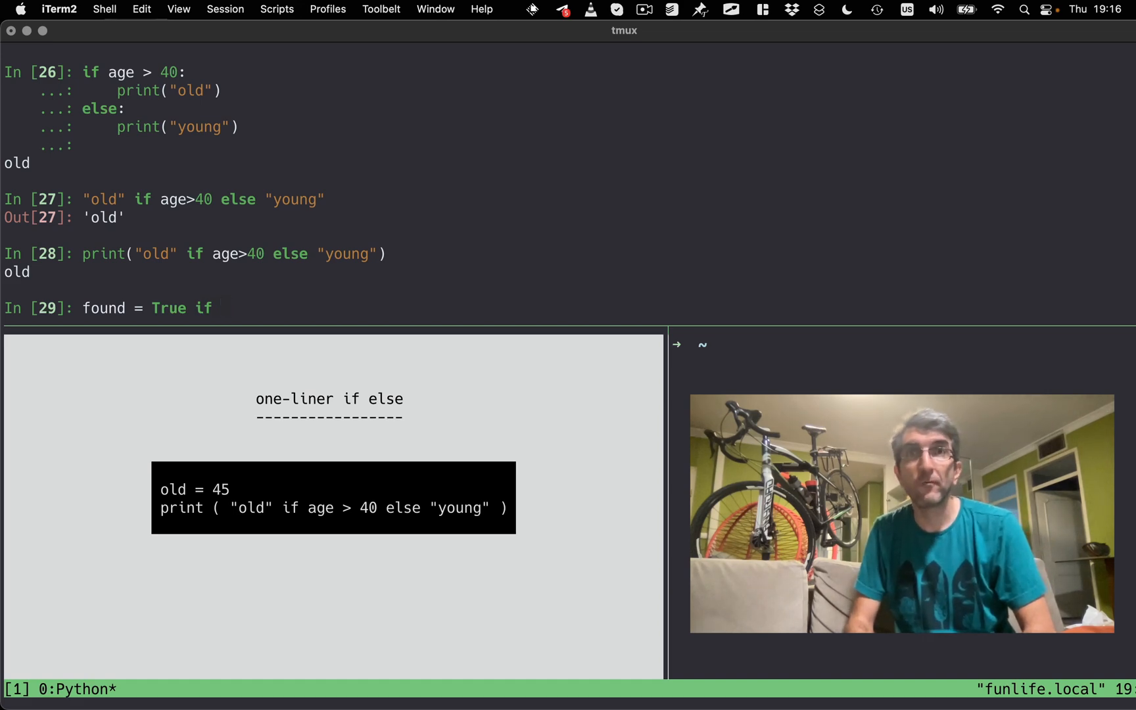
text(count>10 else False)
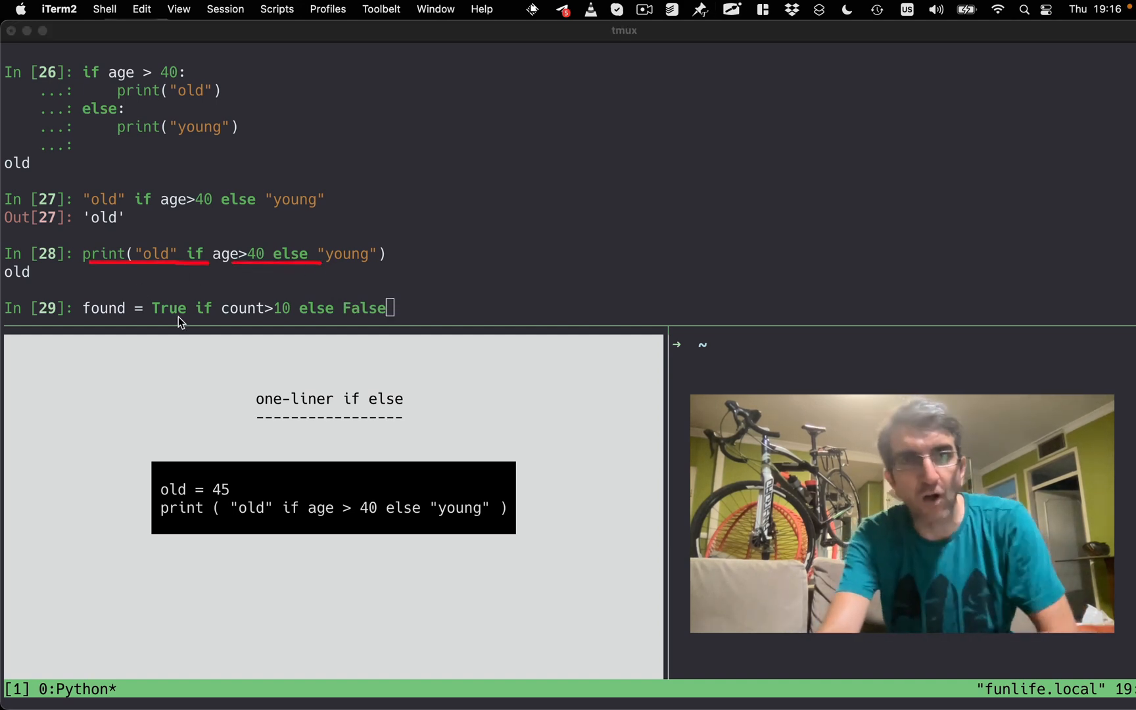
drag(156, 319, 275, 319)
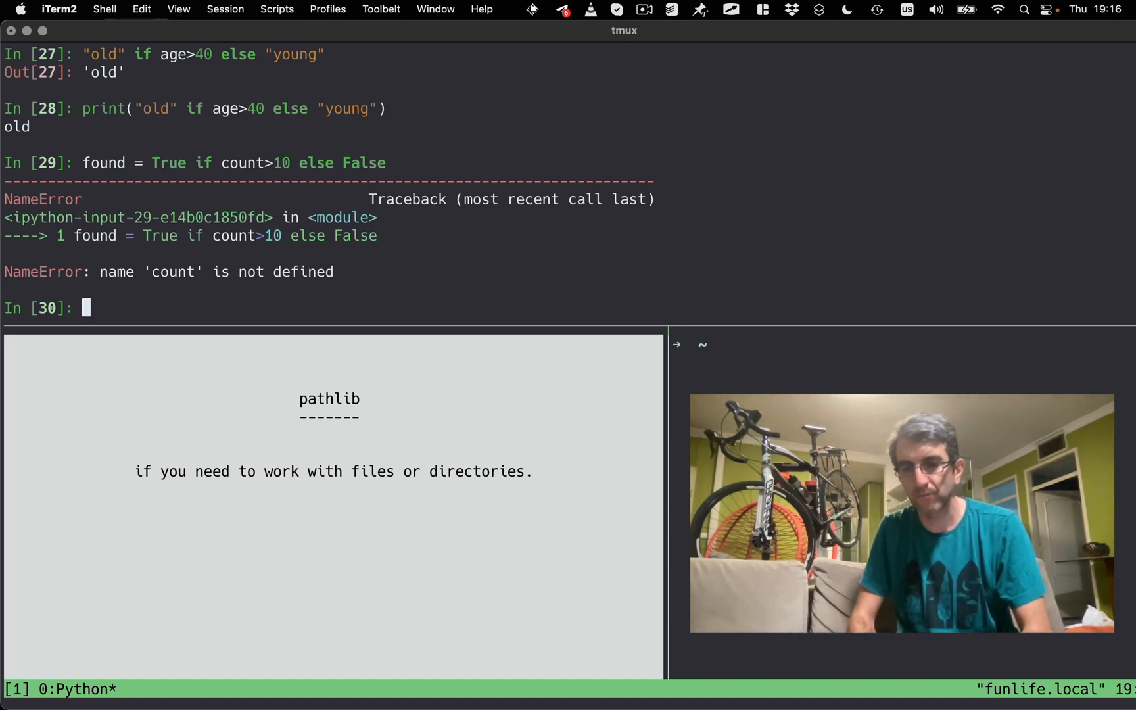
Import pathlib at the IPython prompt after the found line's NameError.
text(import pathlib)
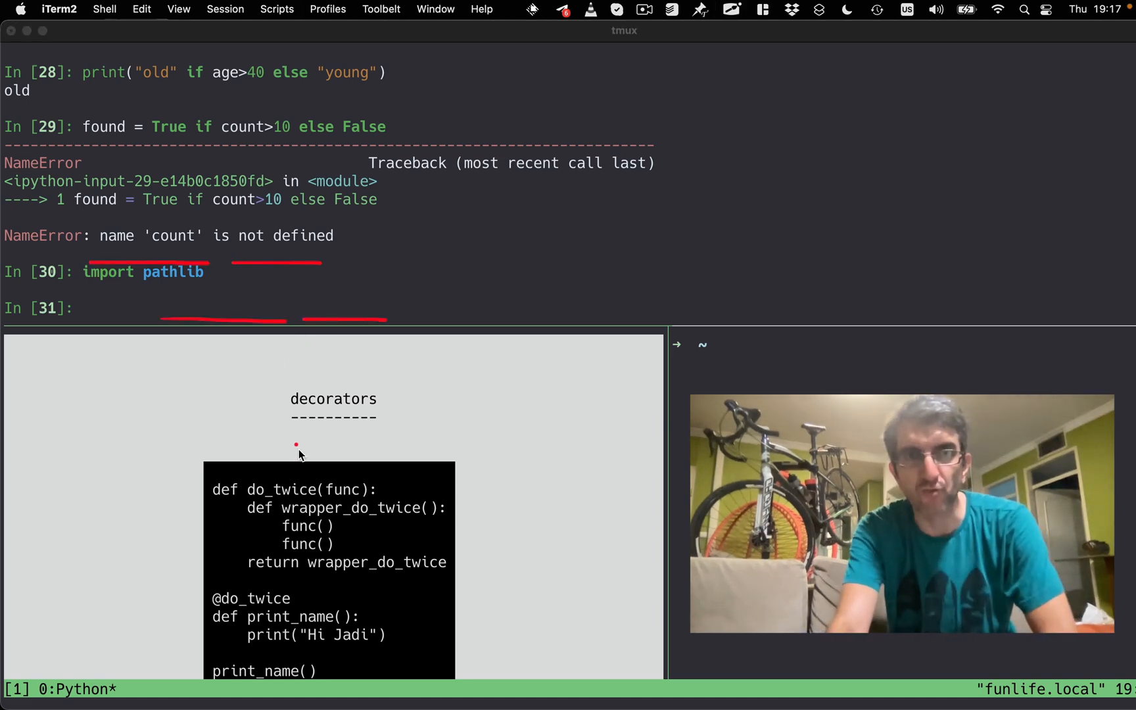
mouse_move(200, 499)
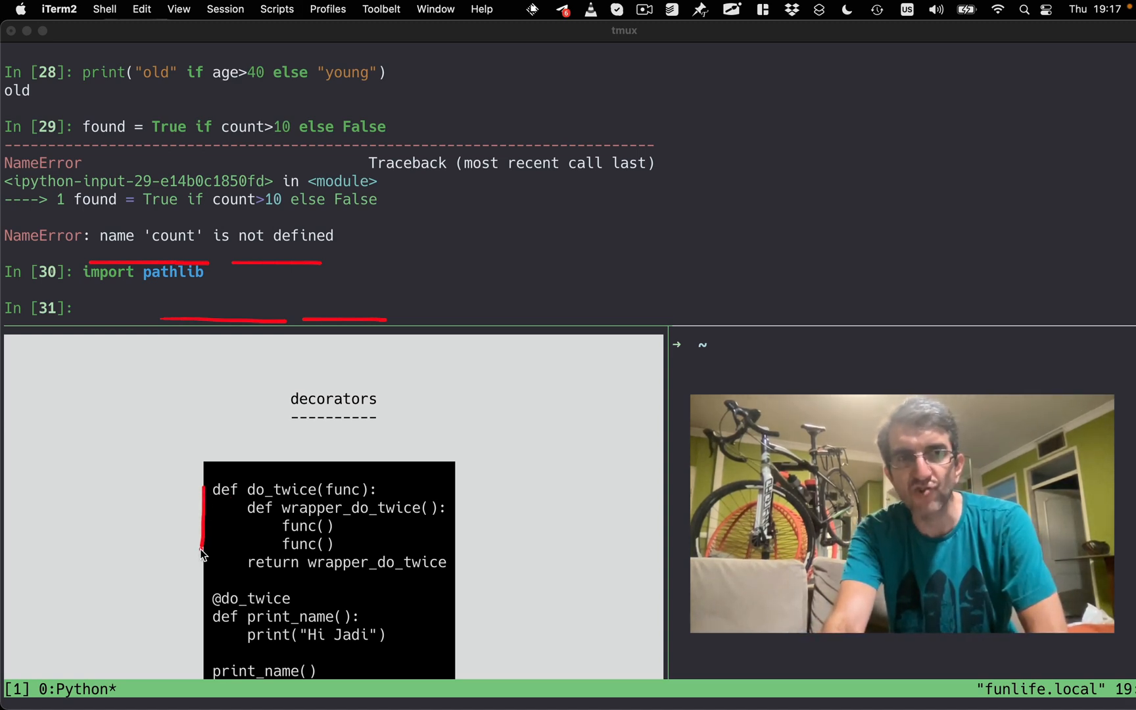
mouse_move(308, 526)
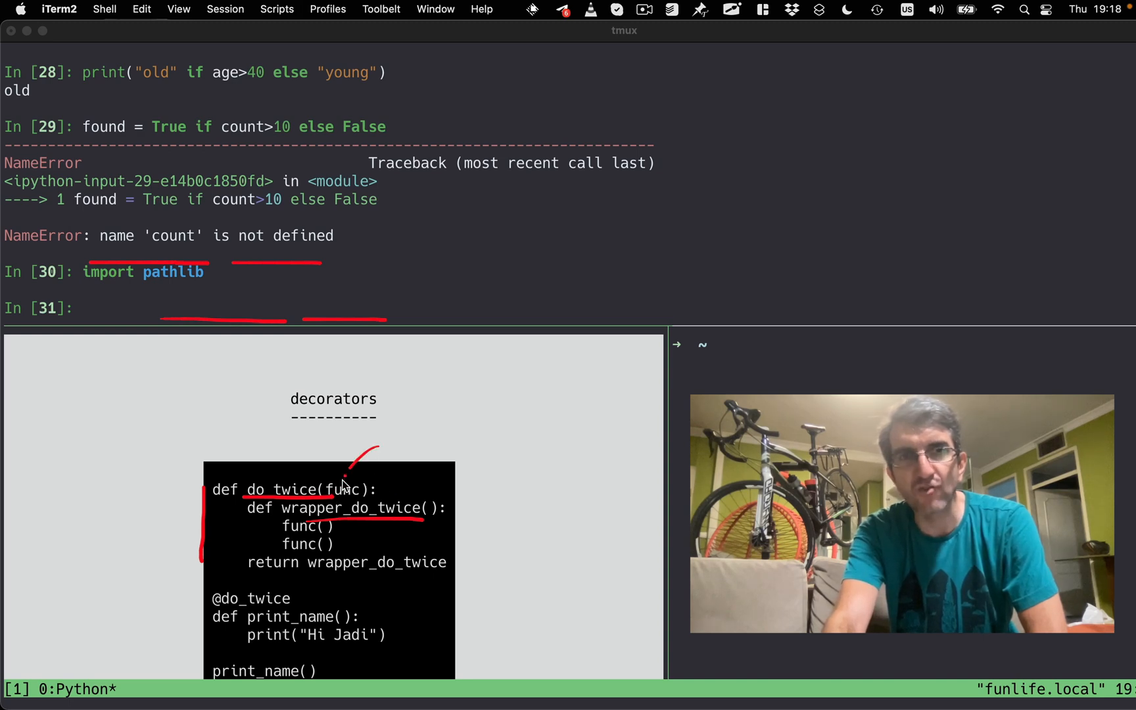
mouse_move(232, 536)
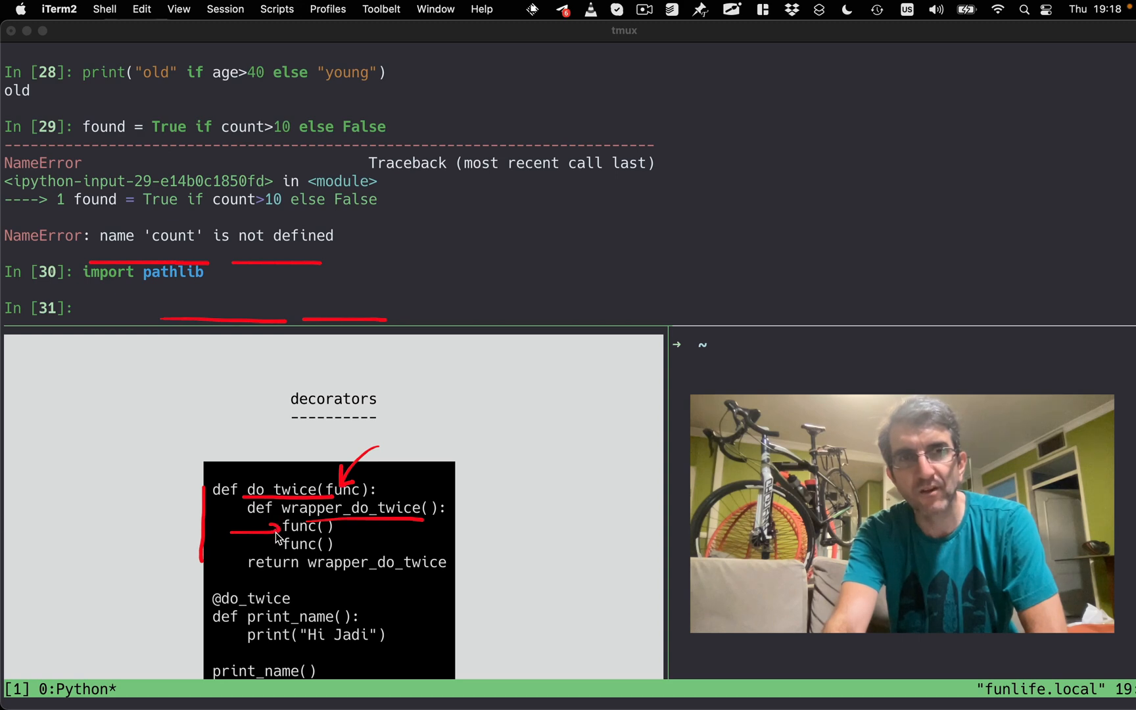
mouse_move(209, 621)
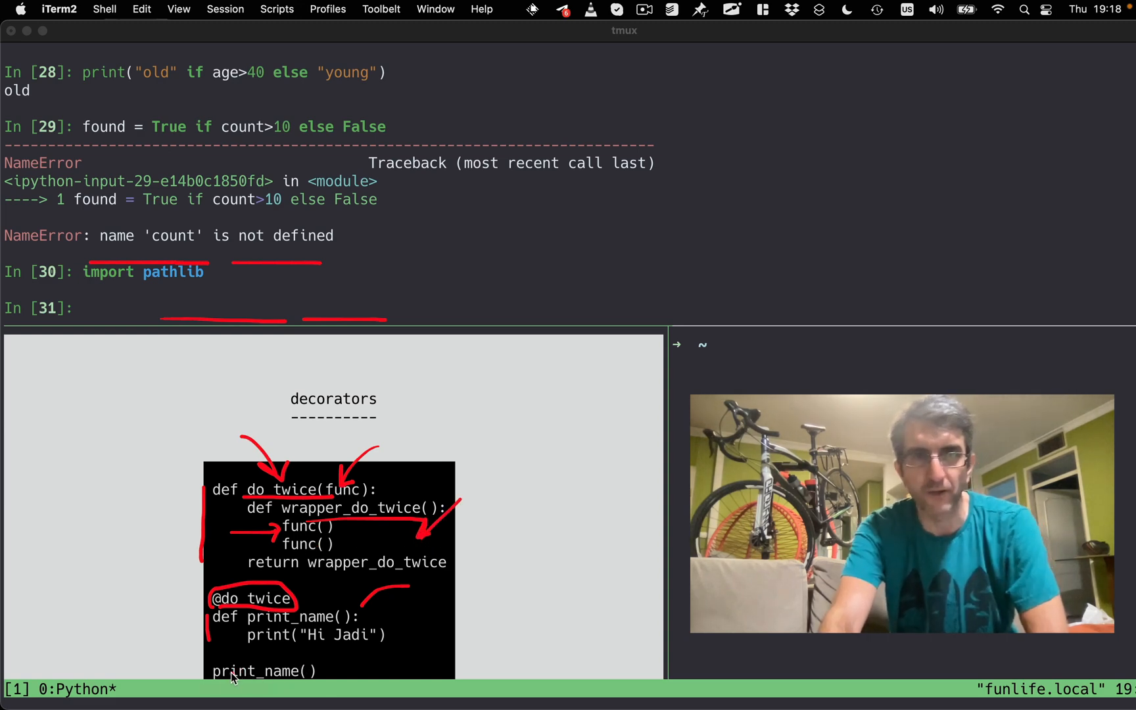
mouse_move(344, 650)
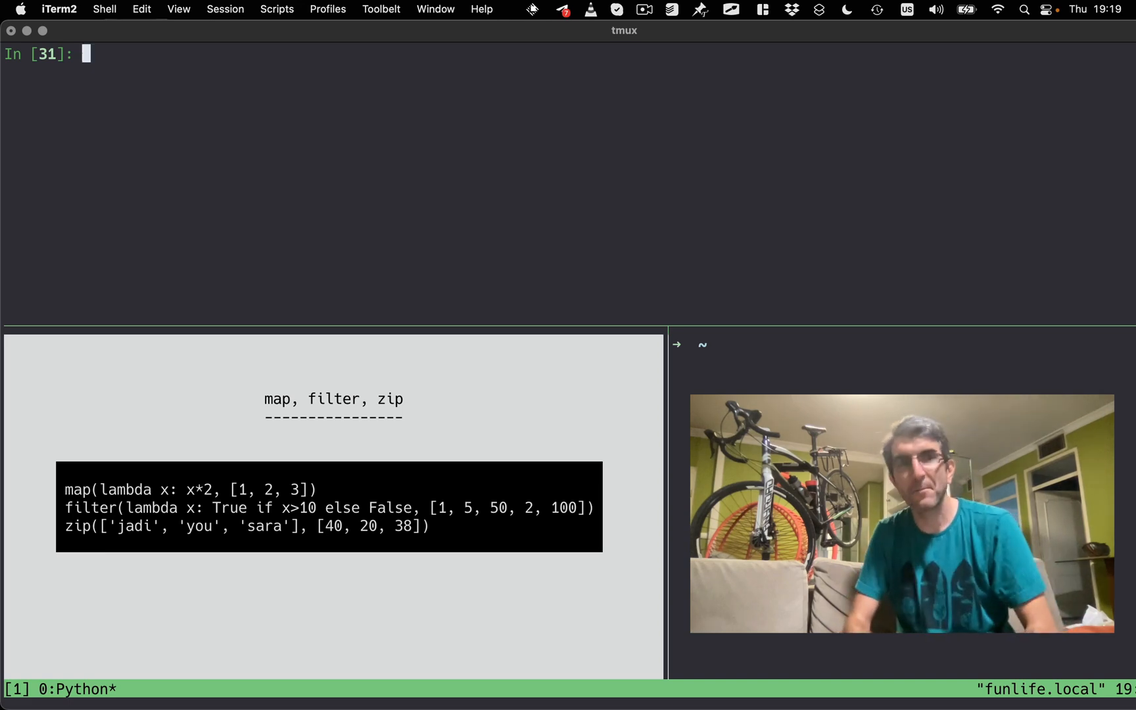
Evaluate map(lambda x: x*2, [1, 2, 3]) to get a map object and recall the line.
text(map(lkdj)
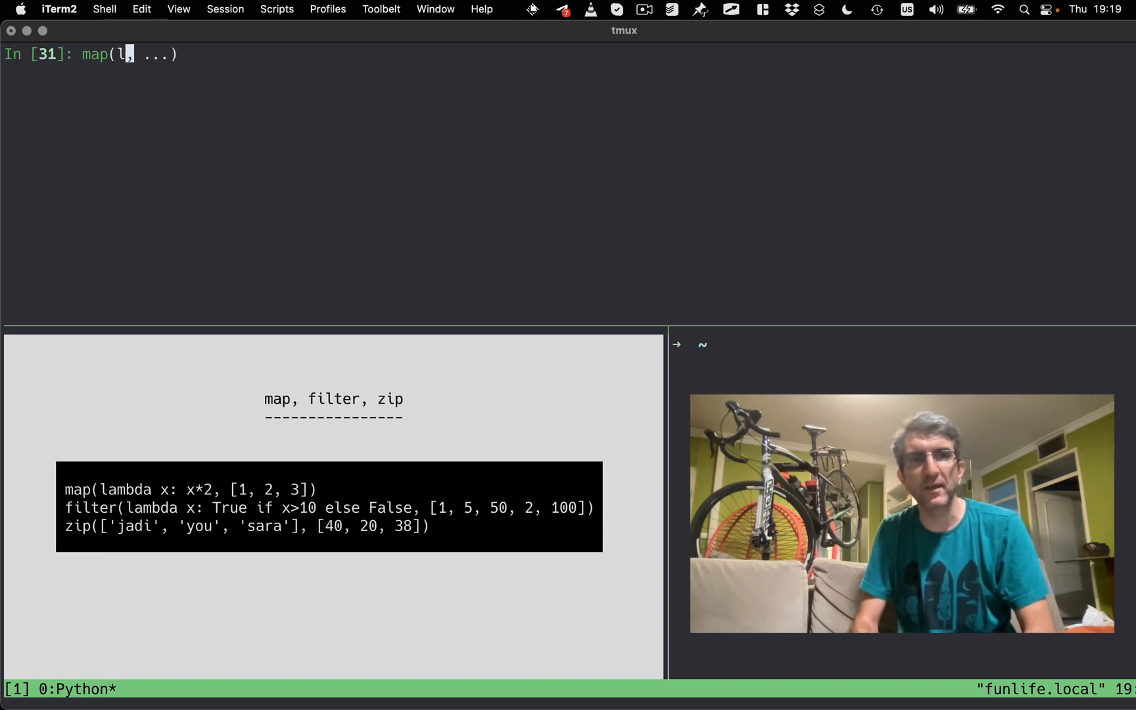
text(lambda x:)
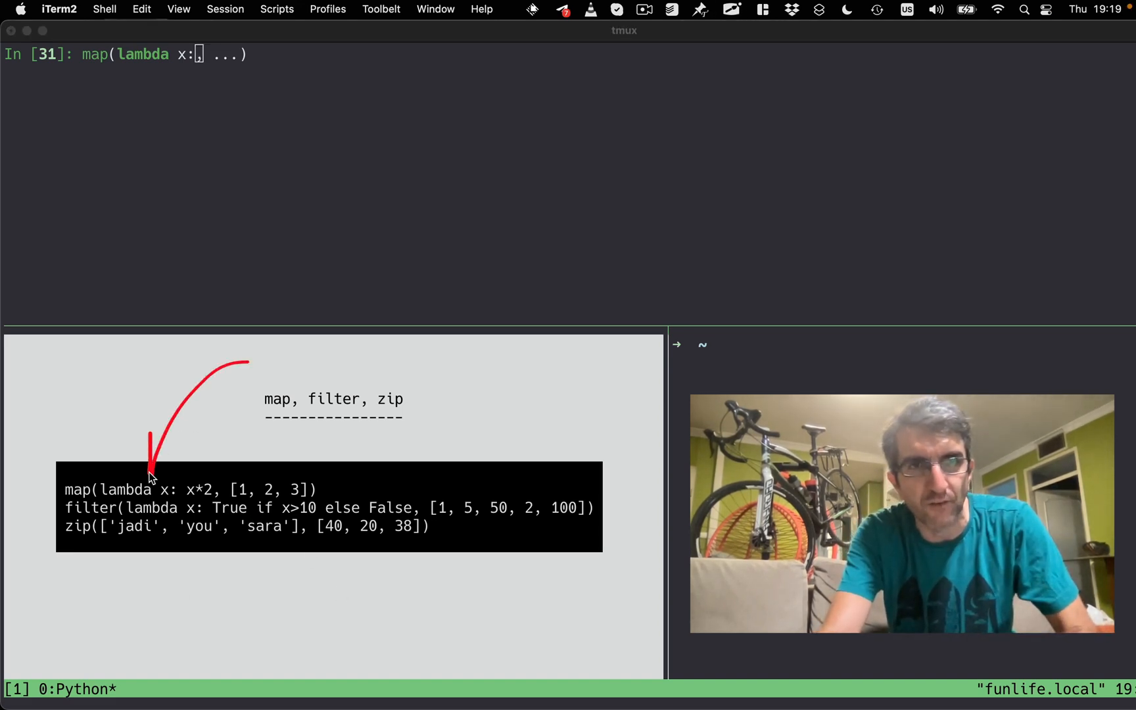
mouse_move(105, 504)
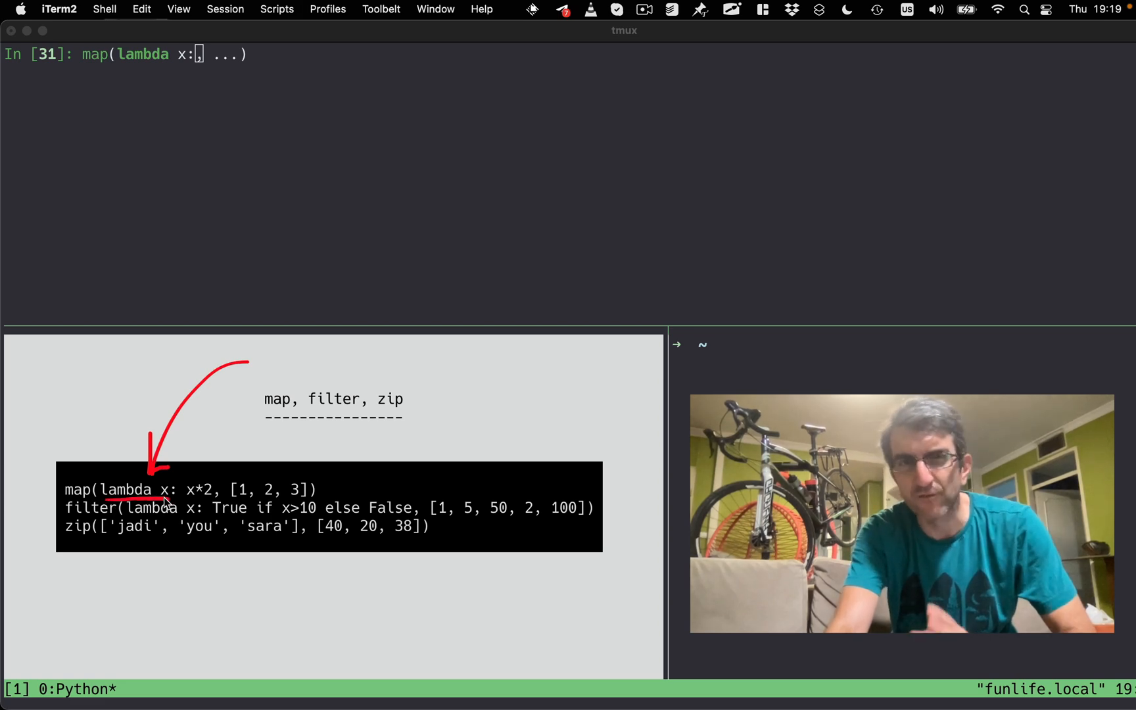
mouse_move(190, 502)
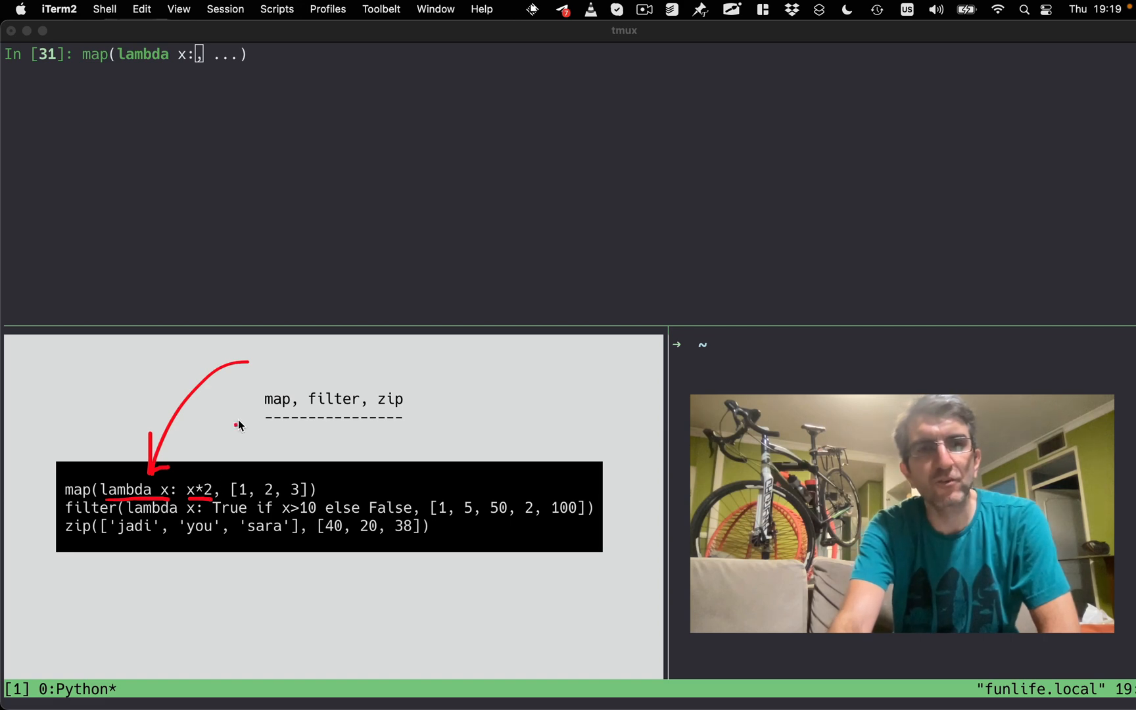
drag(247, 406, 217, 457)
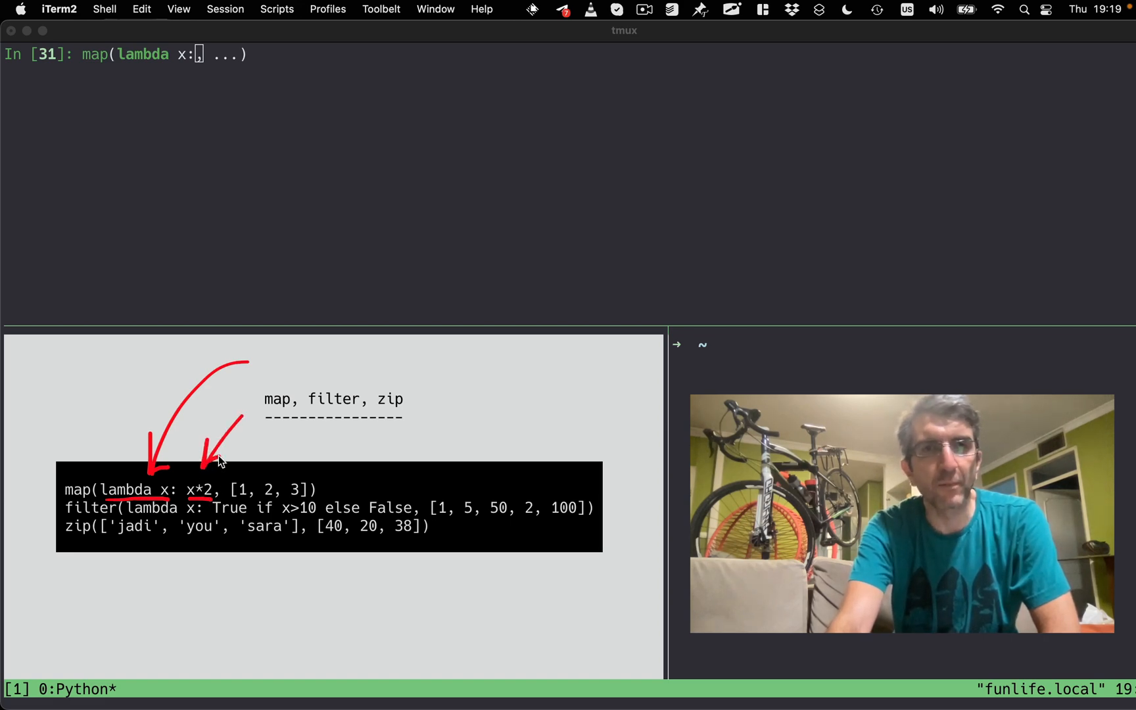
mouse_move(97, 471)
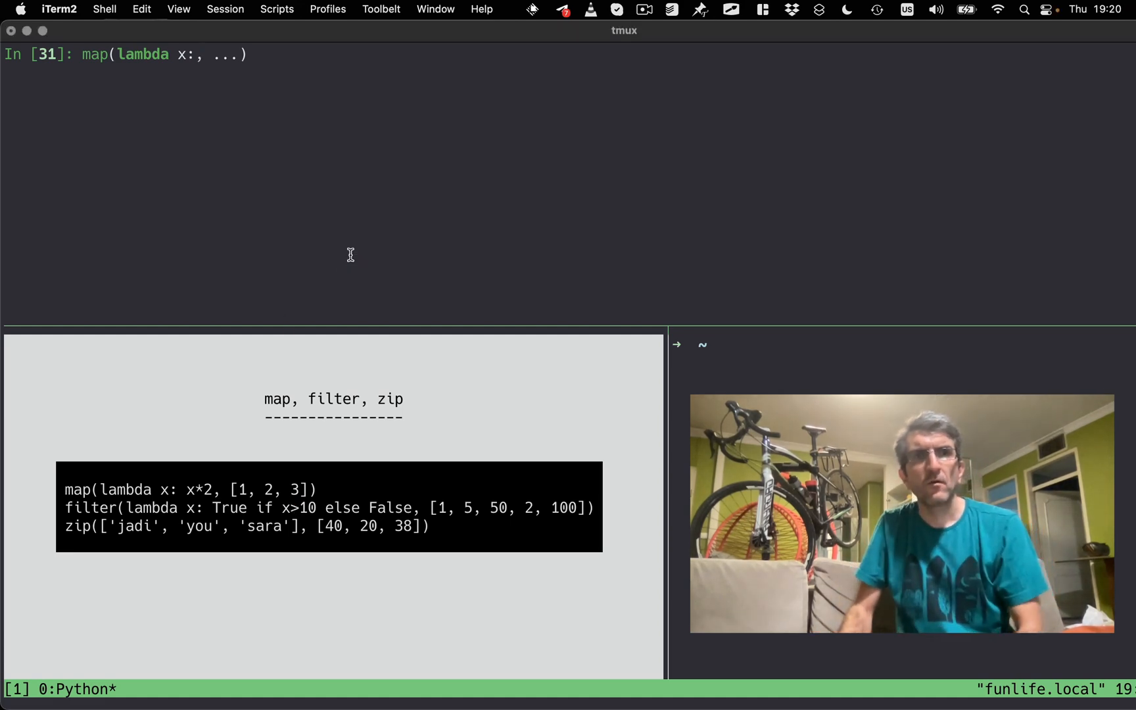
text(x*2)
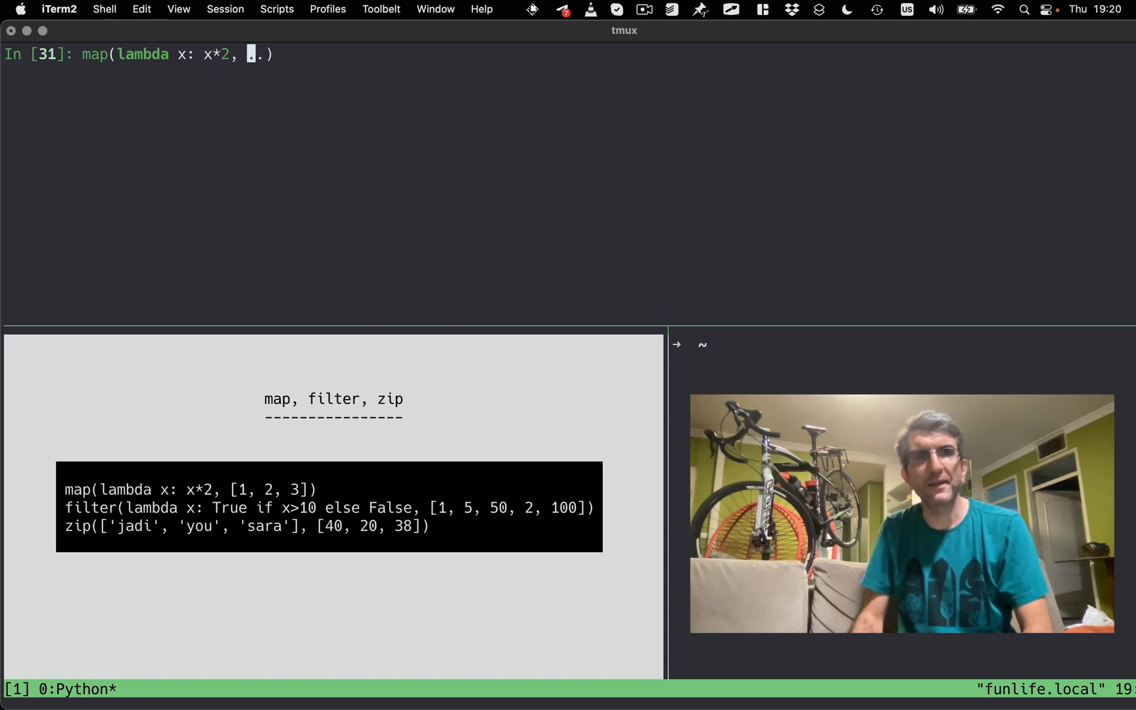
text([1, 2, 3])
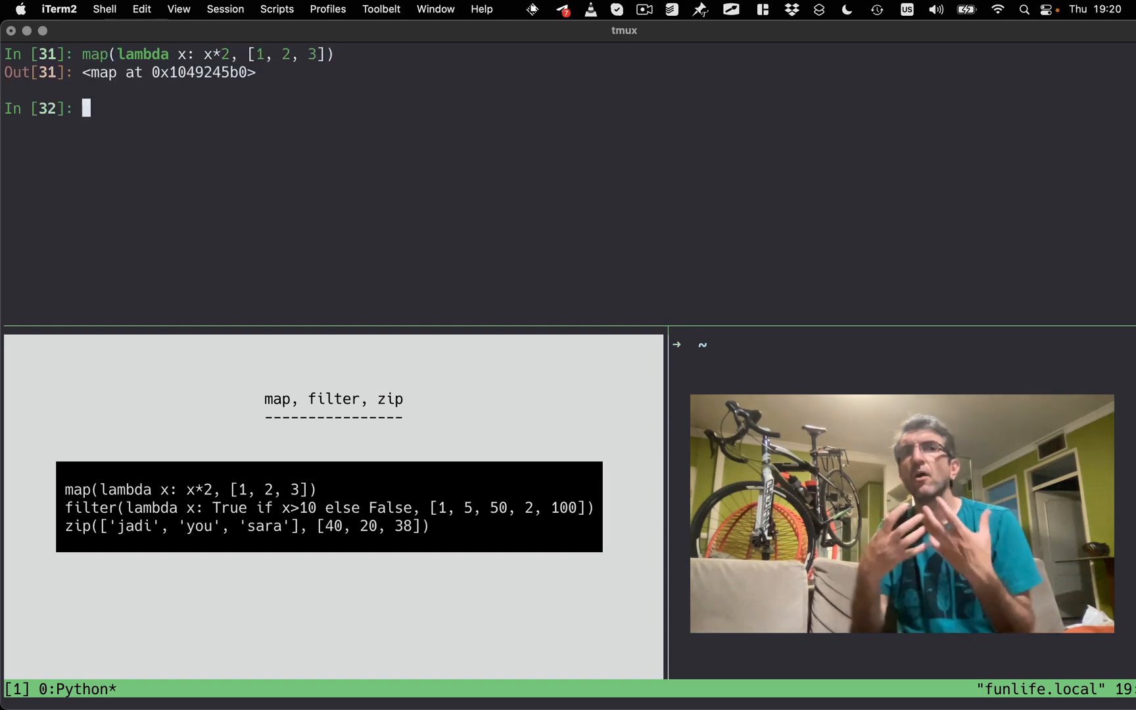
text(map(lambda x: x*2, [1, 2, 3]))
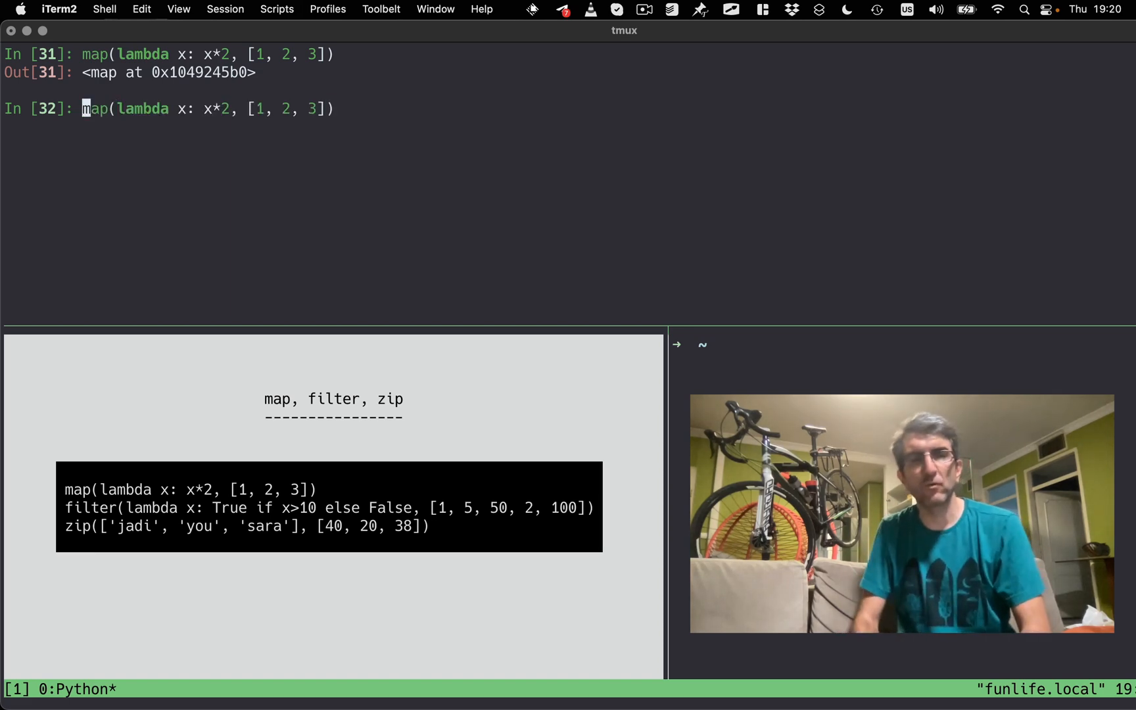
Loop for x in the doubled map, printing x to get 2, 4 and 6.
text(for x in)
text(print (x)
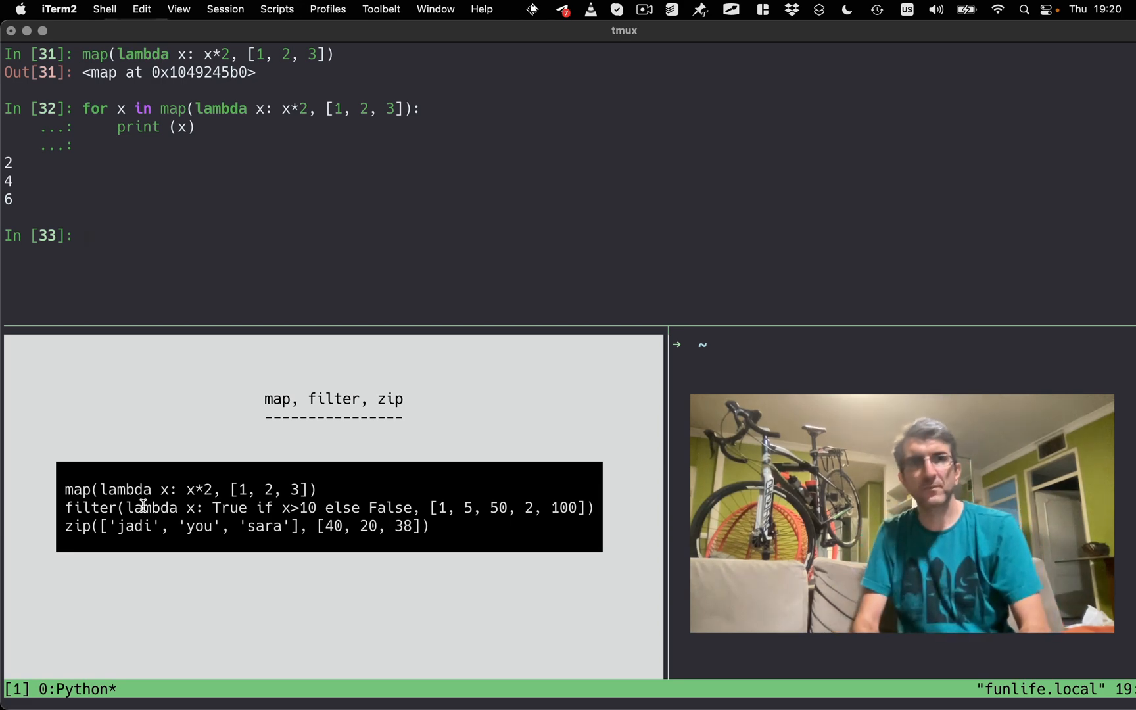
Run filter(lambda age: True if age>40 else False, [40, 30, 100, 80, 10]).
text(filter()
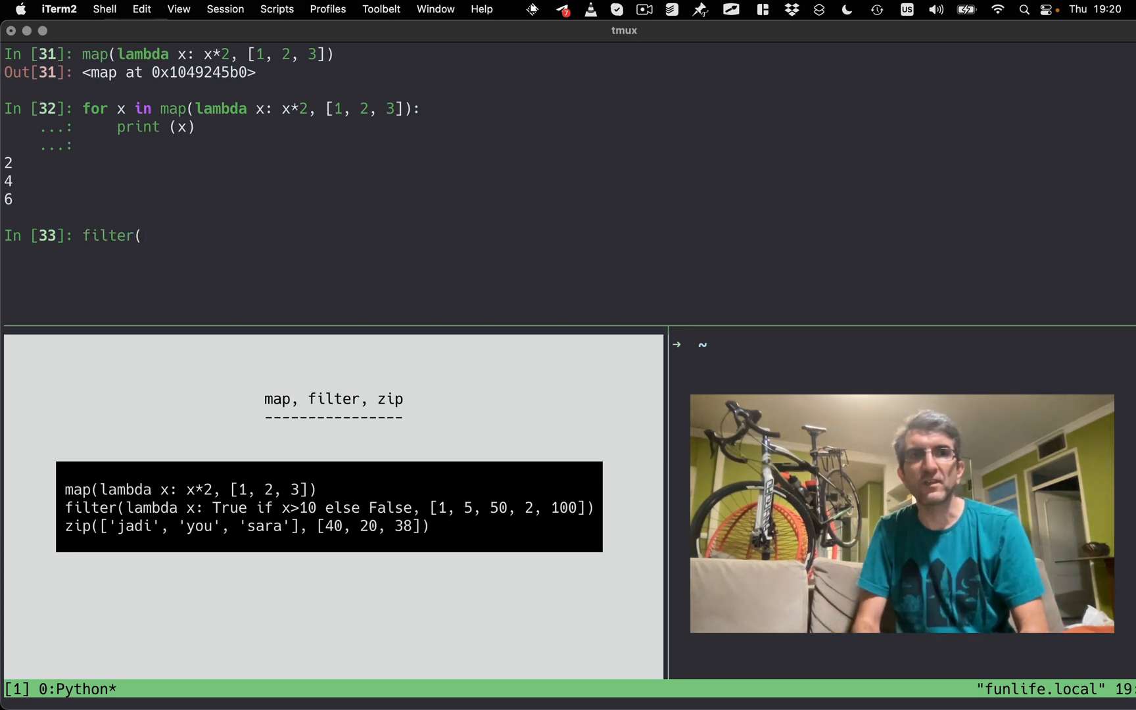
text(func,)
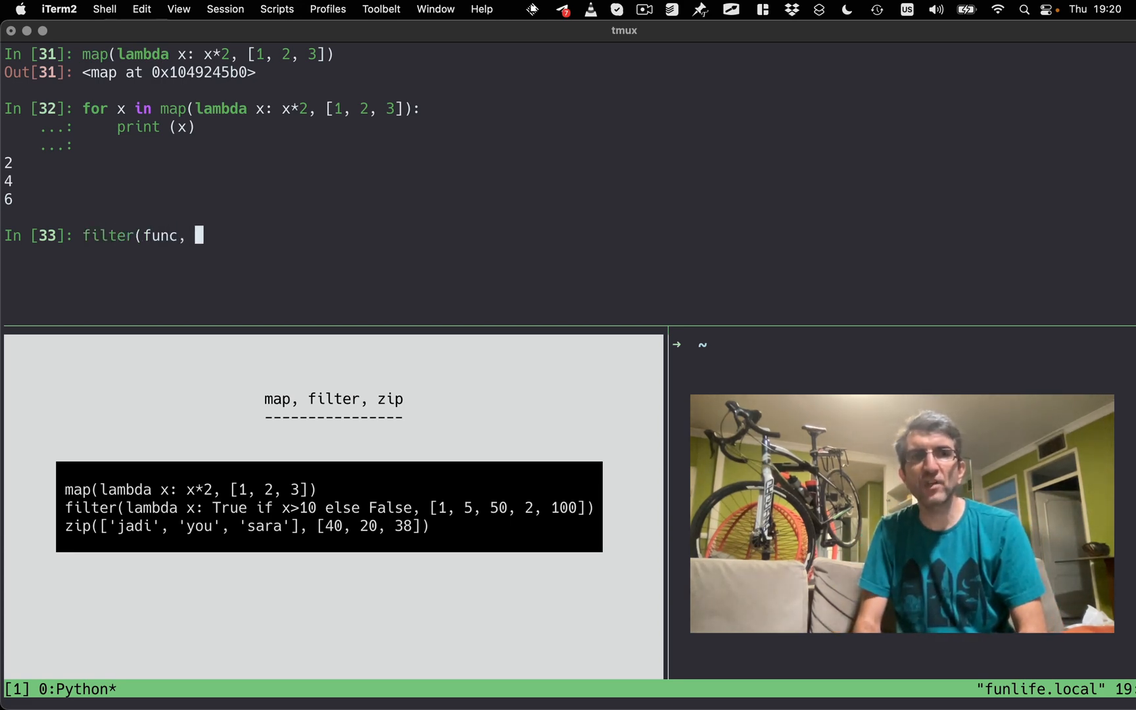
text([,...])
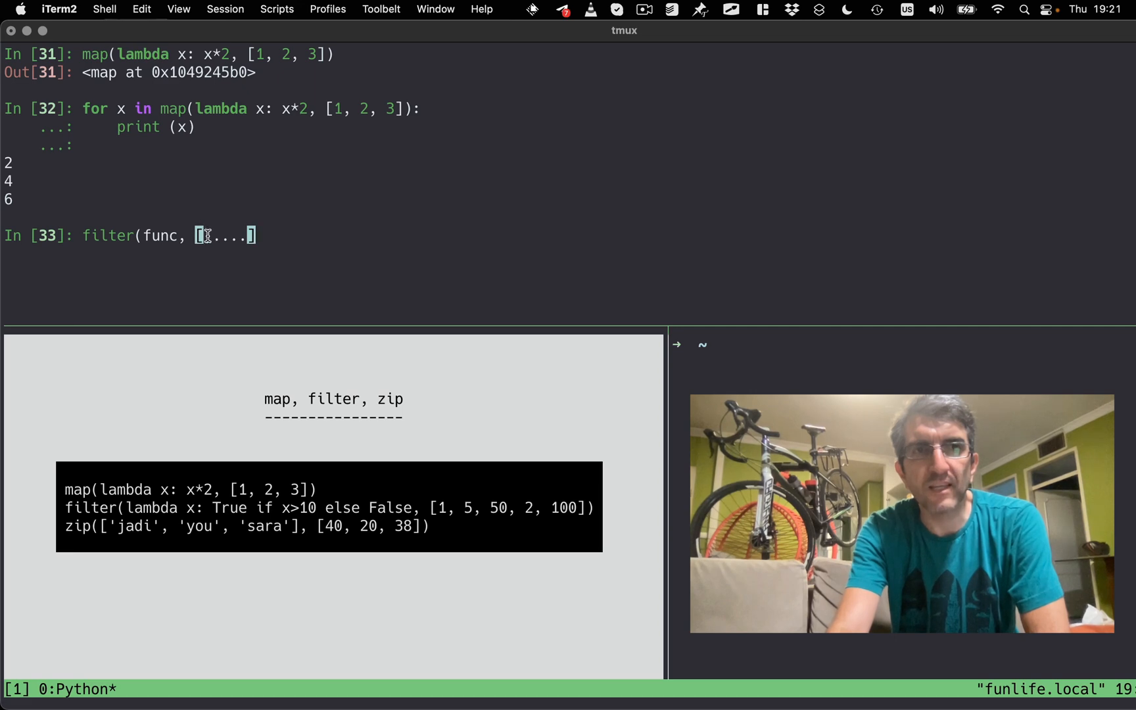
text(,)
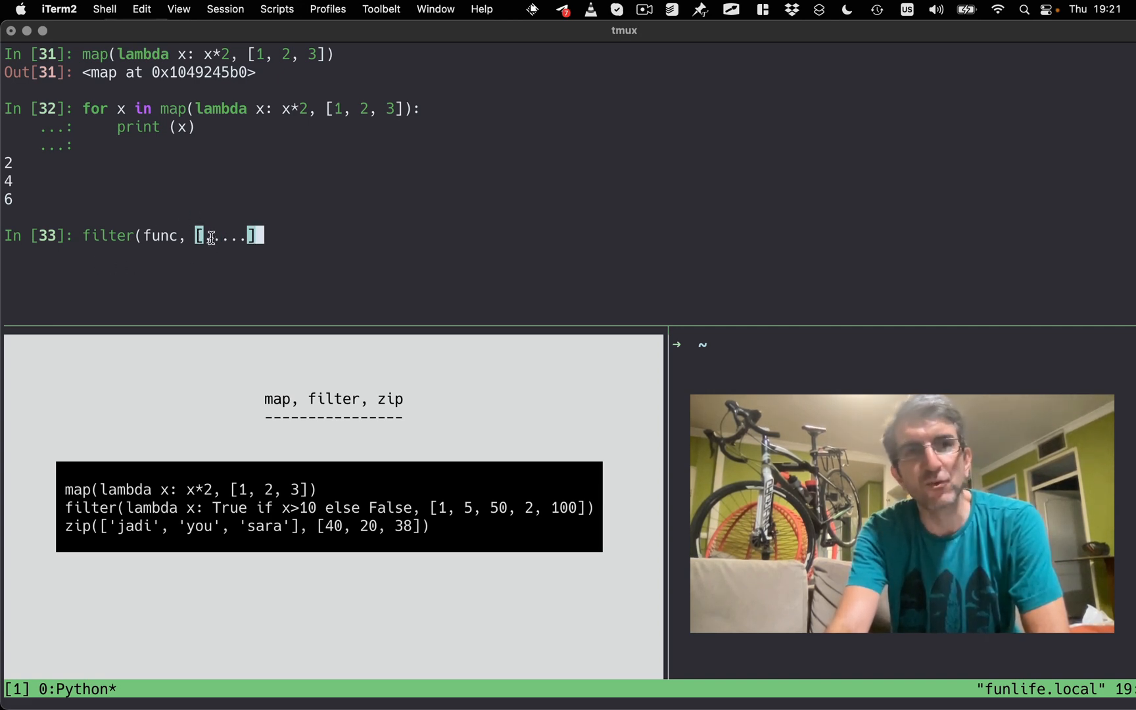
text(,)
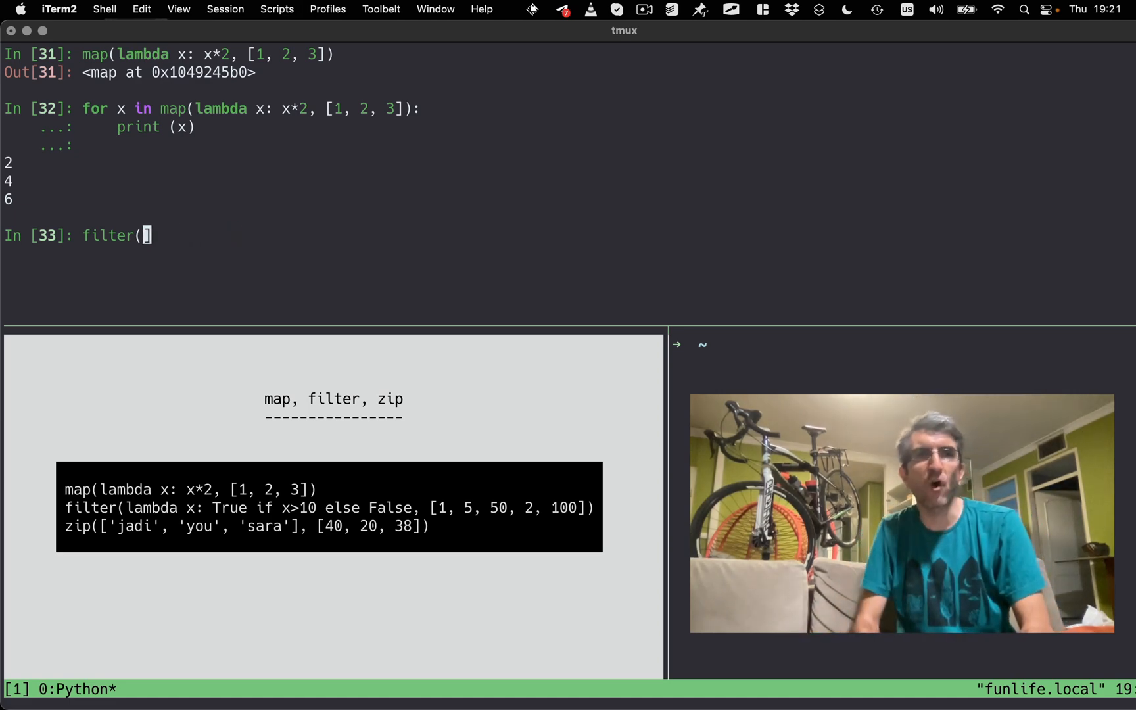
text(lambda)
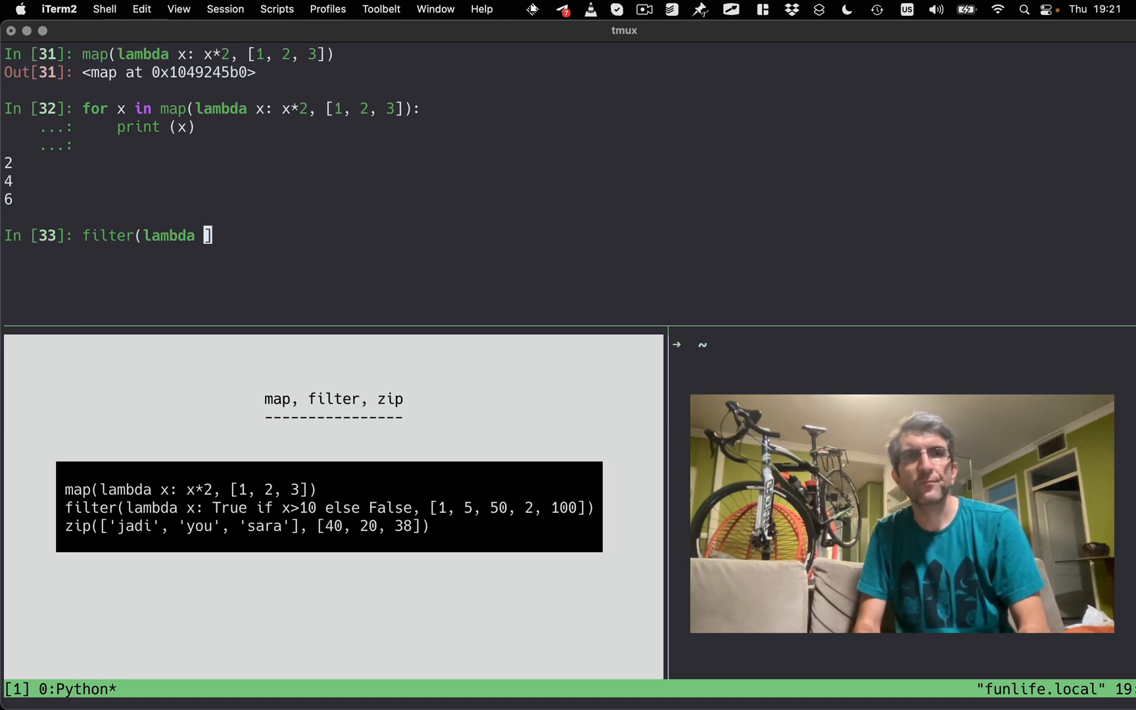
text(age:)
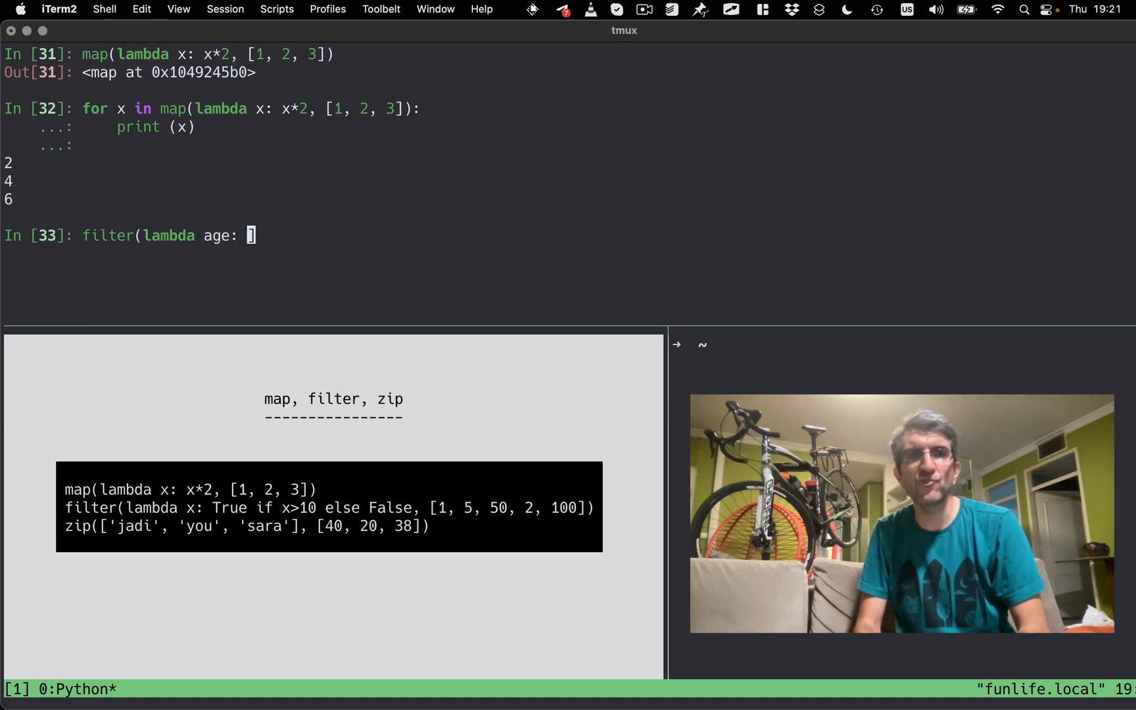
text(True if)
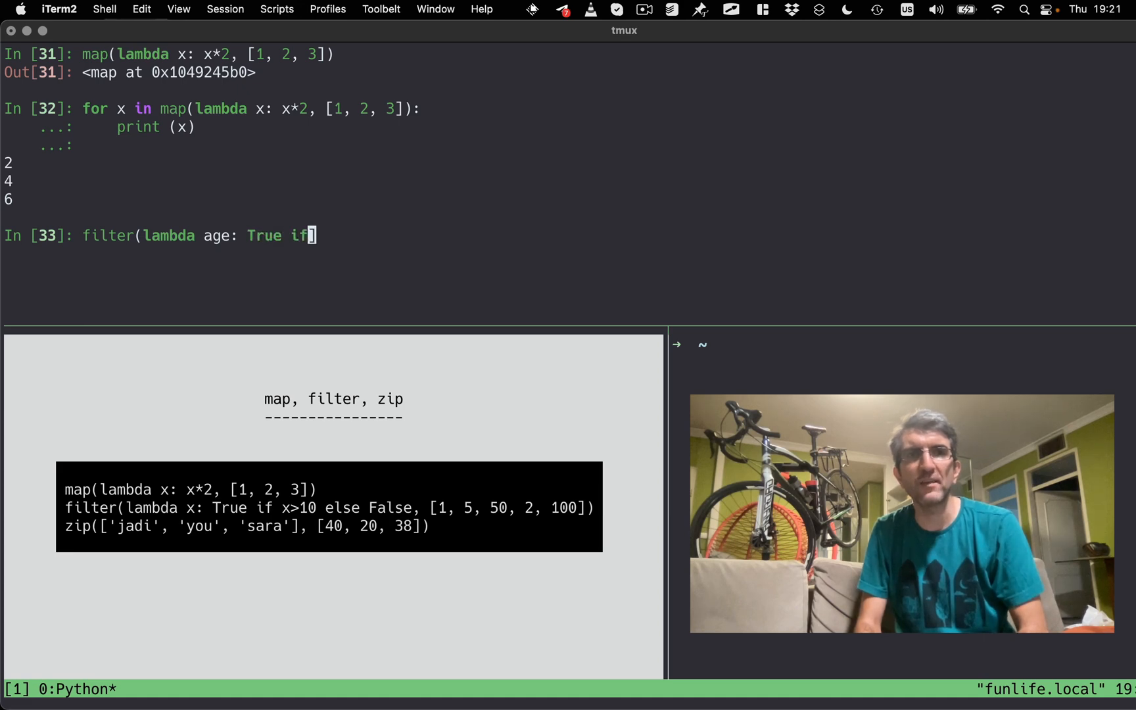
text(age>40 else False)
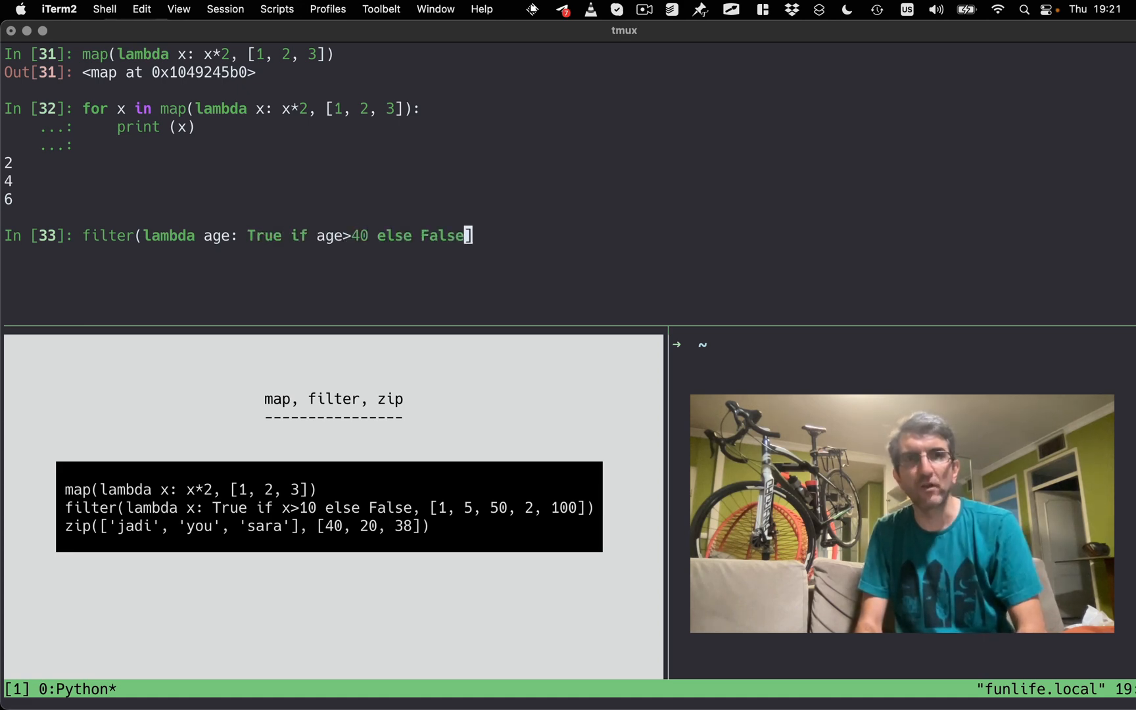
text(, [)
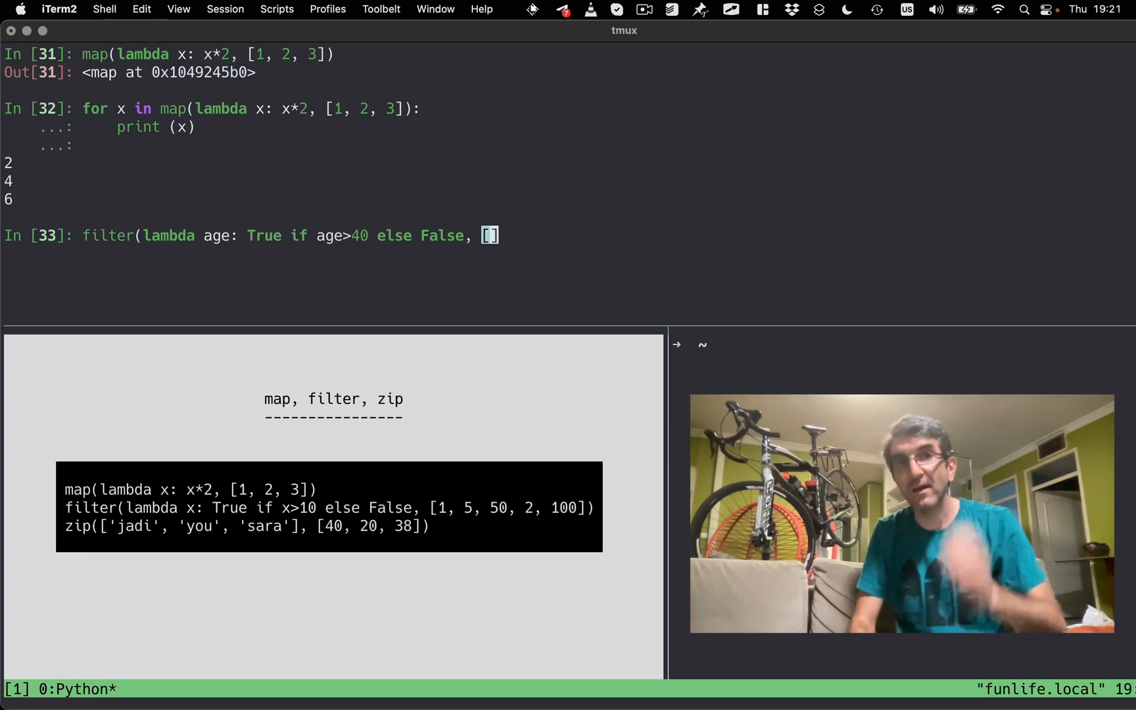
text(40, 30, 100,)
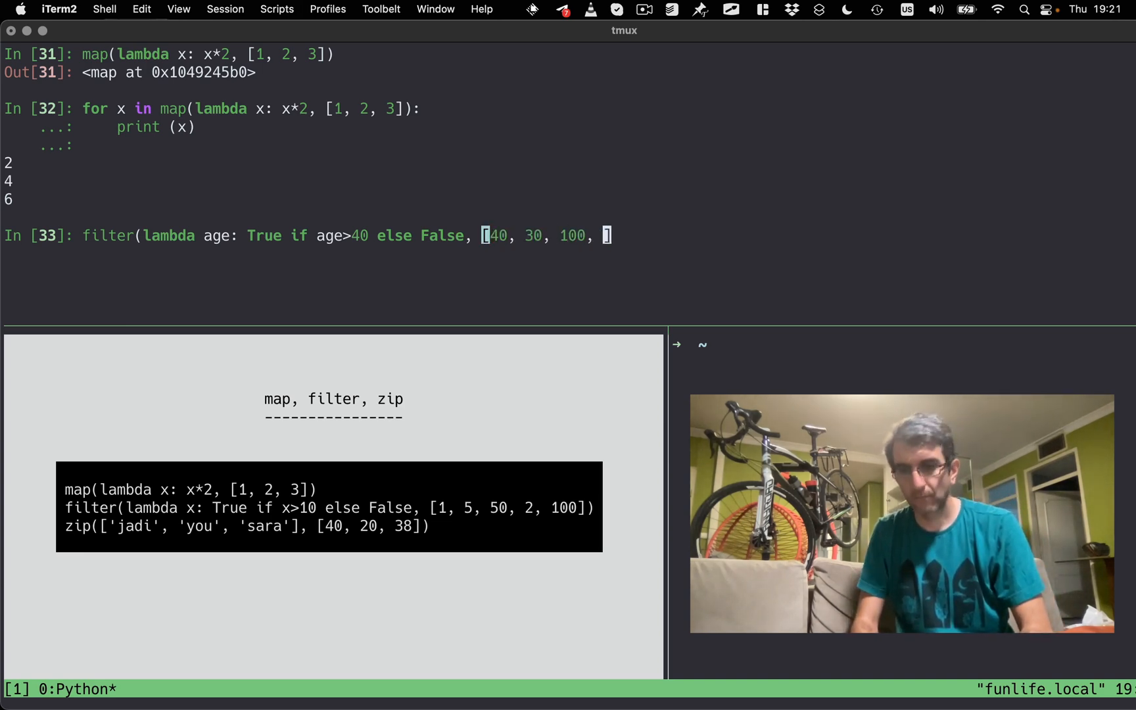
text(80, 10)
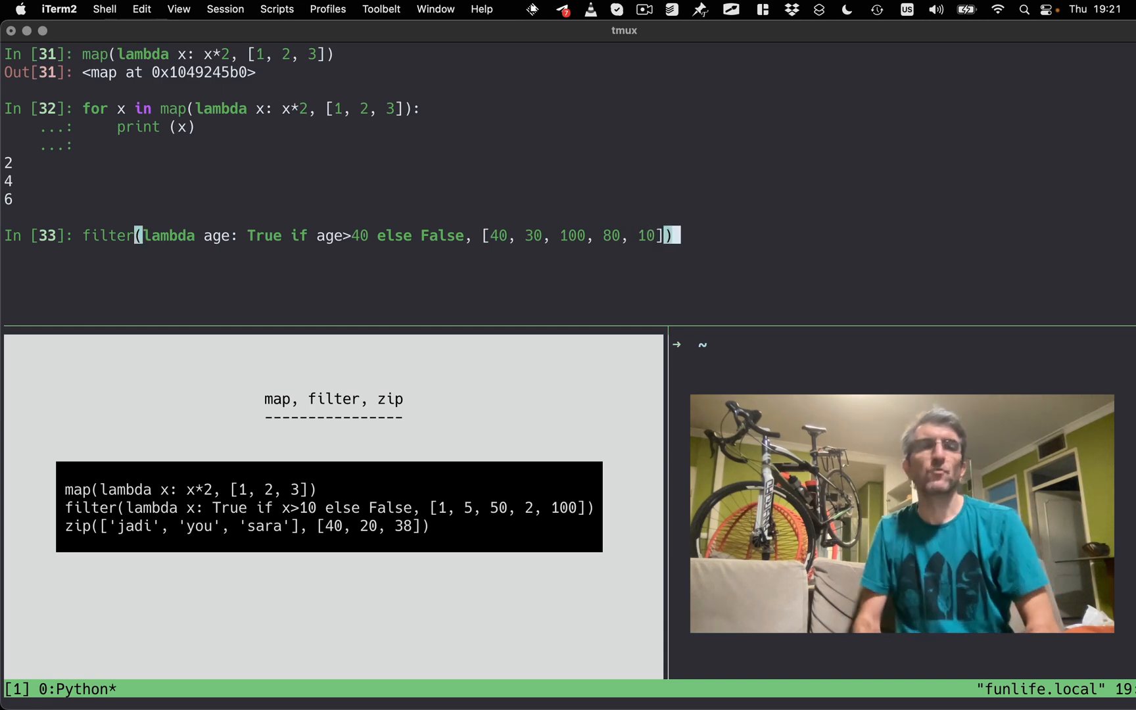
key(enter)
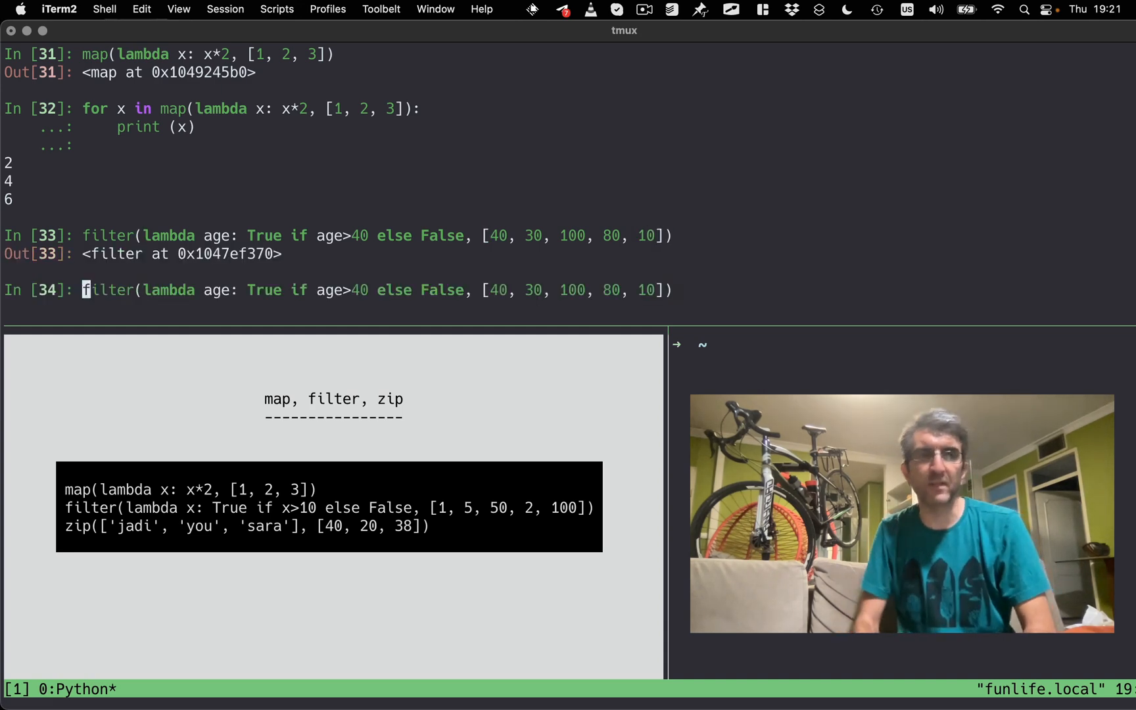
Loop over the filter result printing i, giving 100 and 80.
text(fo)
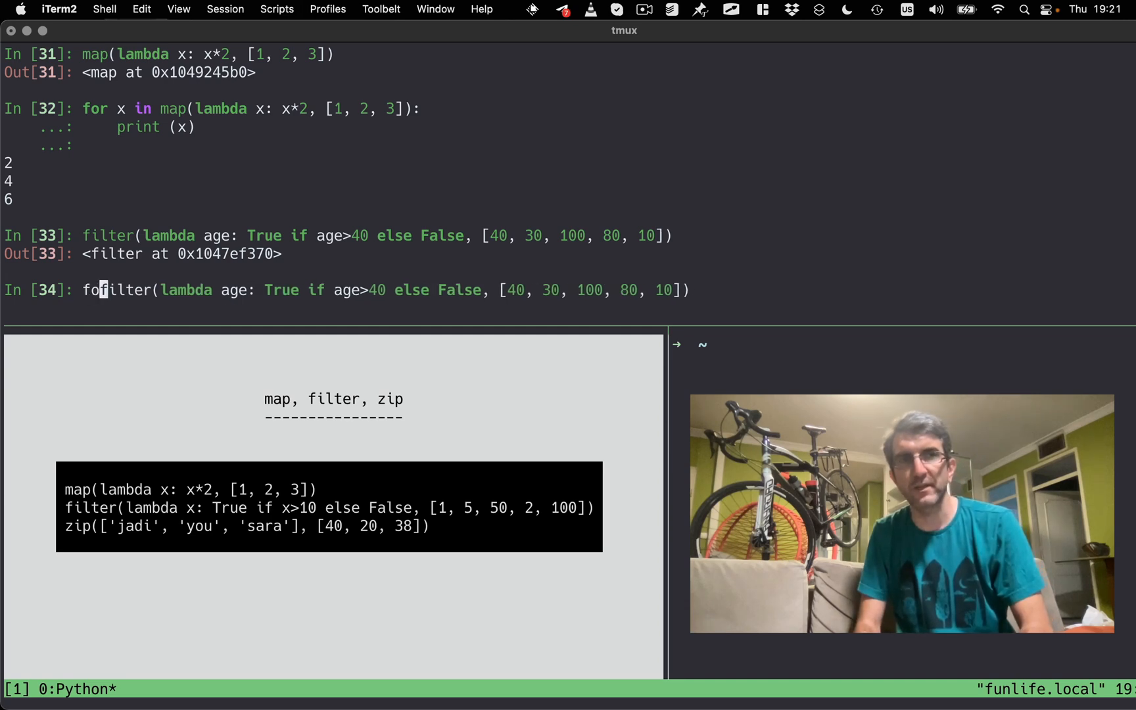
text(" ")
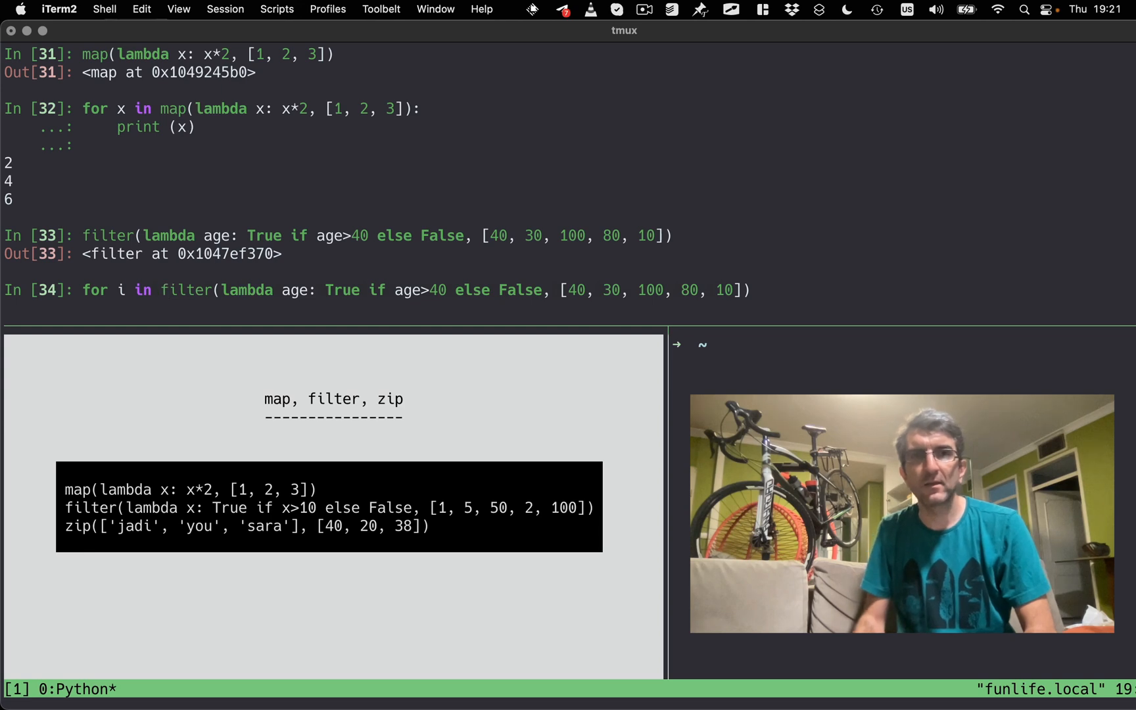
text(print (i)
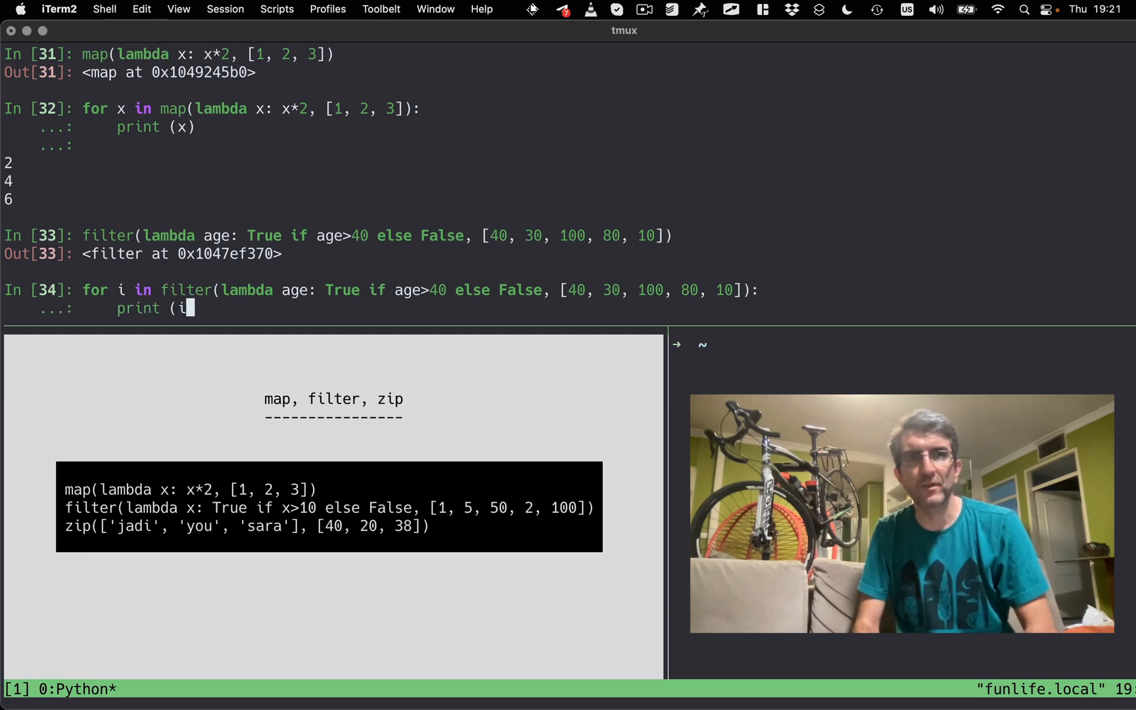
key(enter)
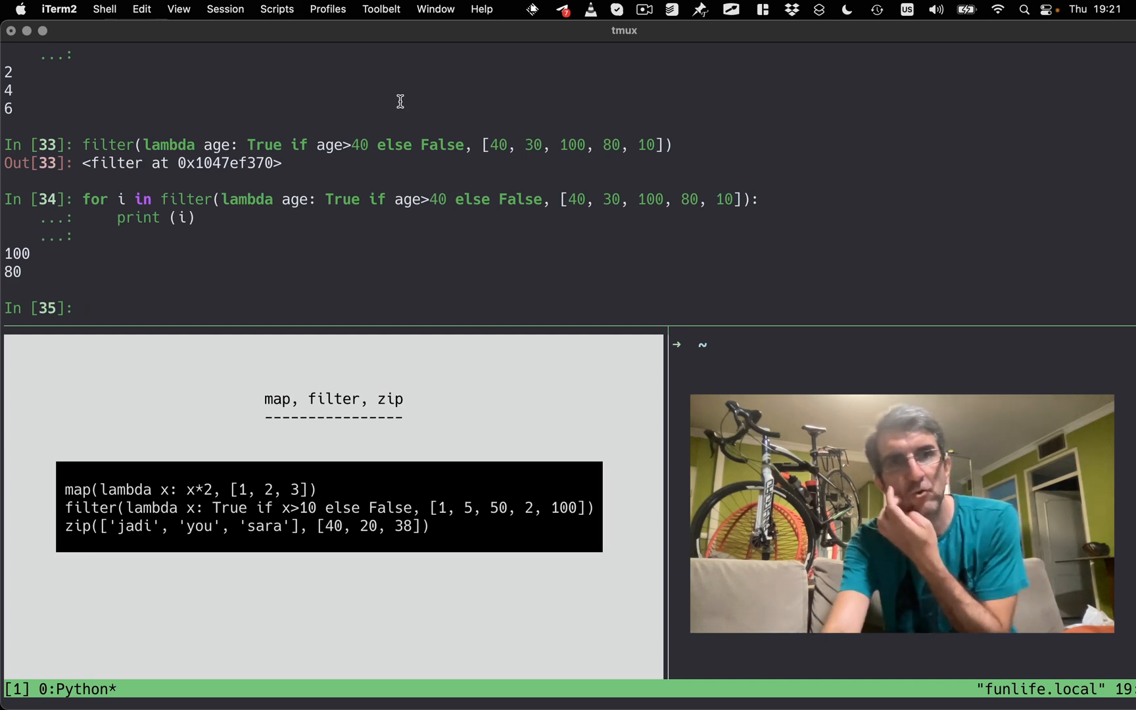
mouse_move(200, 406)
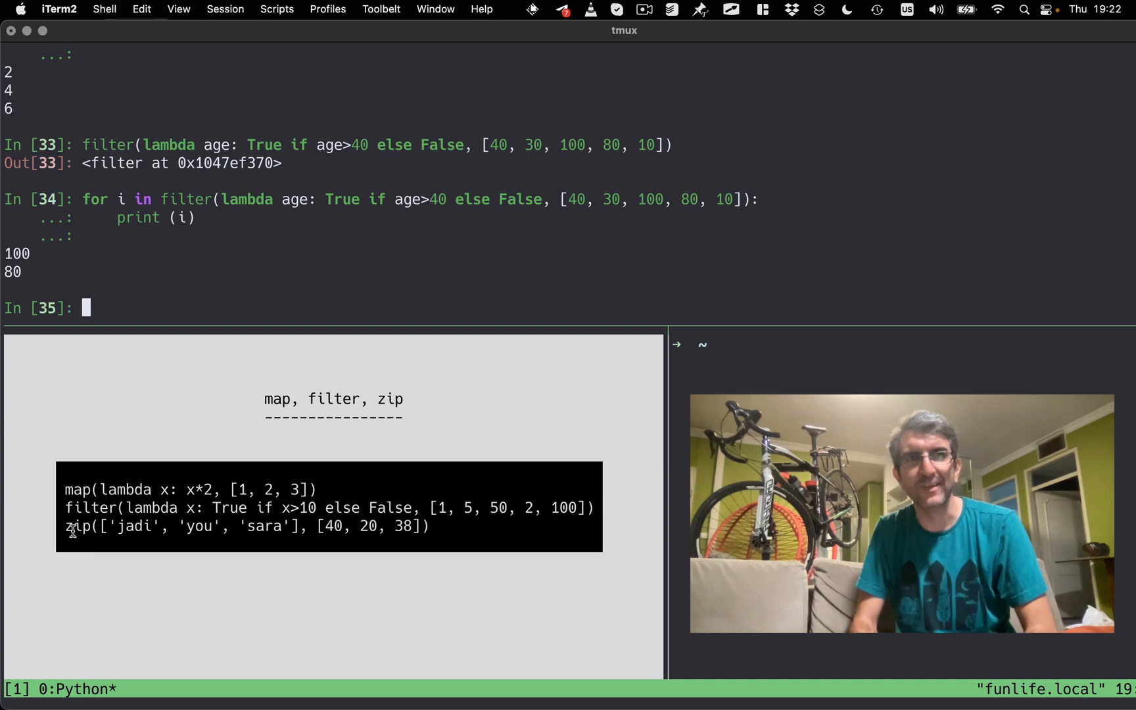
Type zip over the name, age (44, 40) and sex lists for jadi and sara.
text(zip([')
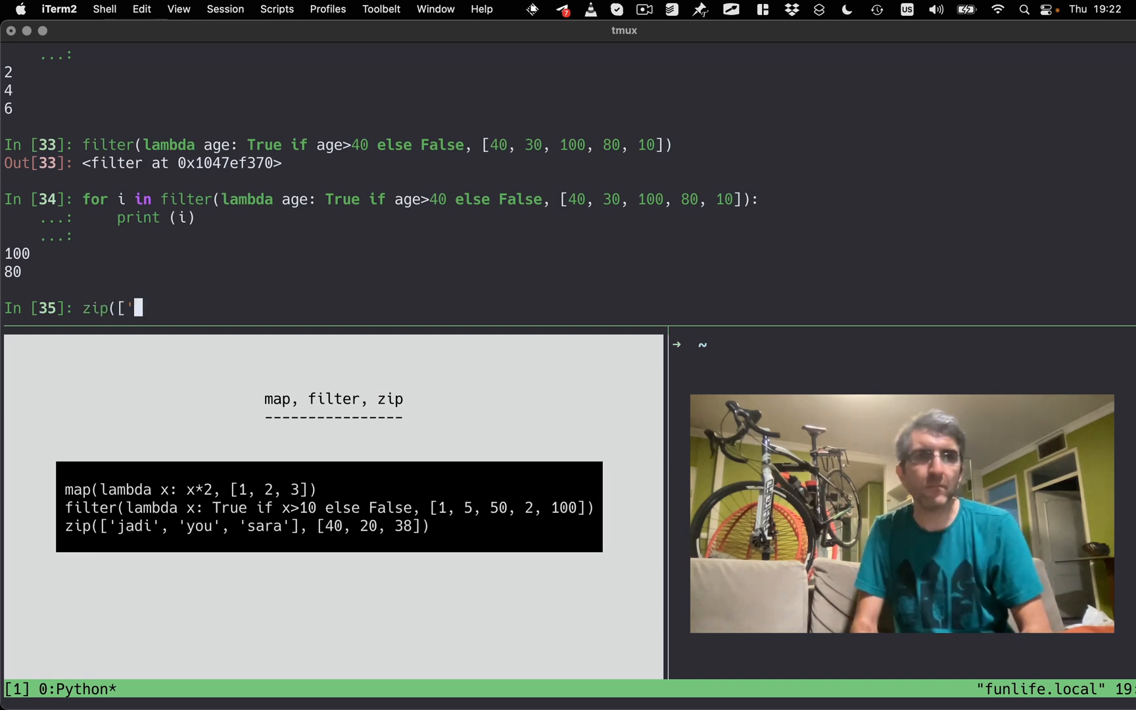
text(jadi', s)
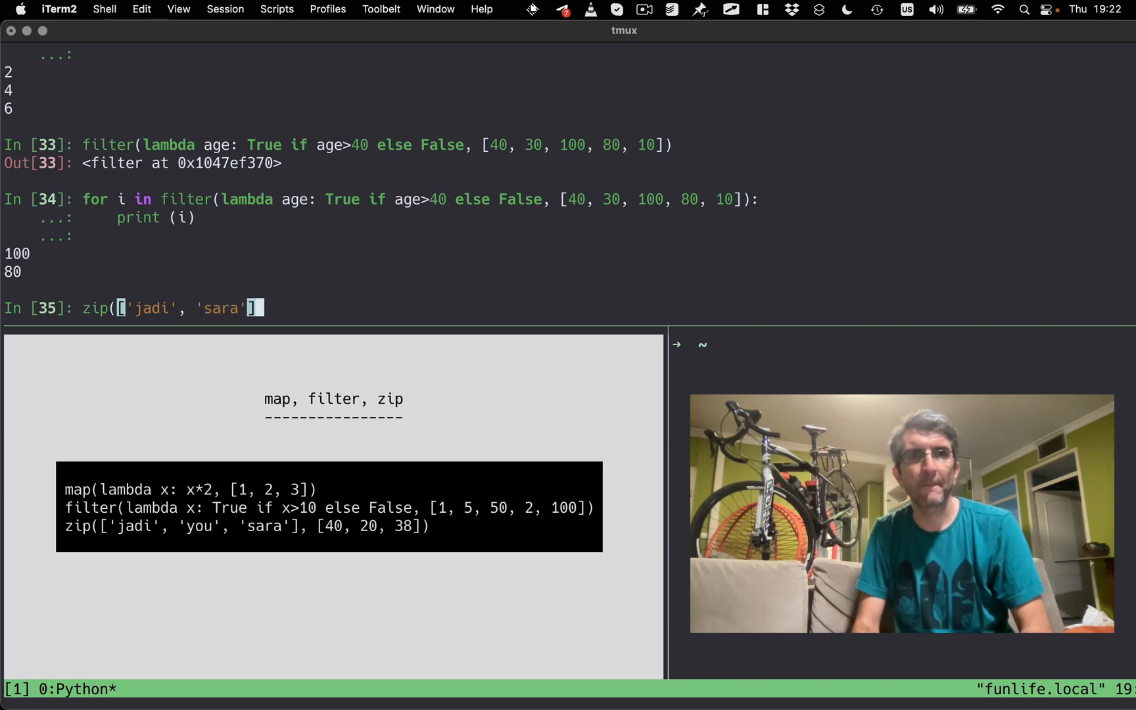
text(, [')
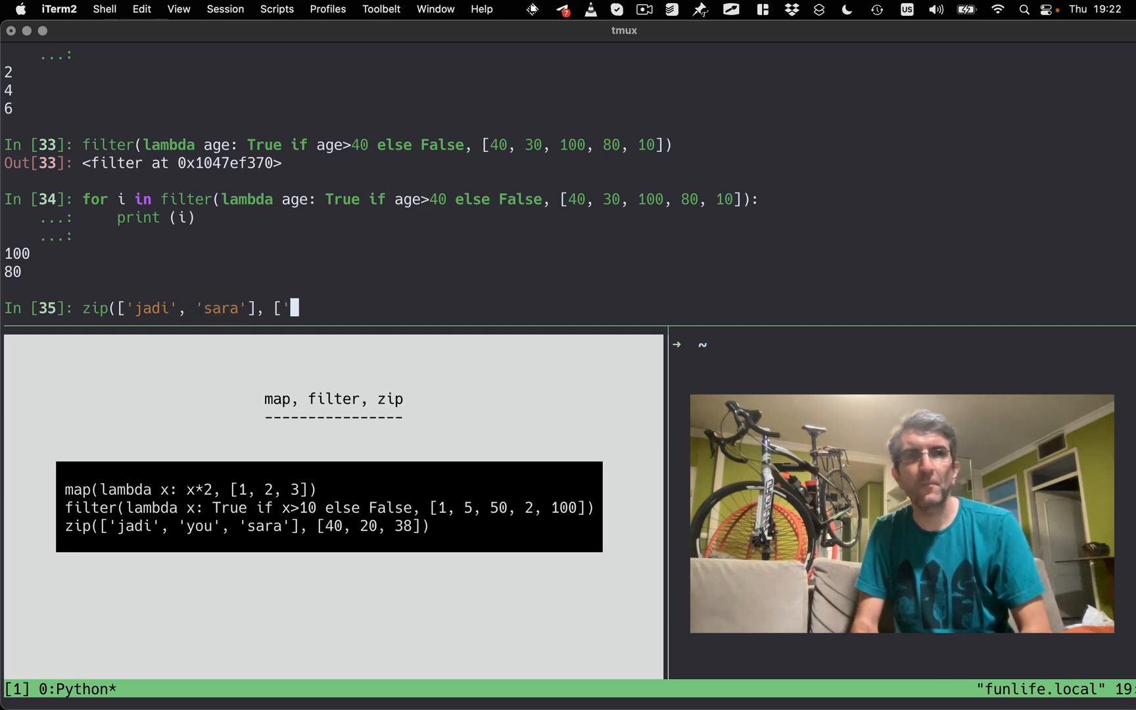
text(44,)
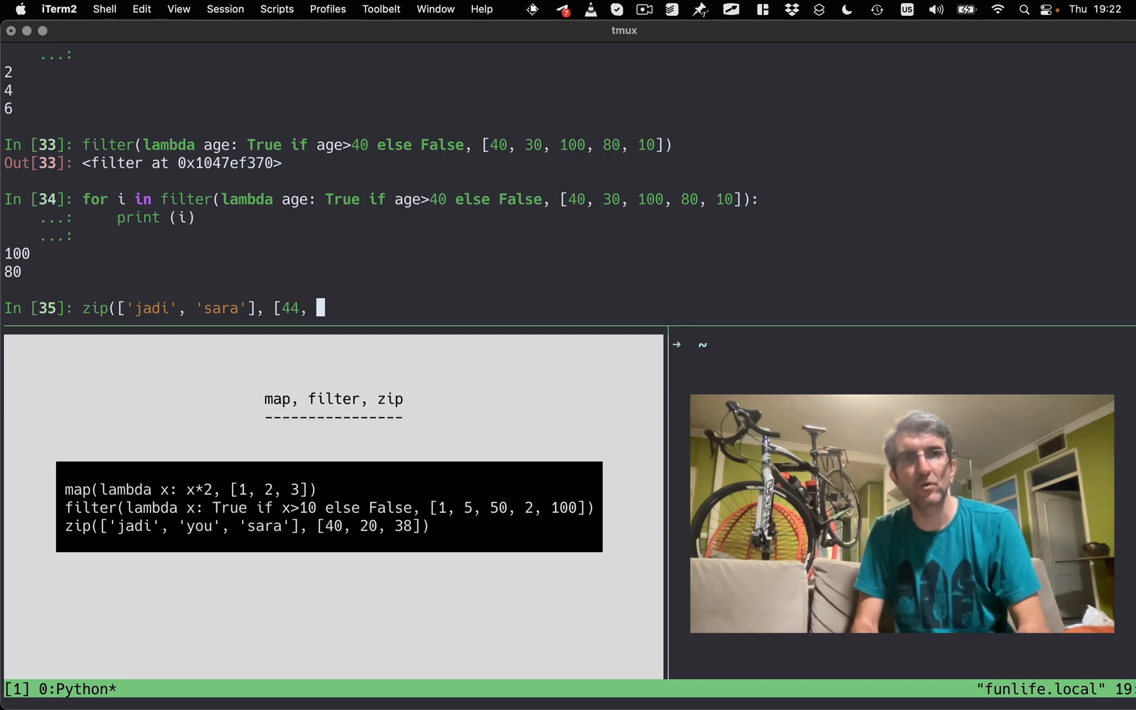
text(40])
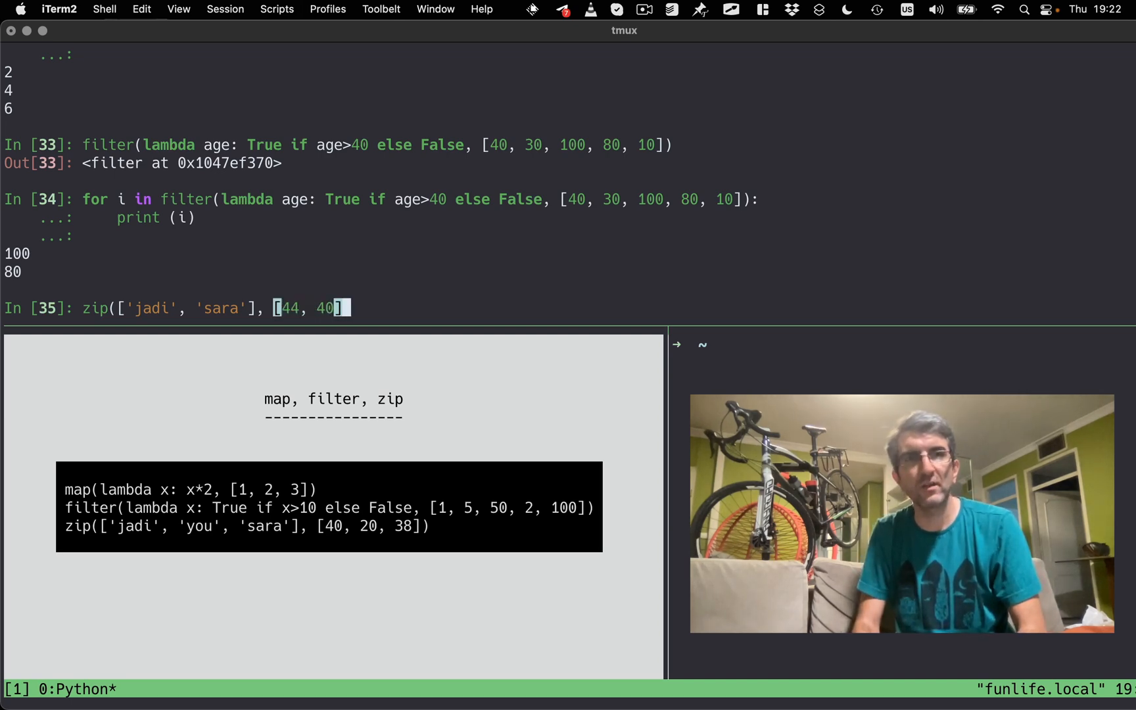
text(], ')
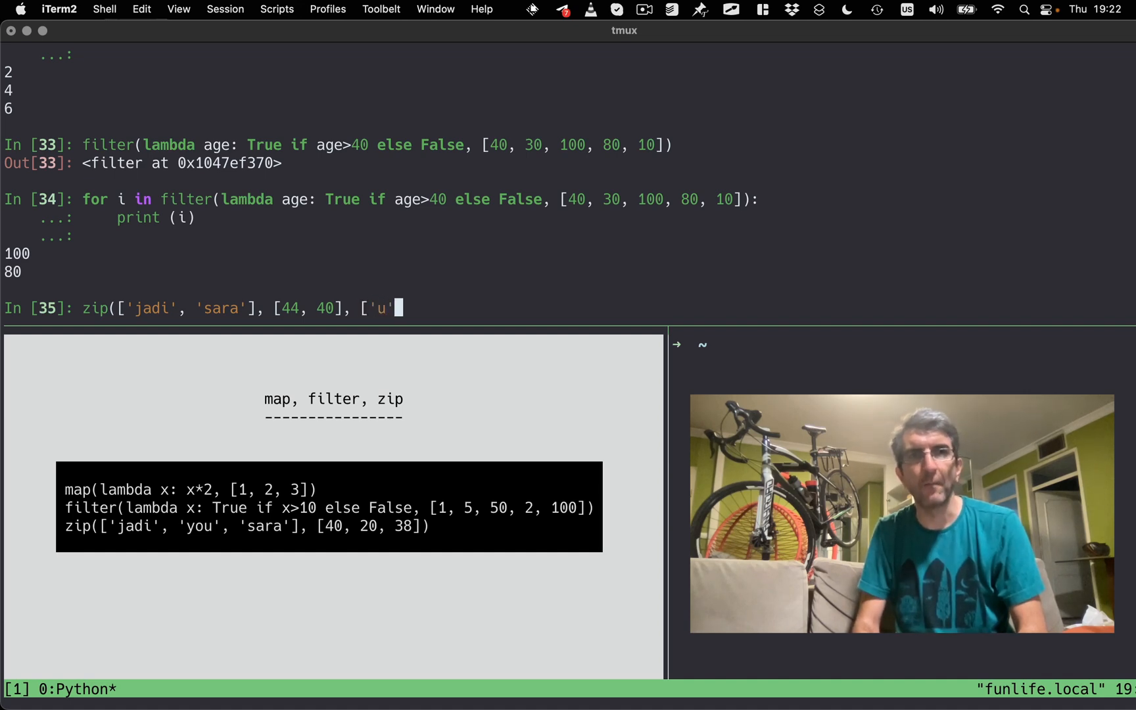
text(, 'f']):)
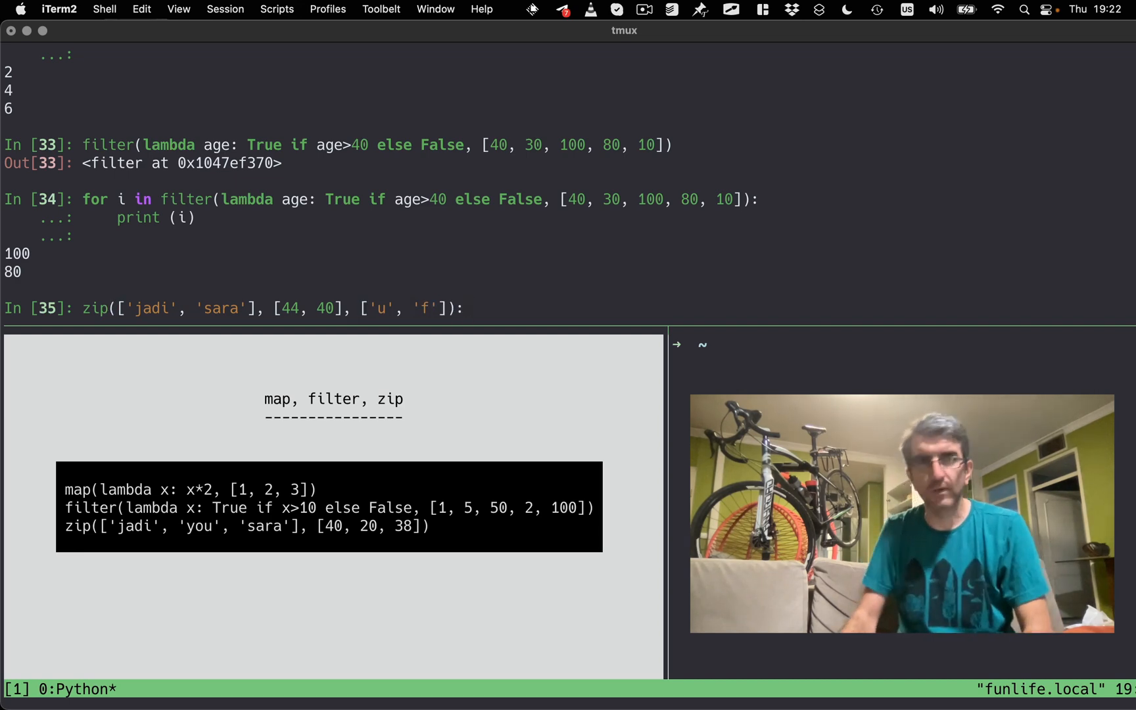
Loop over the zip unpacking name, age, sex, add the missing 'in', and print them.
text(for)
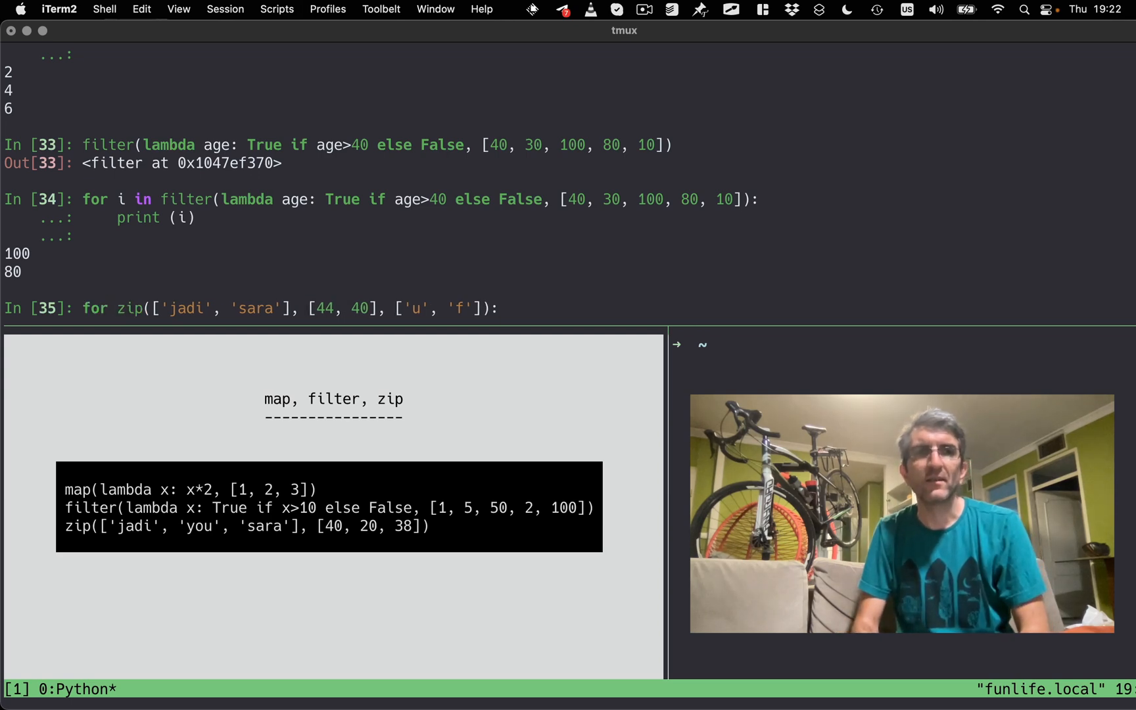
text(name, age, sex)
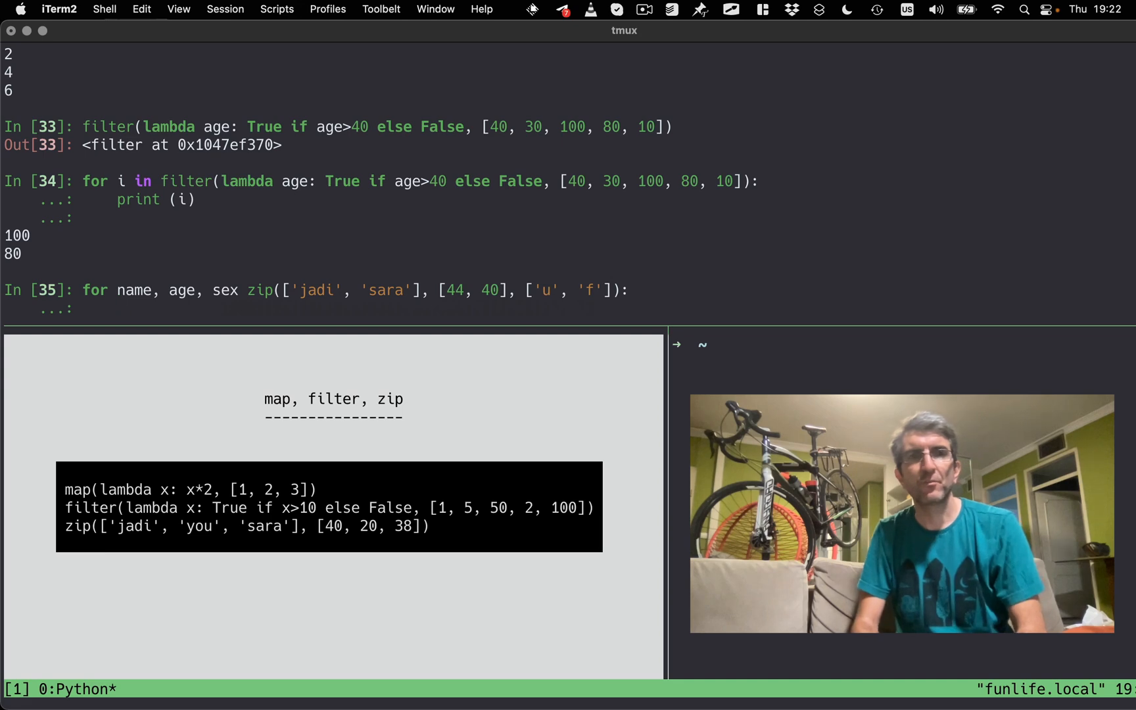
text(print (na,e)
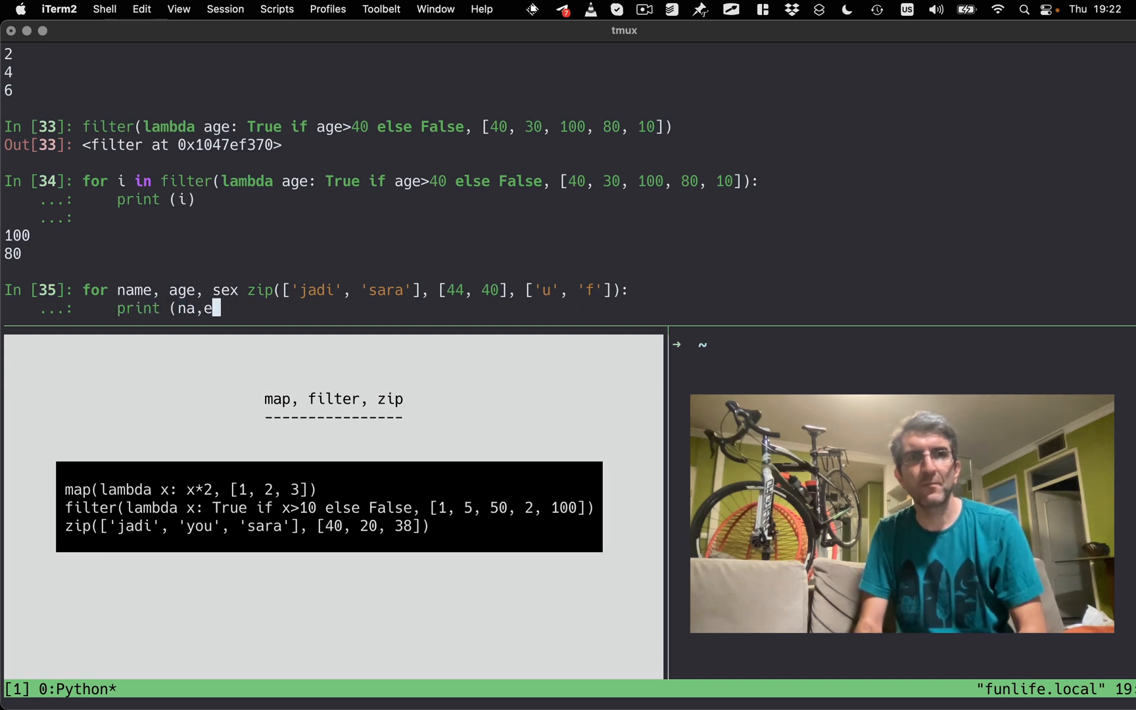
text(name, age,)
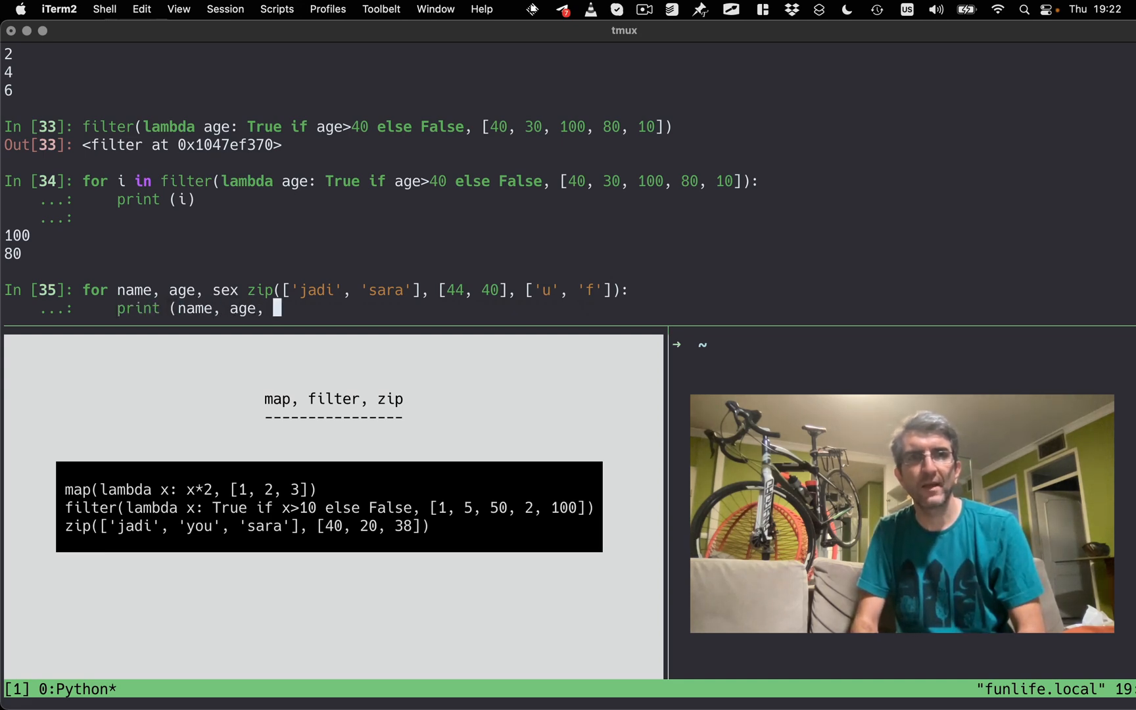
text(sex))
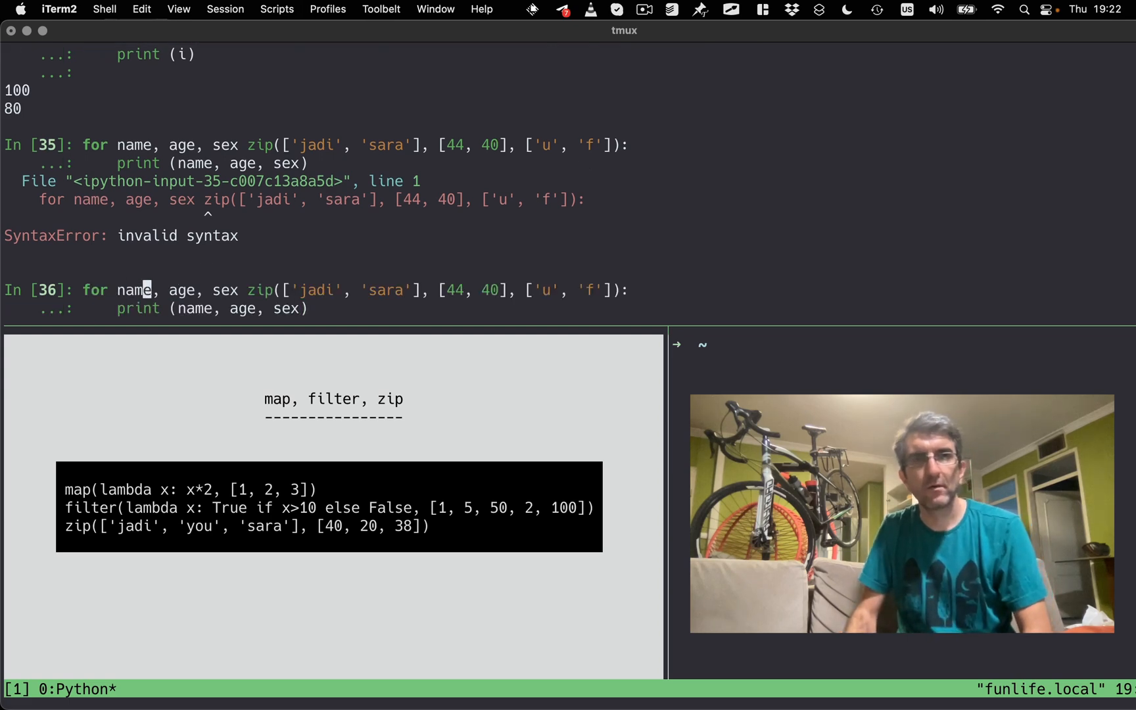
text(in)
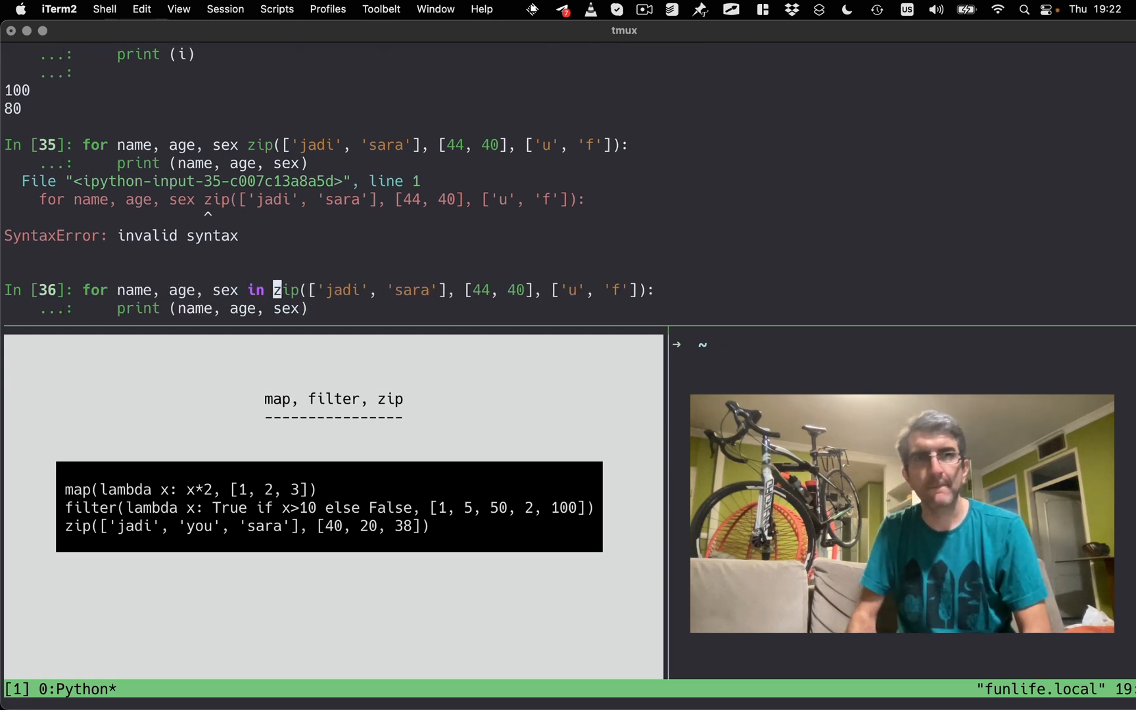
key(enter)
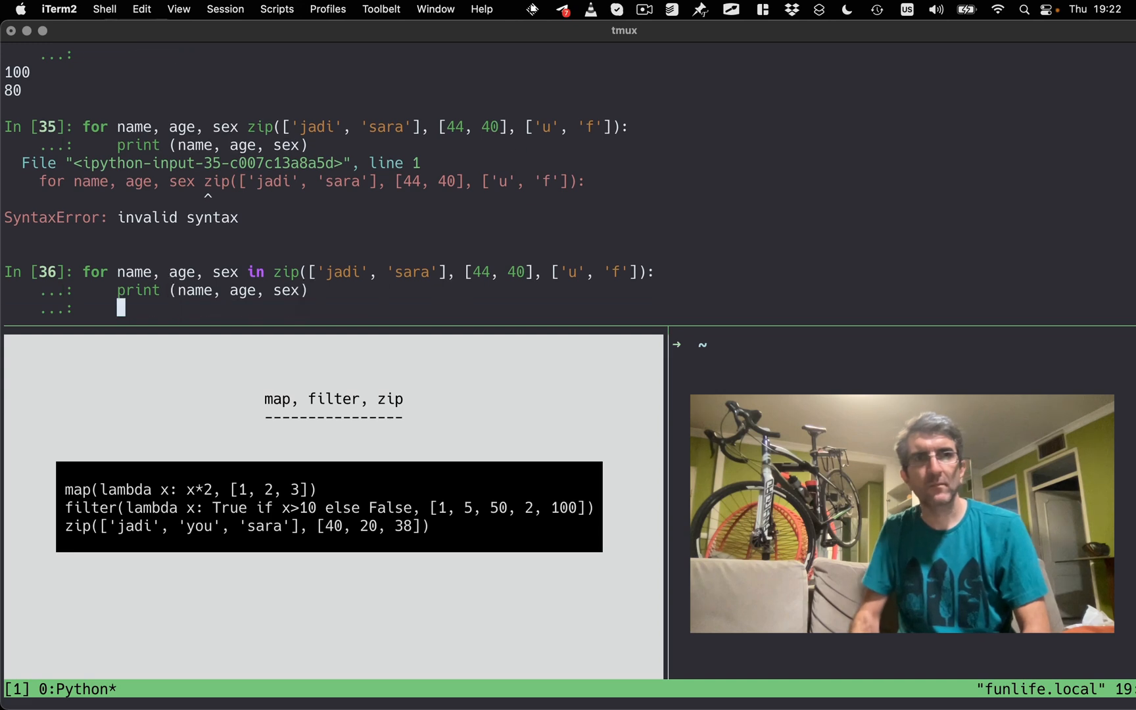
key(Enter)
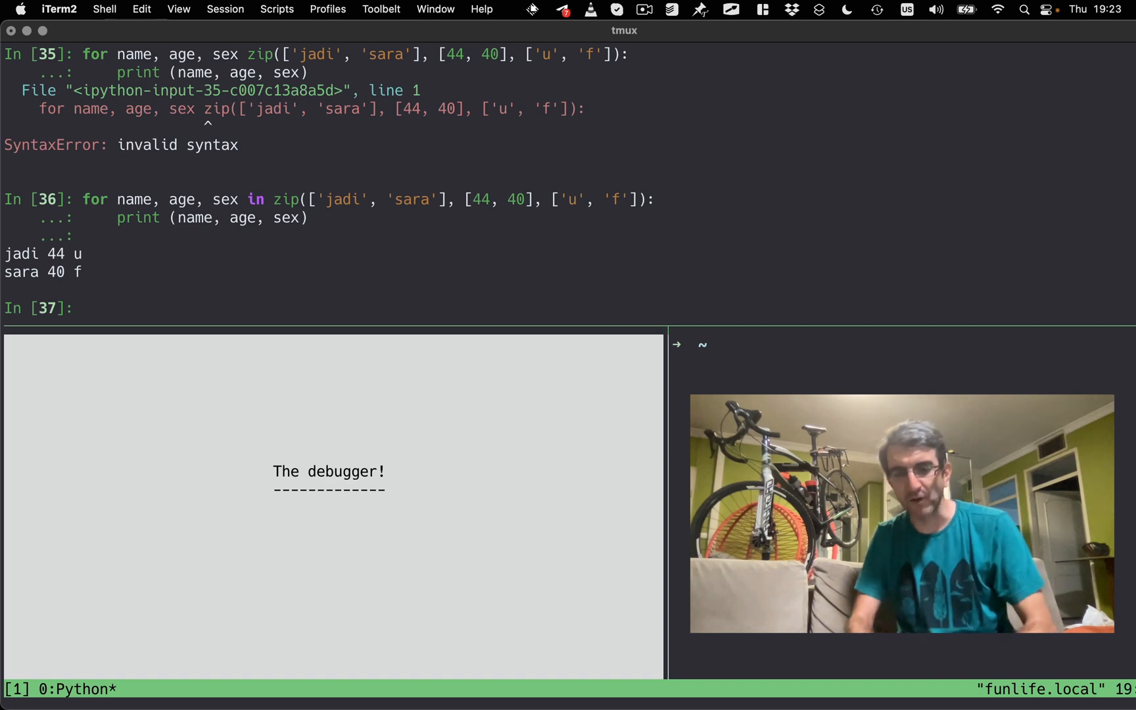
Quit IPython, open temp.py in vim, and add print('hi there I'm starting').
text(quit)
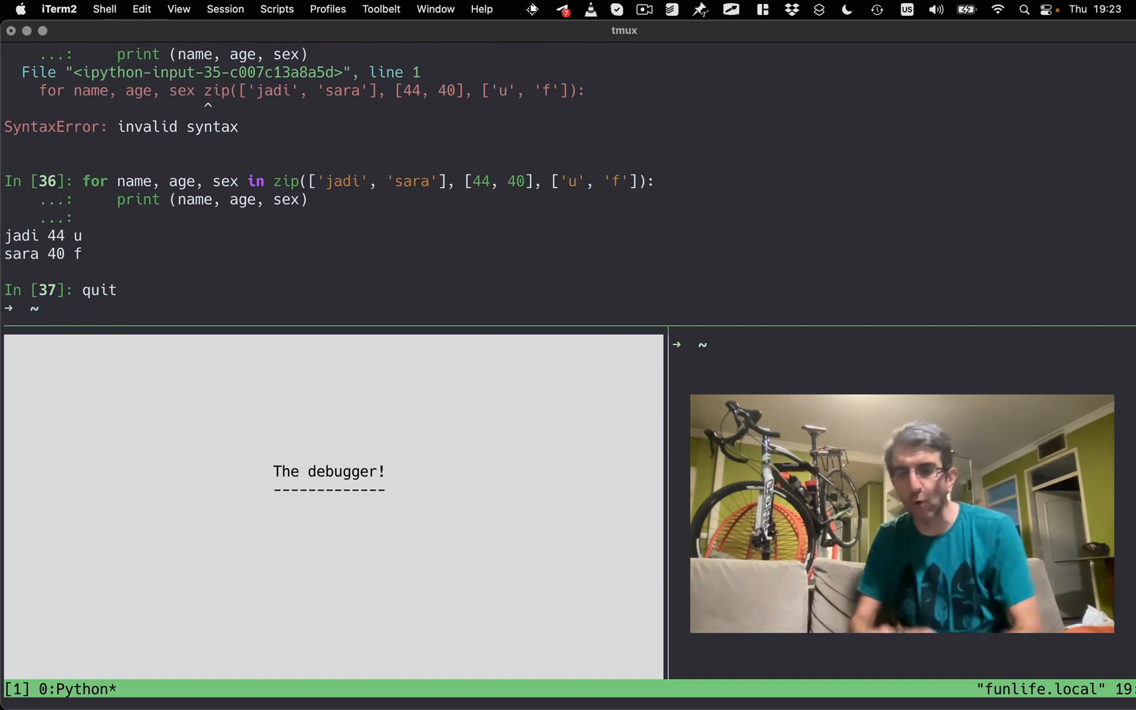
text(vim)
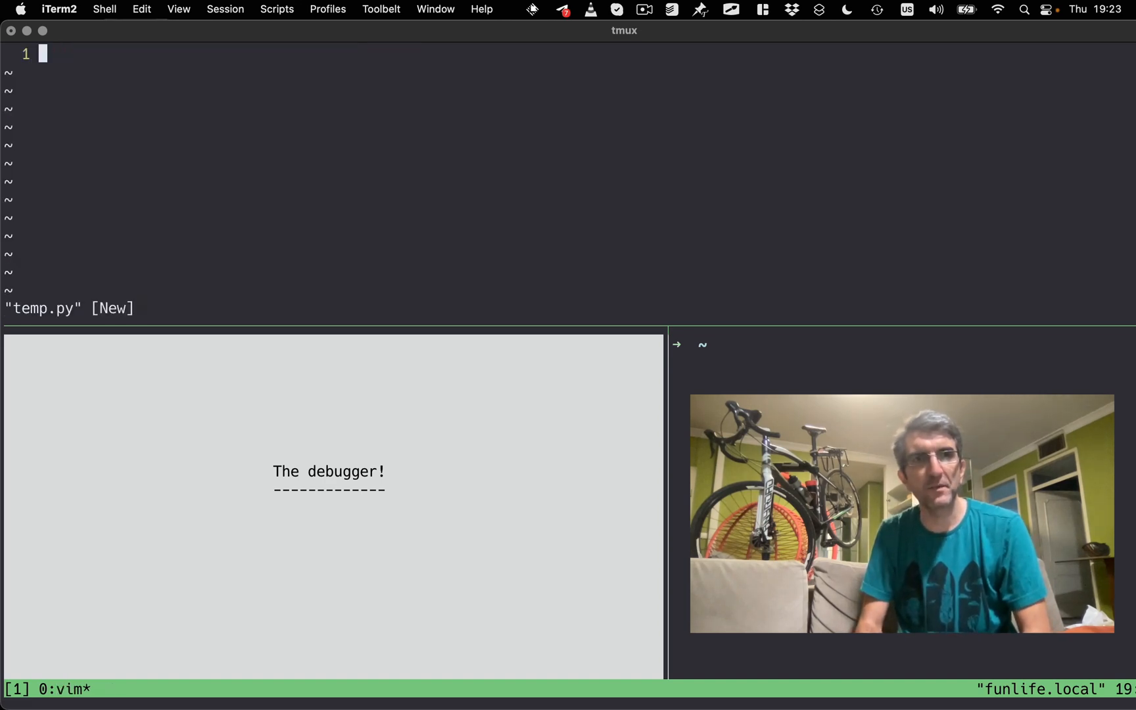
text(print (')
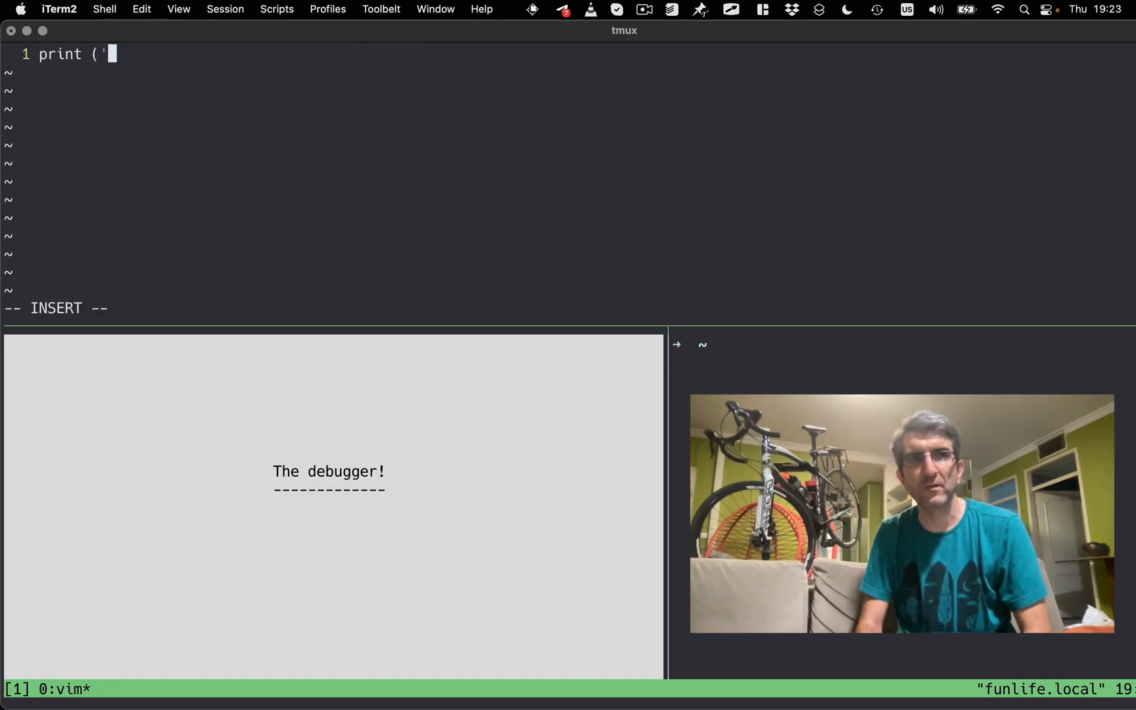
text(hi there I'm star)
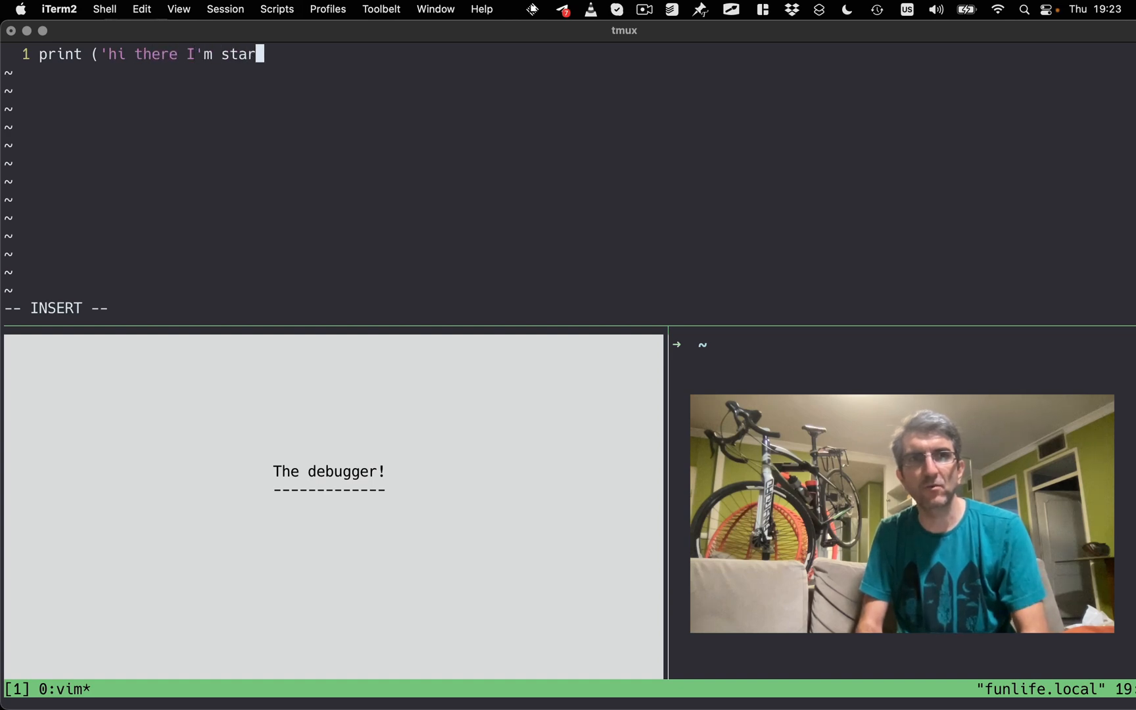
text(ting'))
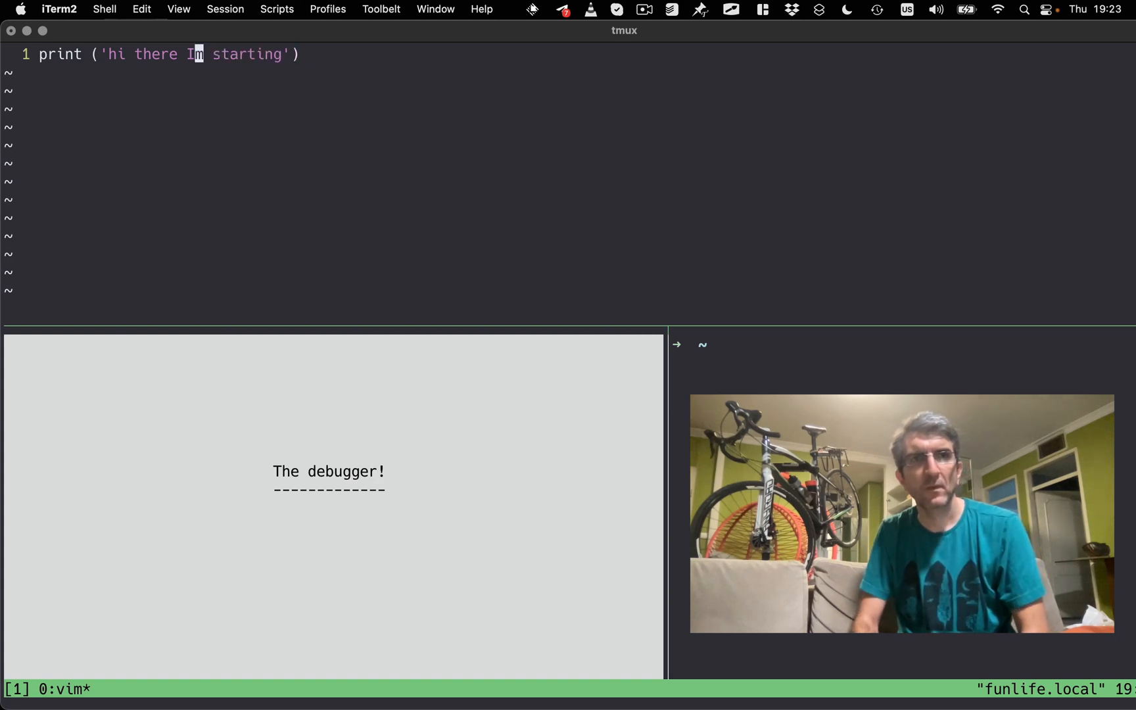
Add age = 44, an if age > 40 old/else check, and breakpoint() after age.
text(age =)
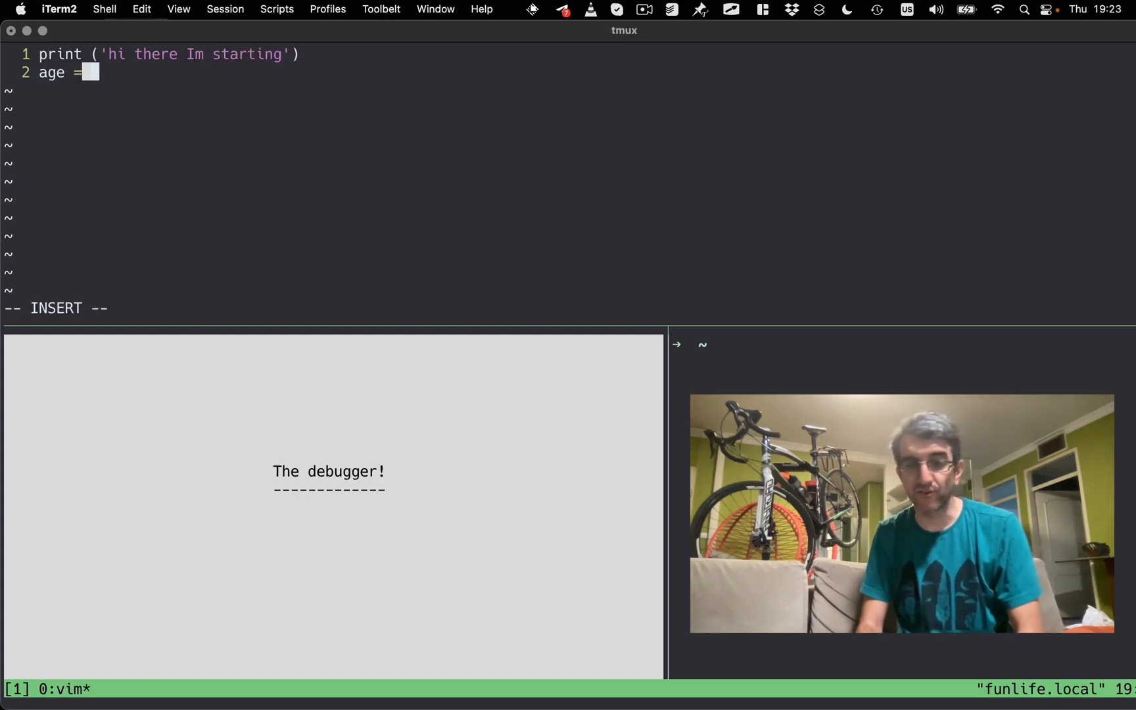
key(enter)
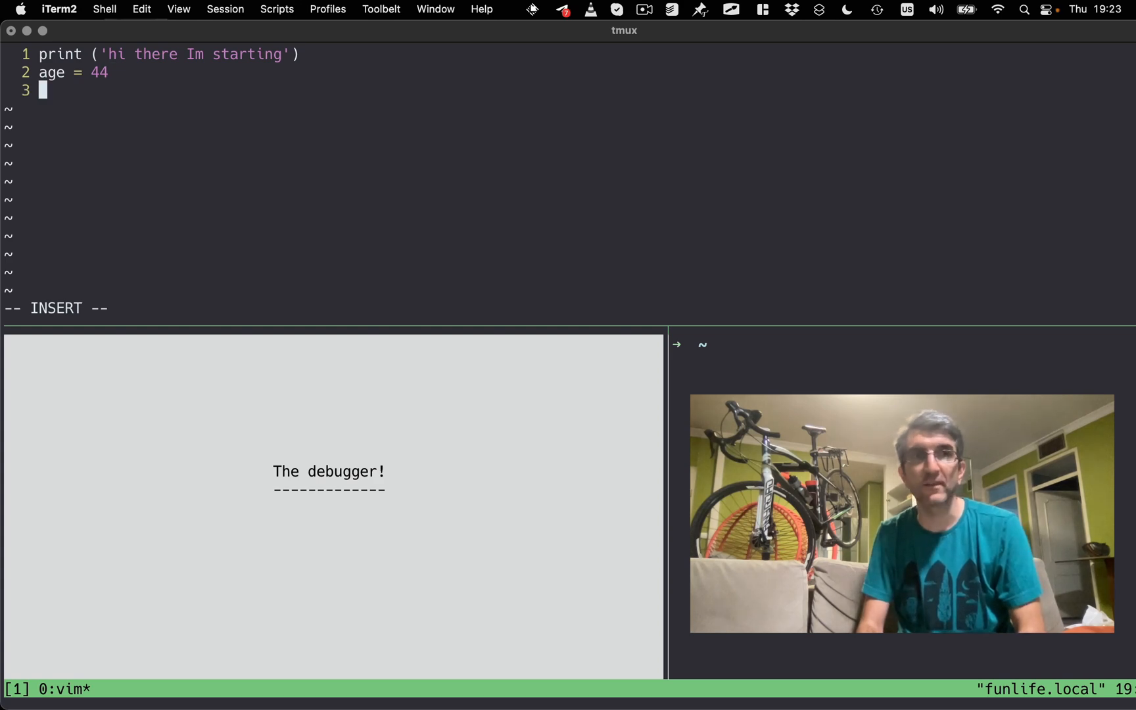
text(if age > 40:)
text(print ()
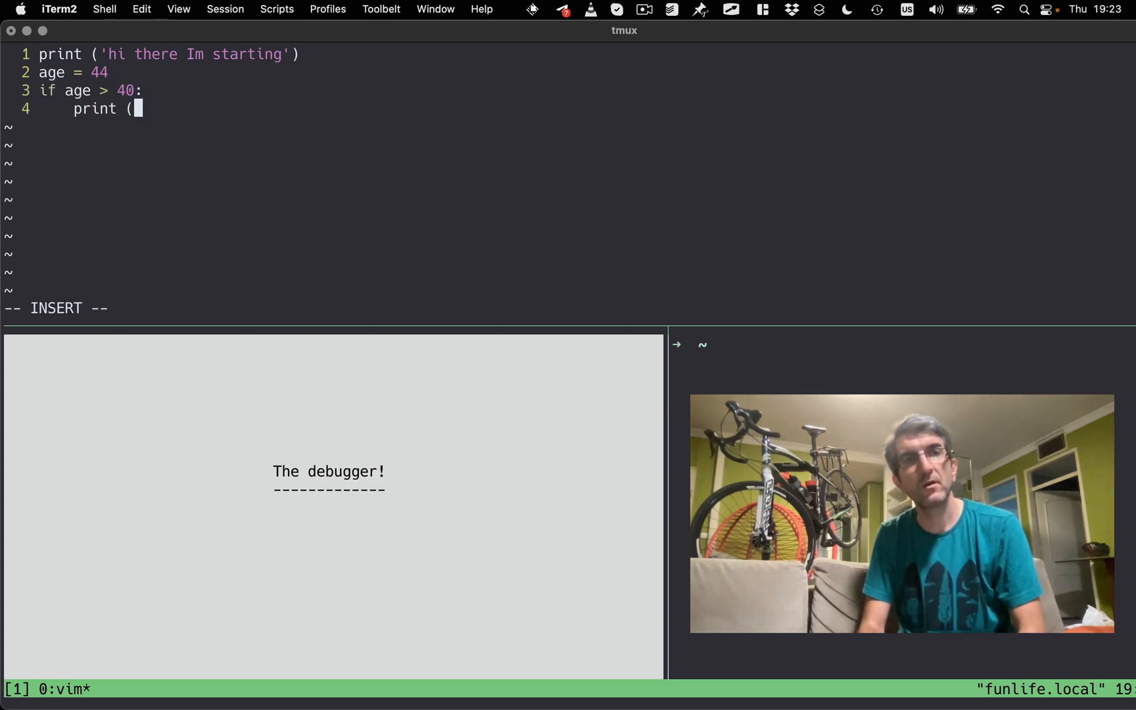
text('old'))
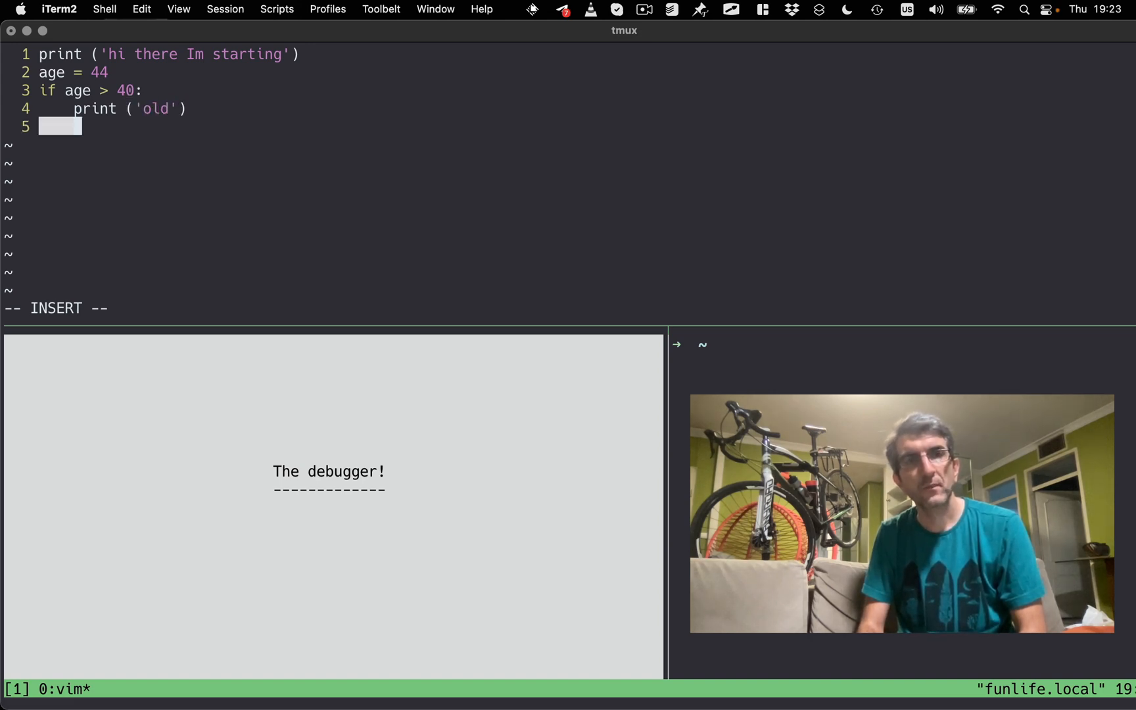
text(else:)
text(print("yount)
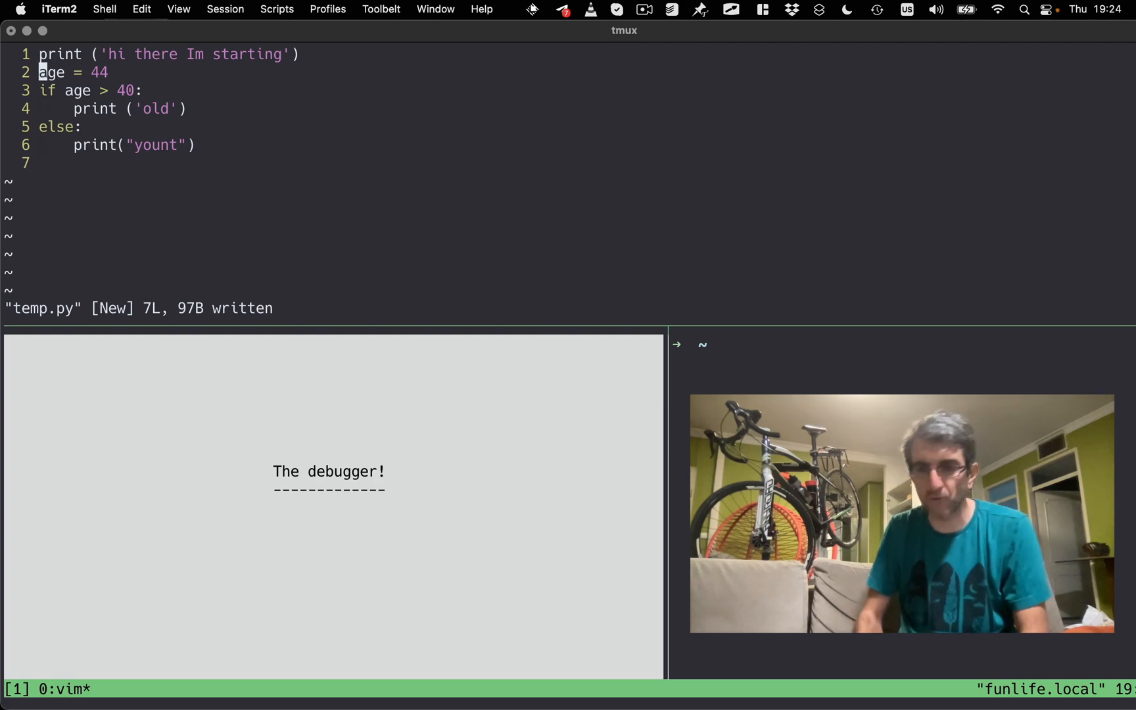
text(break)
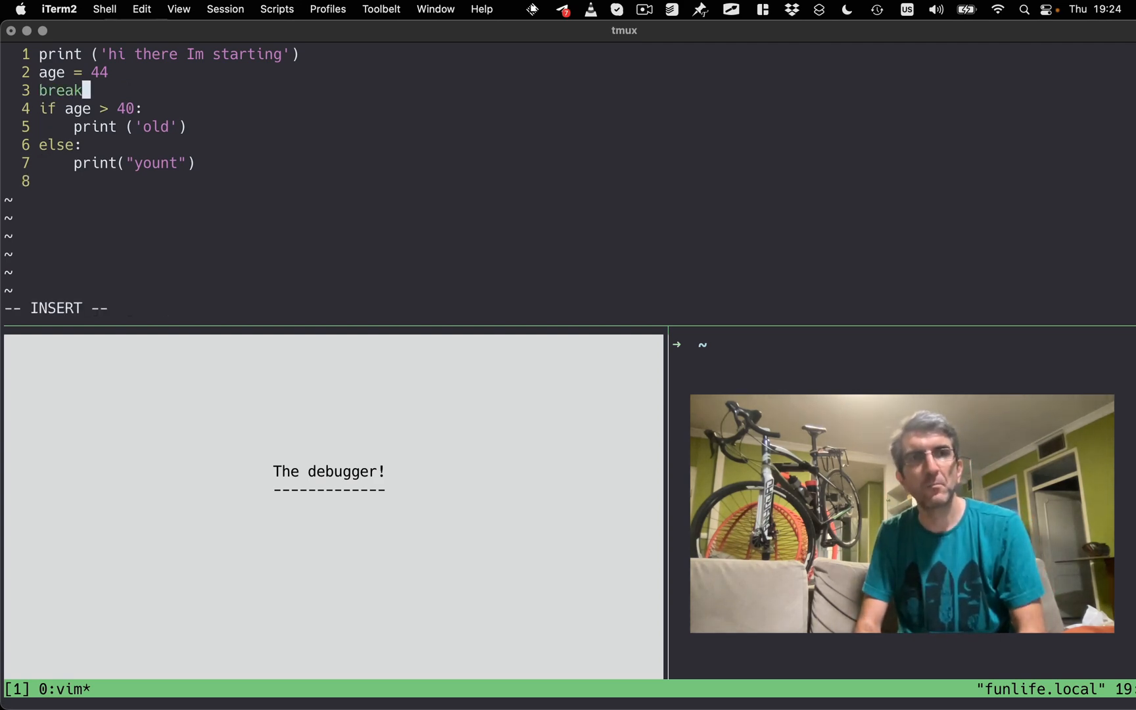
text(point())
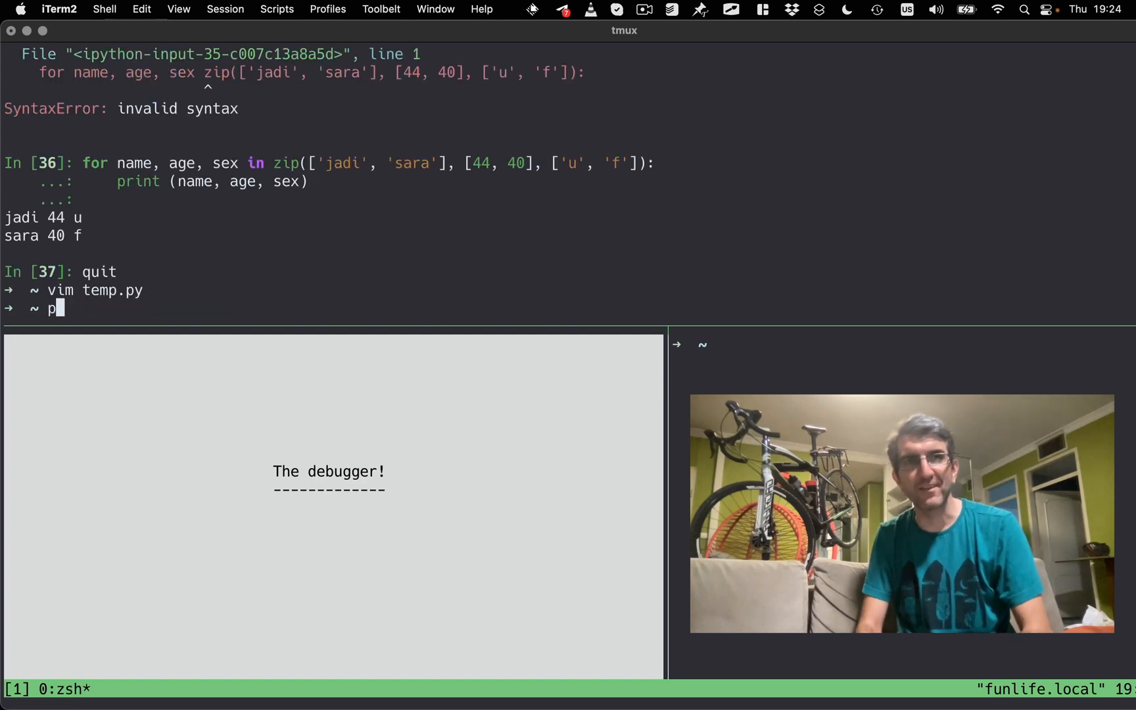
Run temp.py with python3, list code in pdb, confirm age is 44, and continue.
text(ython3 temp.py)
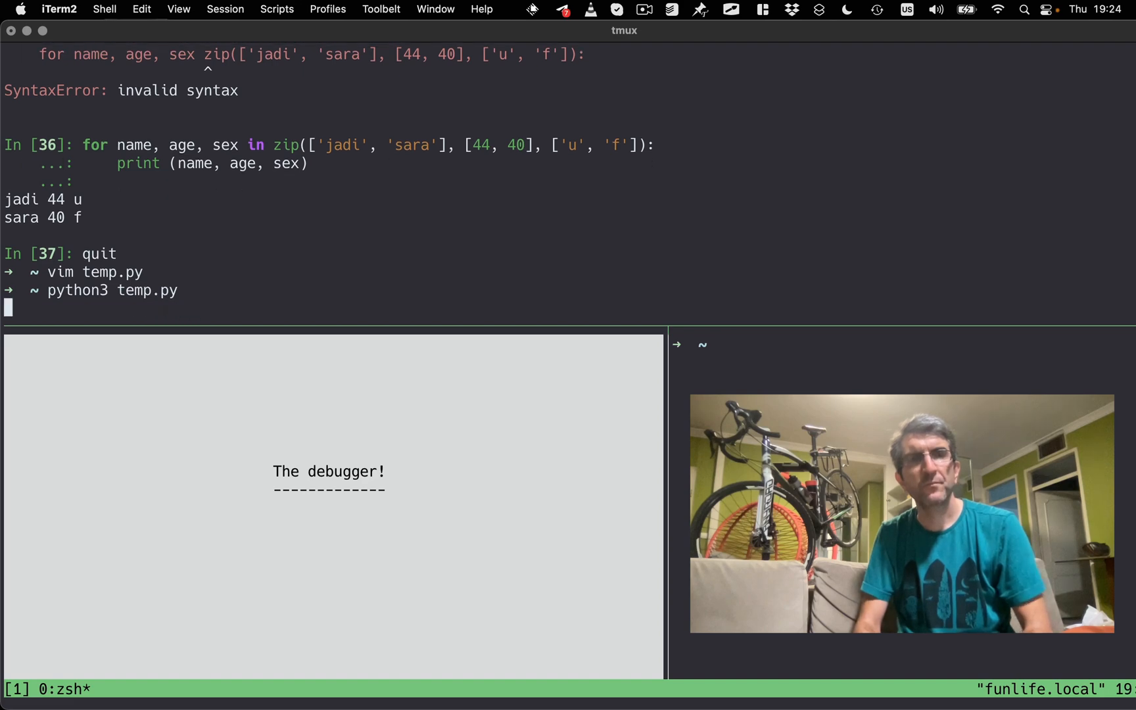
key(Return)
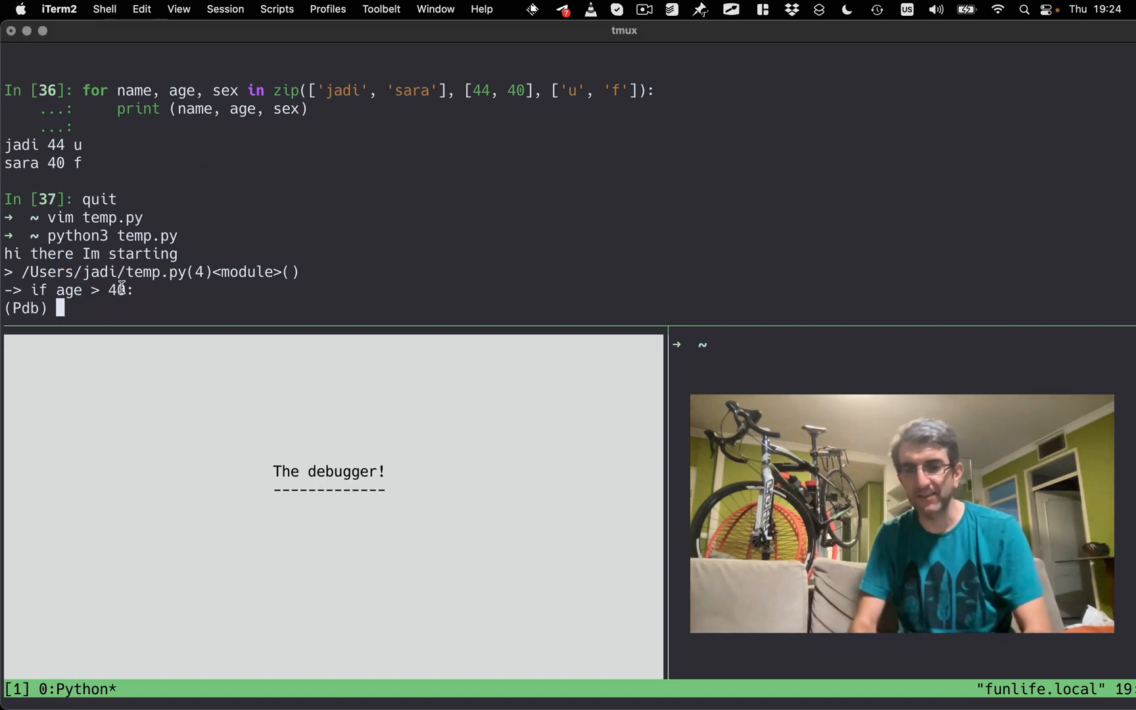
text(l)
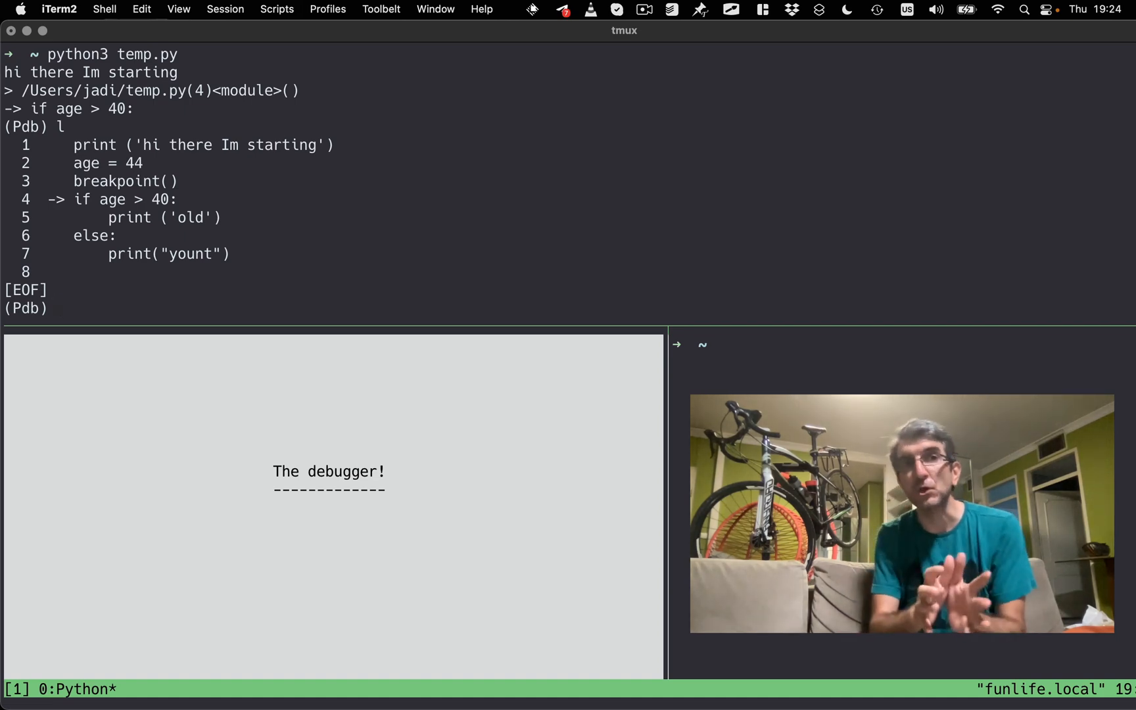
text(age)
text(n)
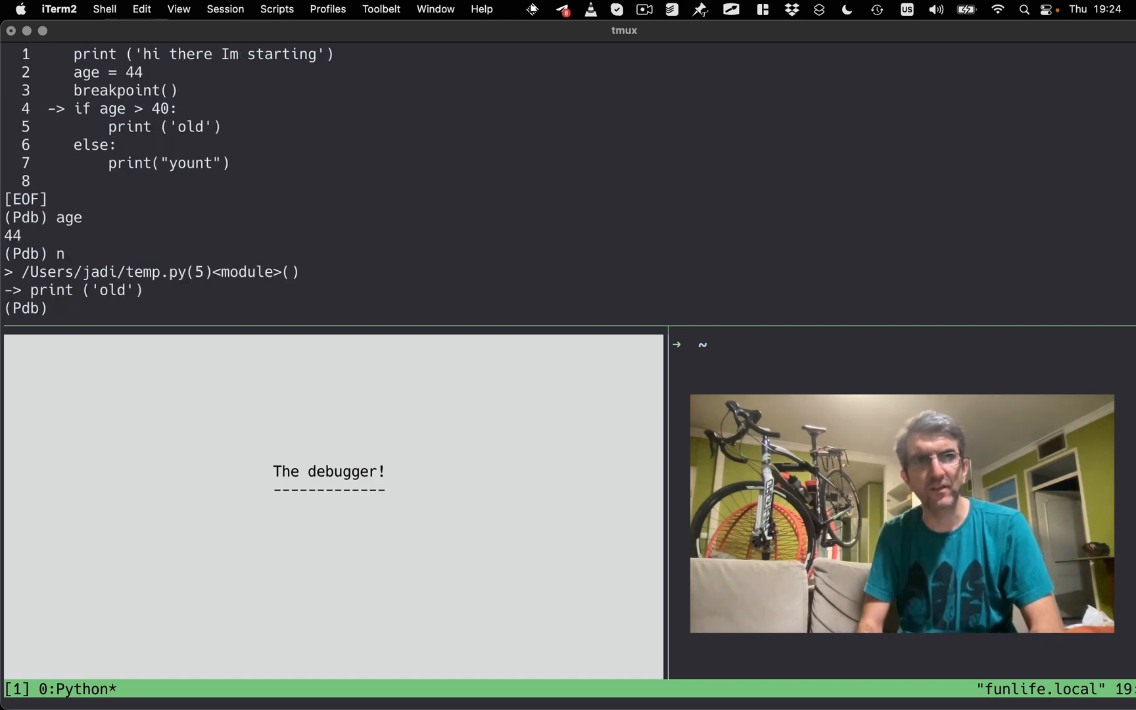
text(l)
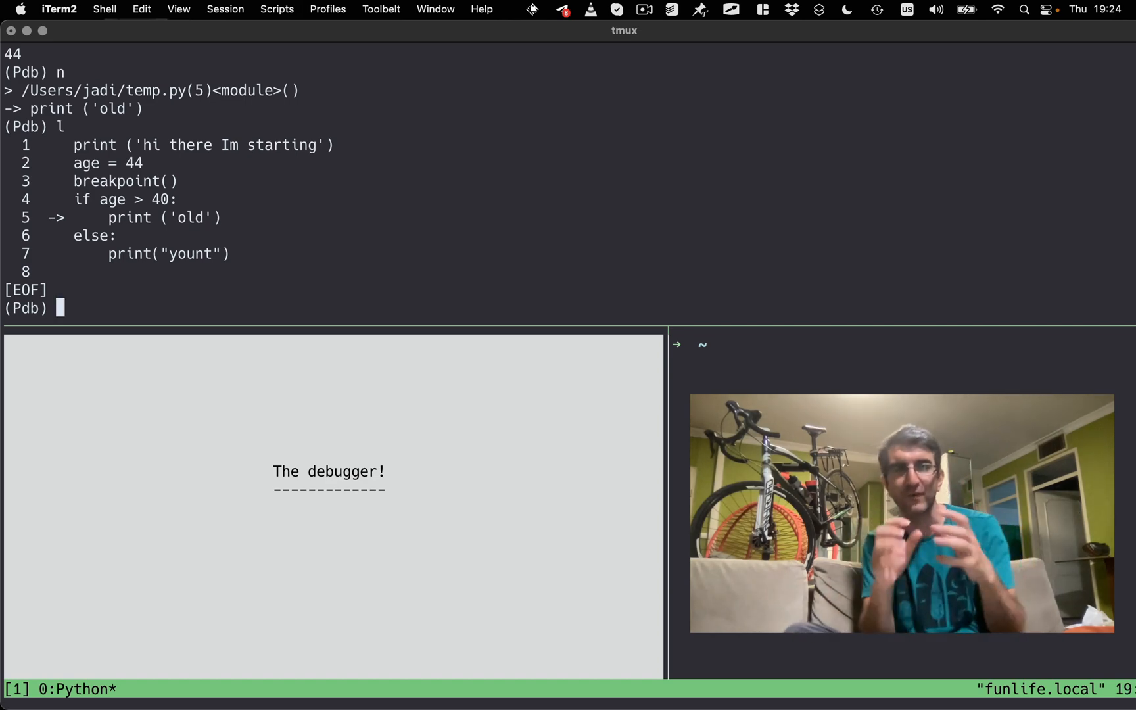
text(c)
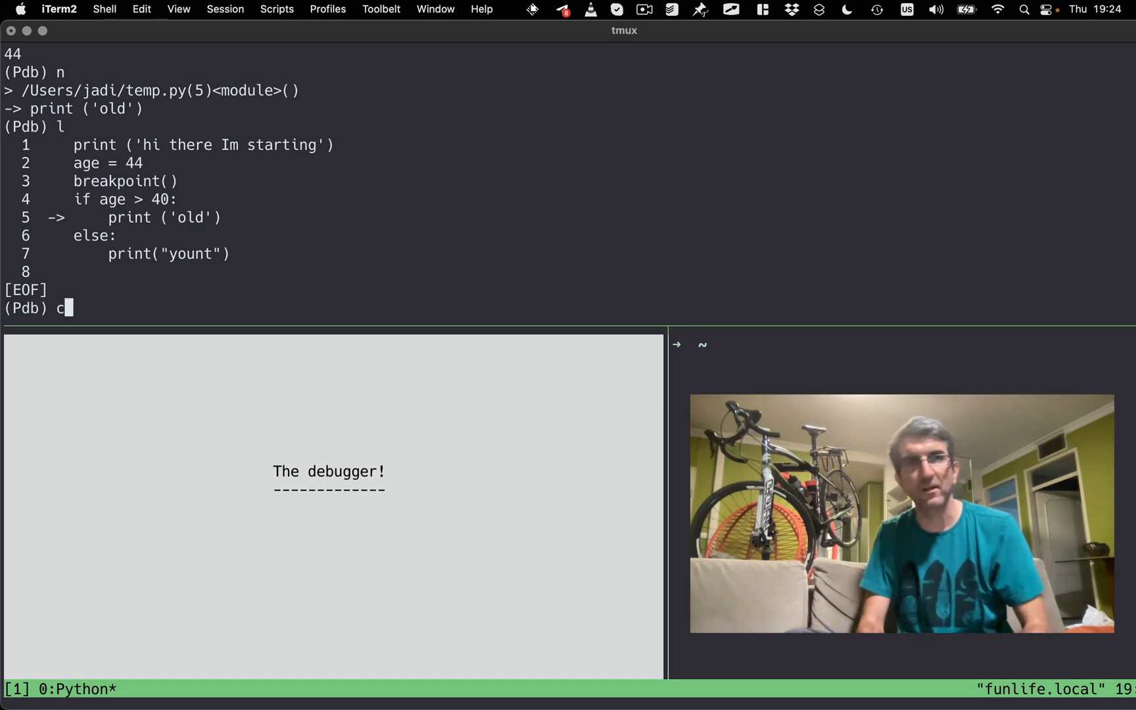